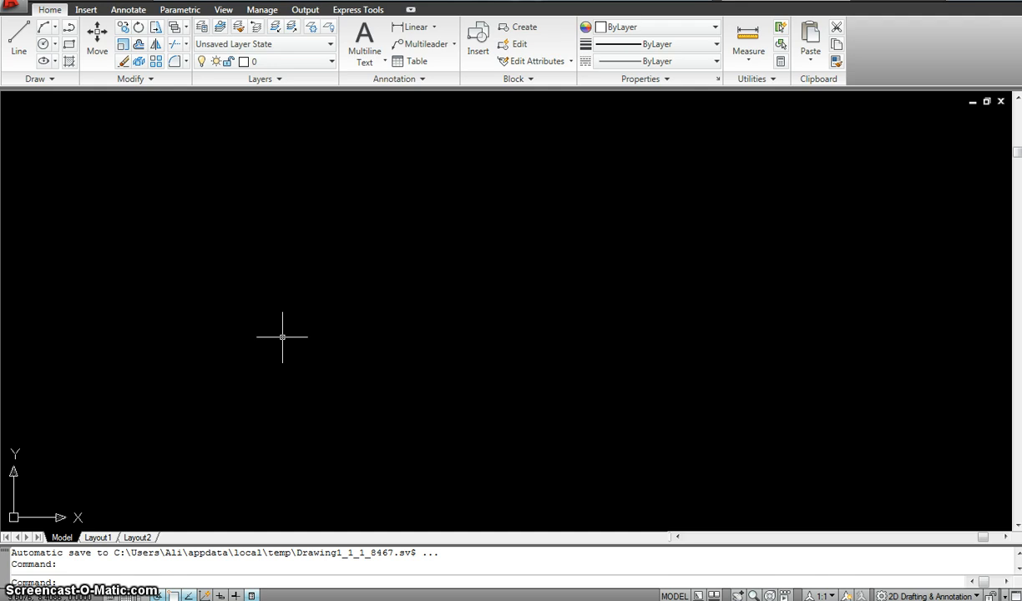
pyautogui.moveTo(324, 524)
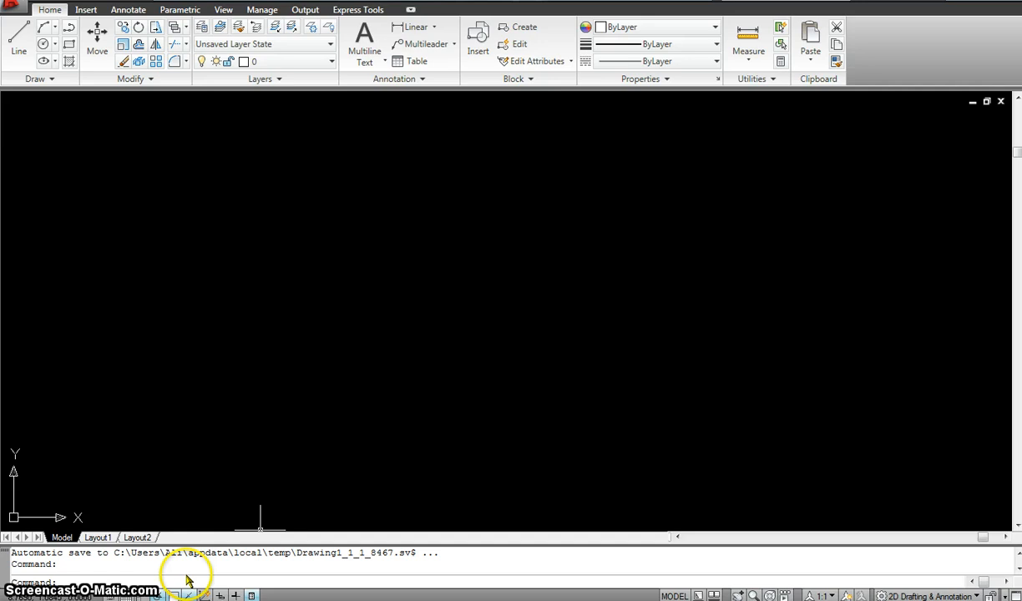
pyautogui.moveTo(178, 581)
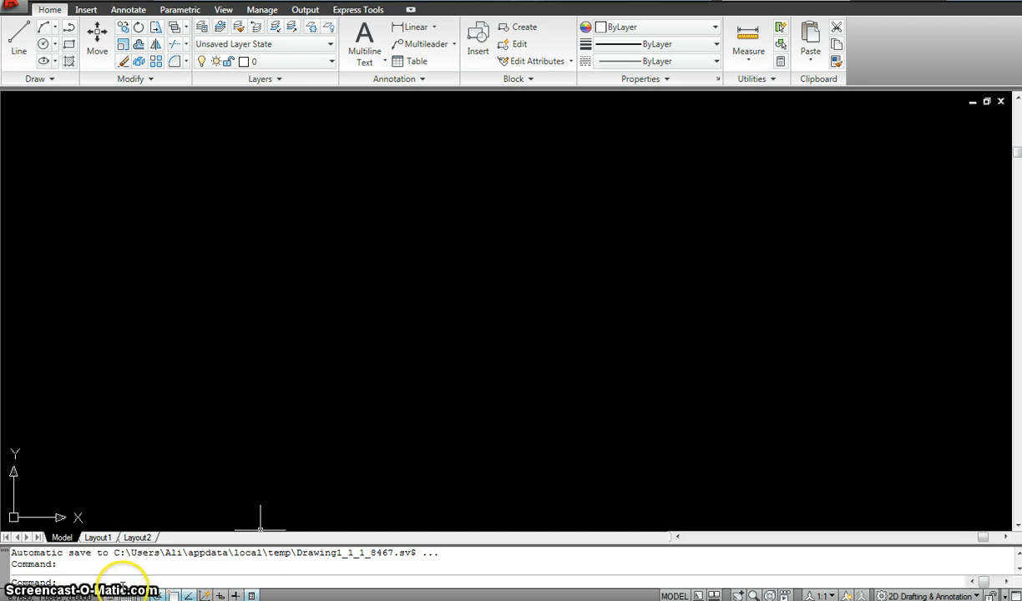
pyautogui.moveTo(126, 587)
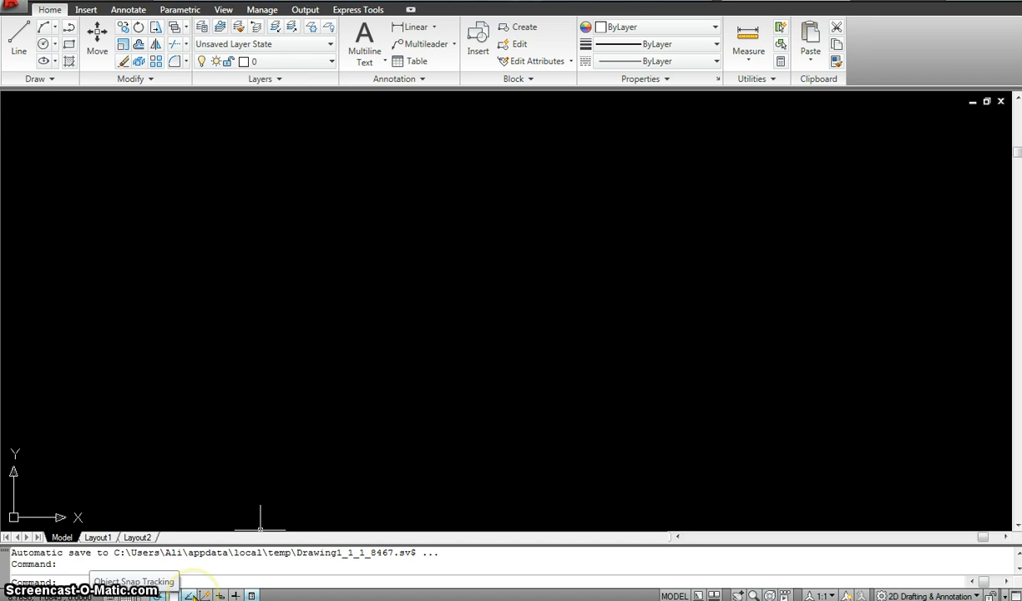
pyautogui.moveTo(87, 96)
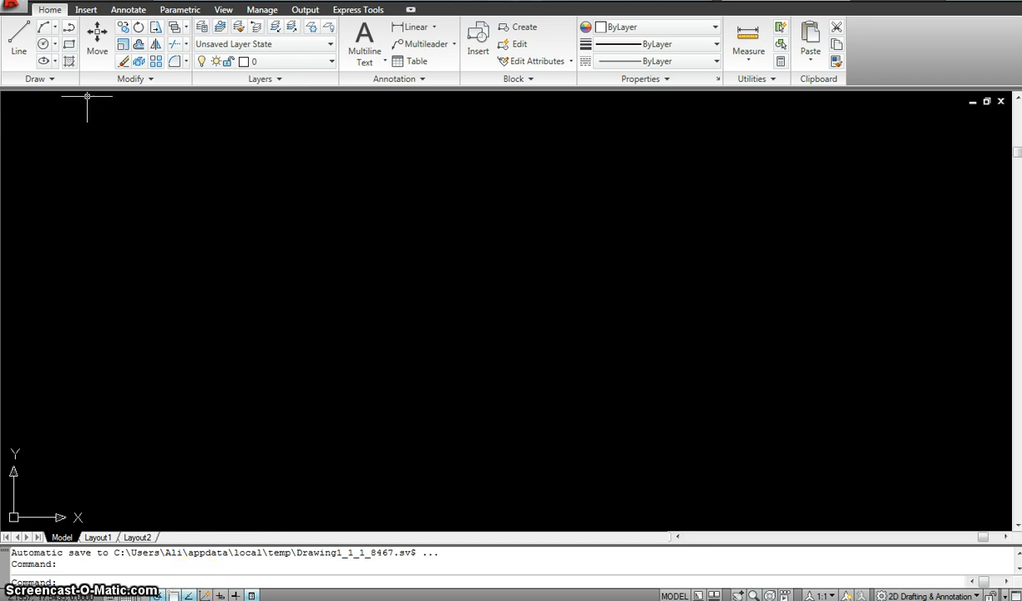
# Draw a horizontal line with the Line tool and end the command.
pyautogui.click(18, 40)
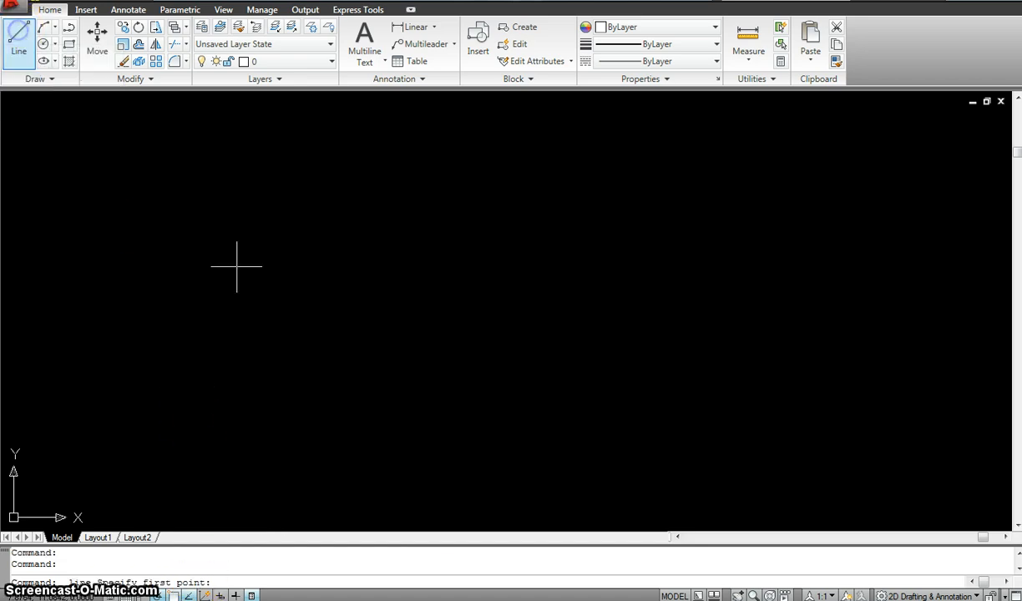
pyautogui.click(237, 254)
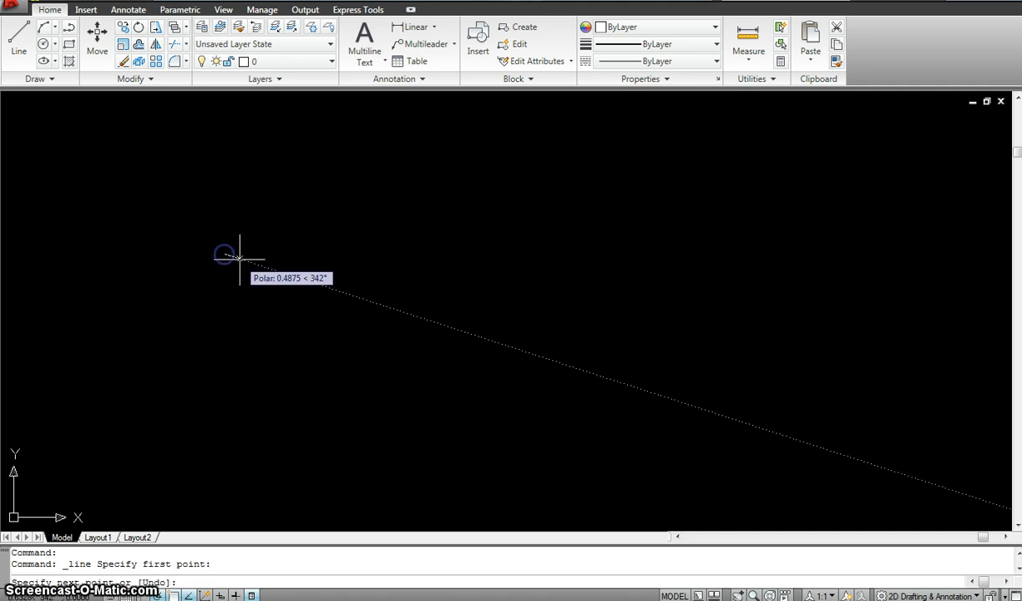
pyautogui.moveTo(414, 316)
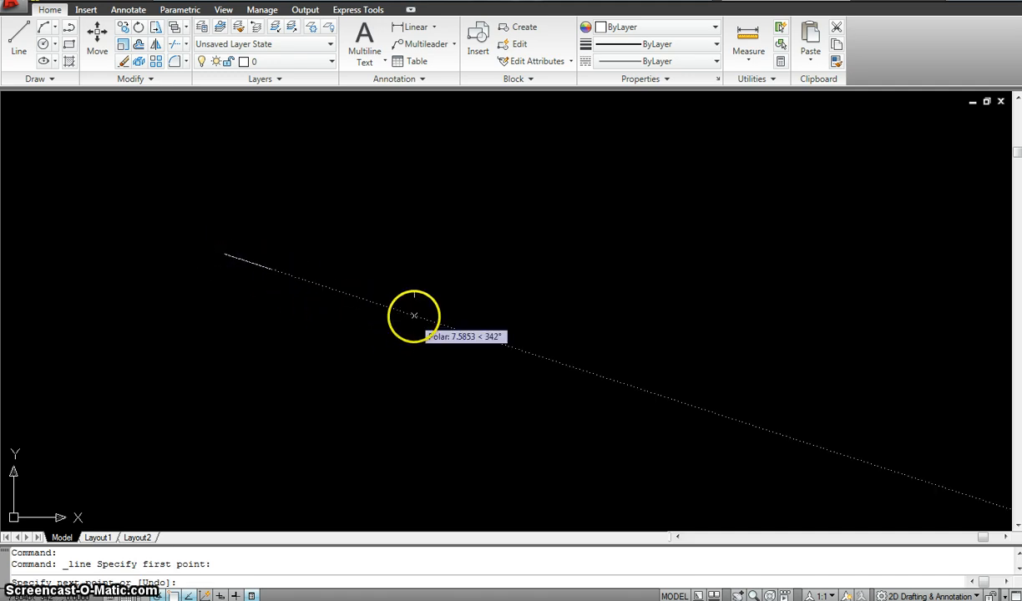
pyautogui.moveTo(425, 254)
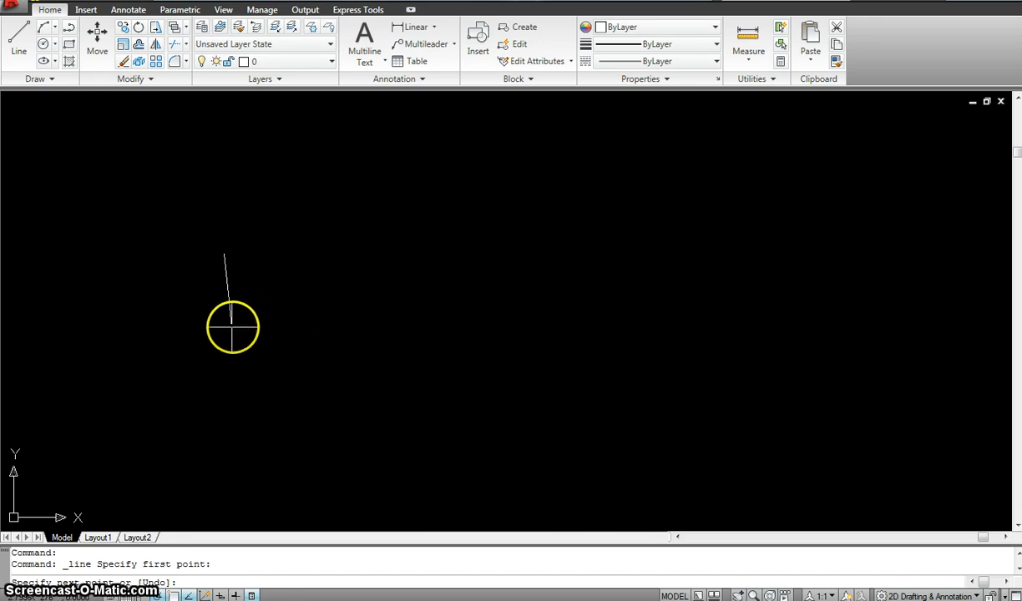
pyautogui.moveTo(344, 254)
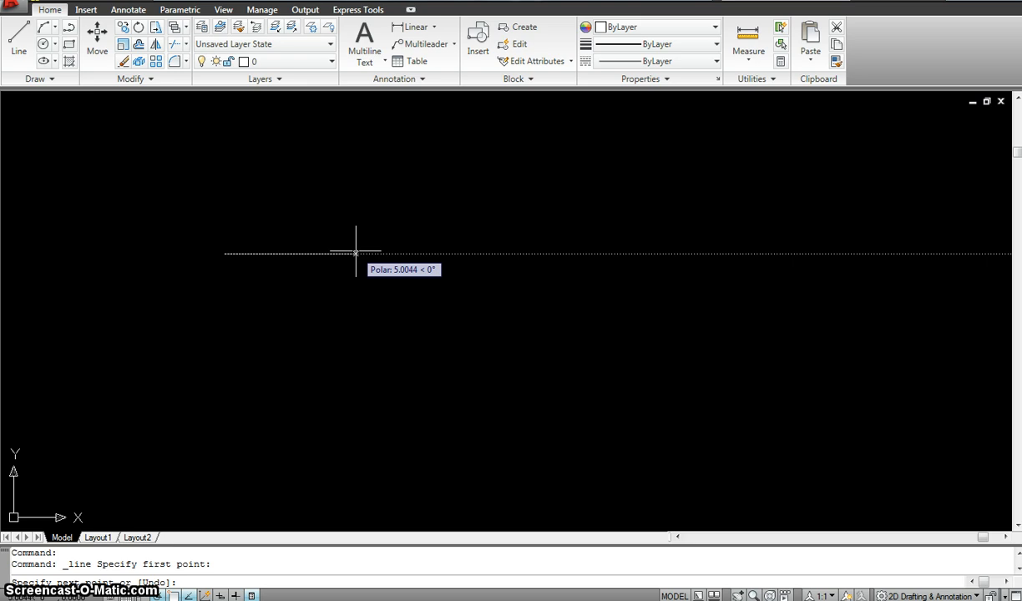
pyautogui.click(154, 509)
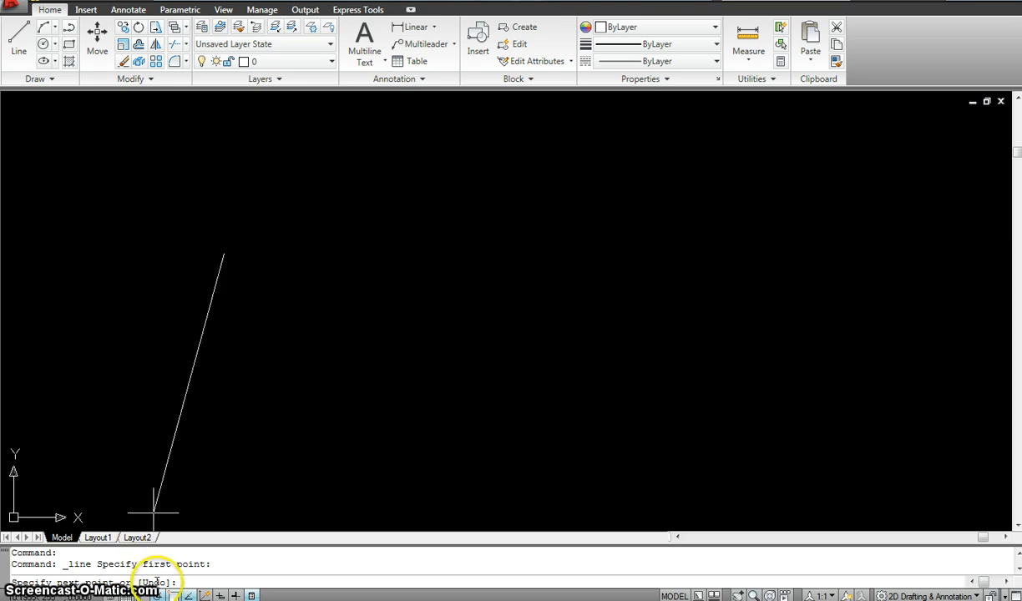
pyautogui.moveTo(142, 595)
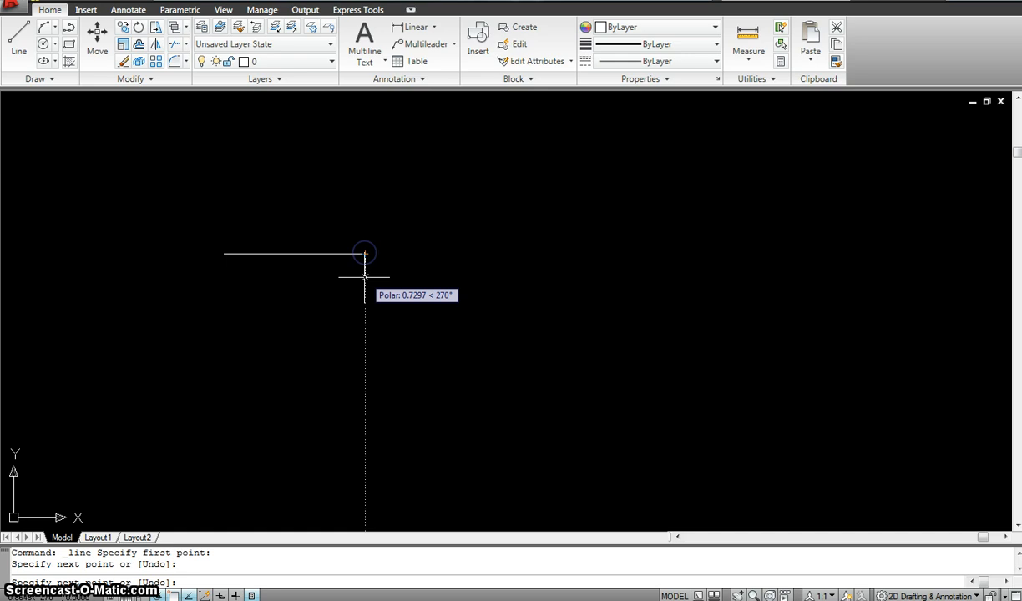
pyautogui.press('Escape')
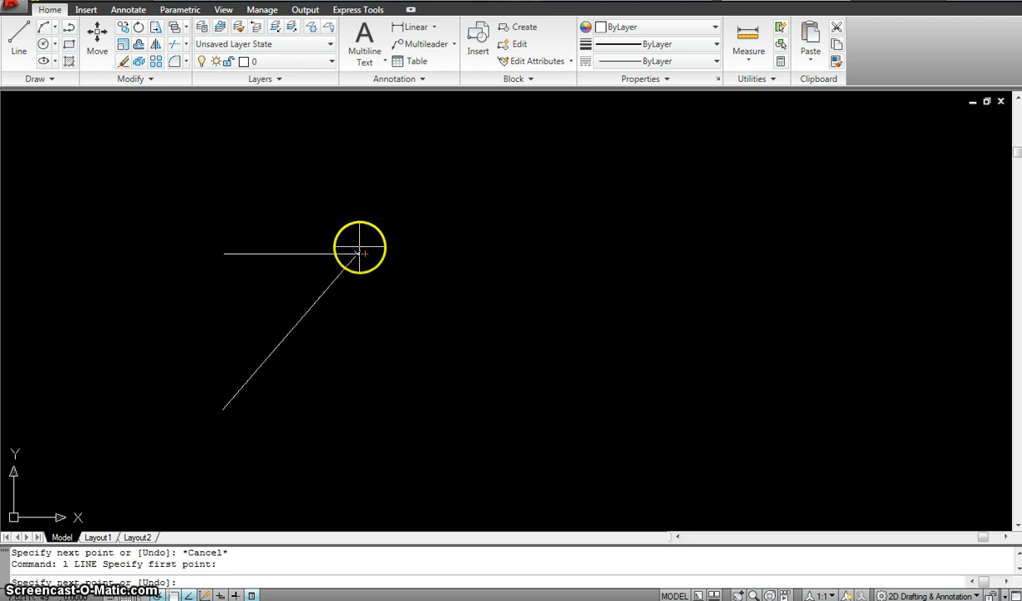
pyautogui.moveTo(364, 254)
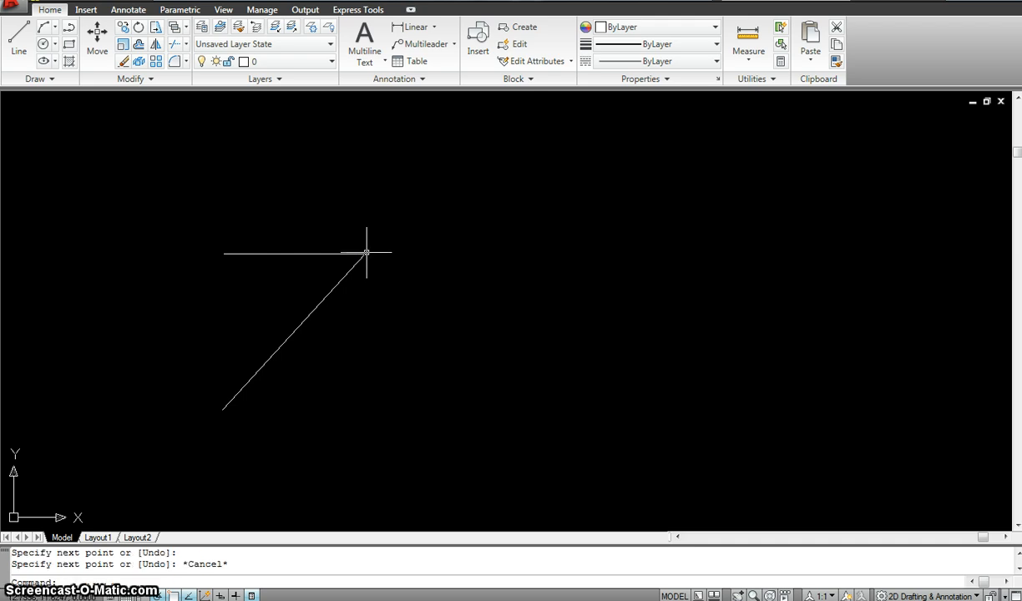
# Restart the Line command to continue the arrowhead outline from the existing lines.
pyautogui.click(221, 409)
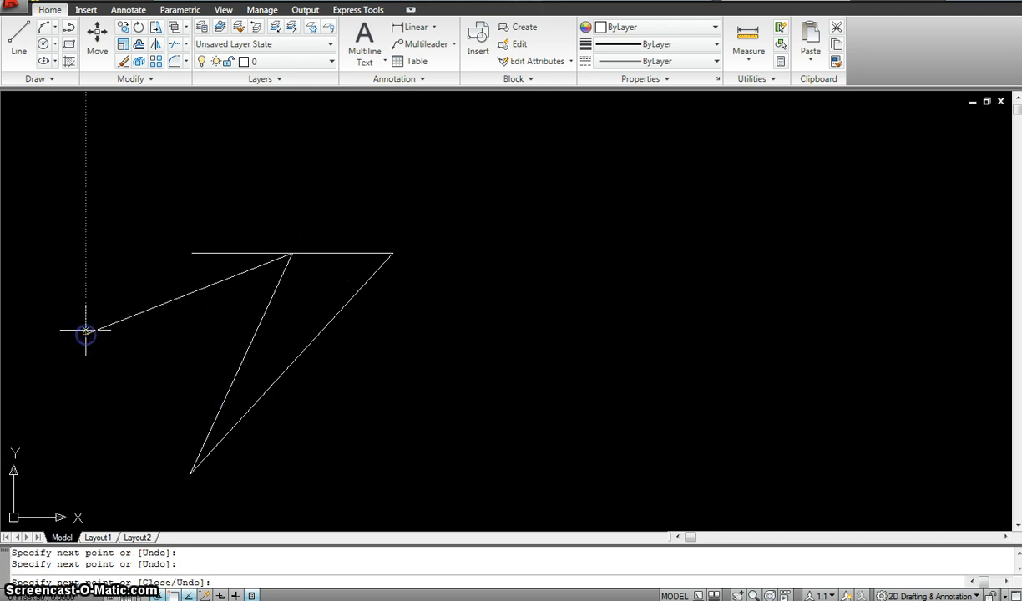
pyautogui.moveTo(187, 254)
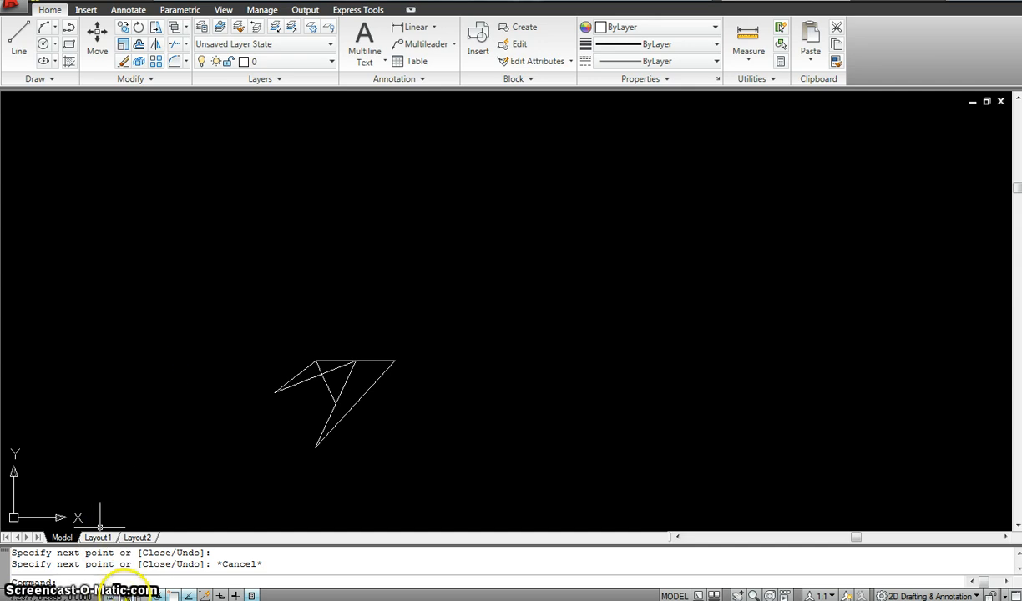
pyautogui.moveTo(108, 594)
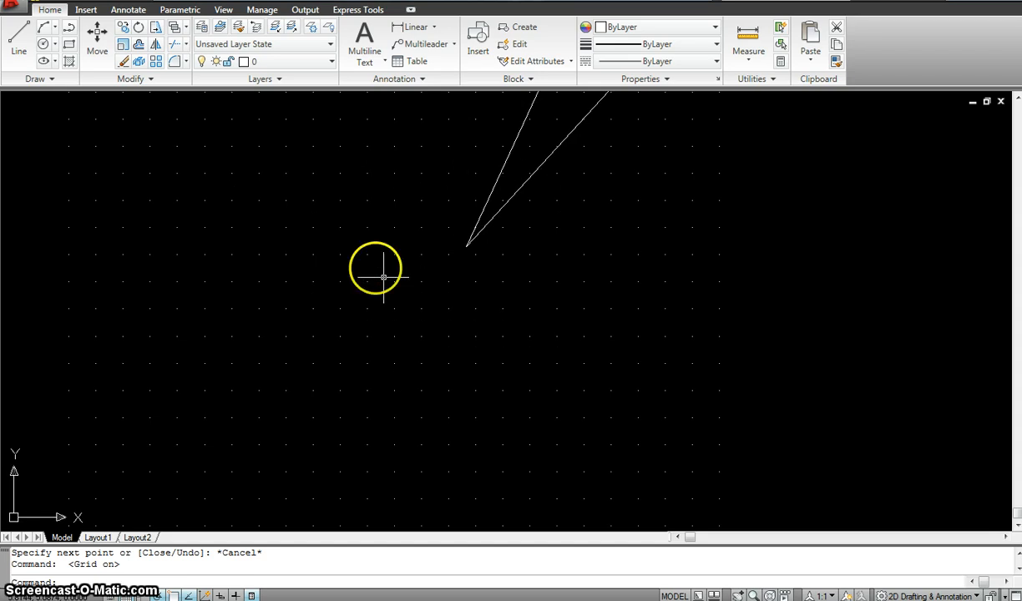
pyautogui.moveTo(200, 250)
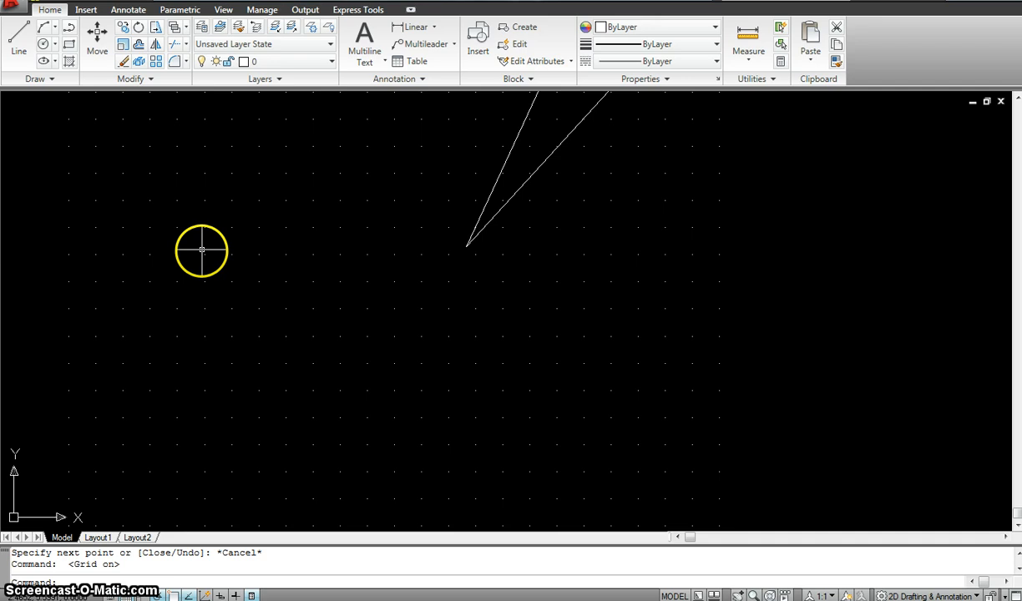
pyautogui.moveTo(204, 253)
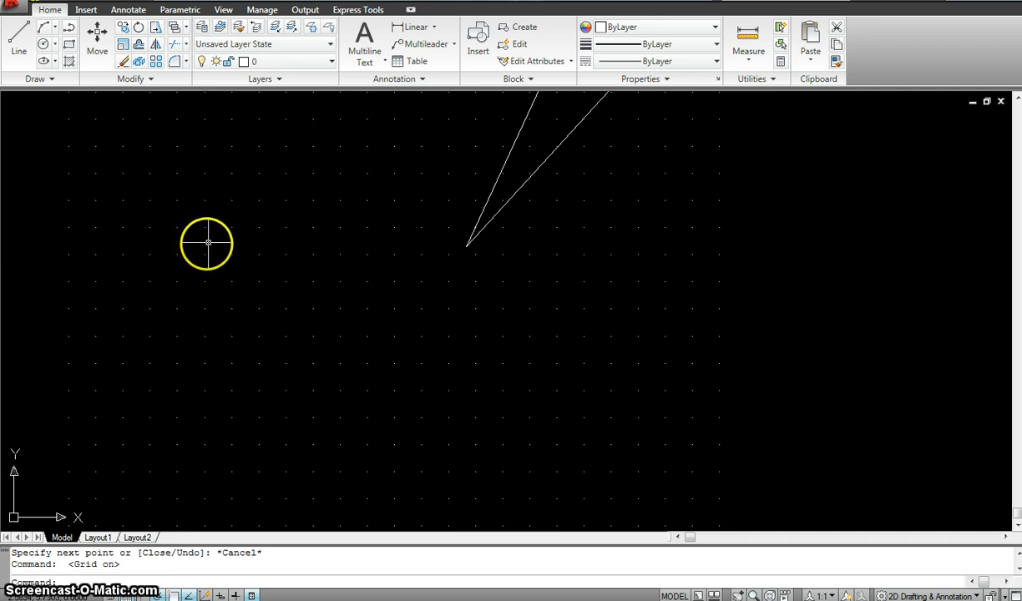
pyautogui.moveTo(231, 227)
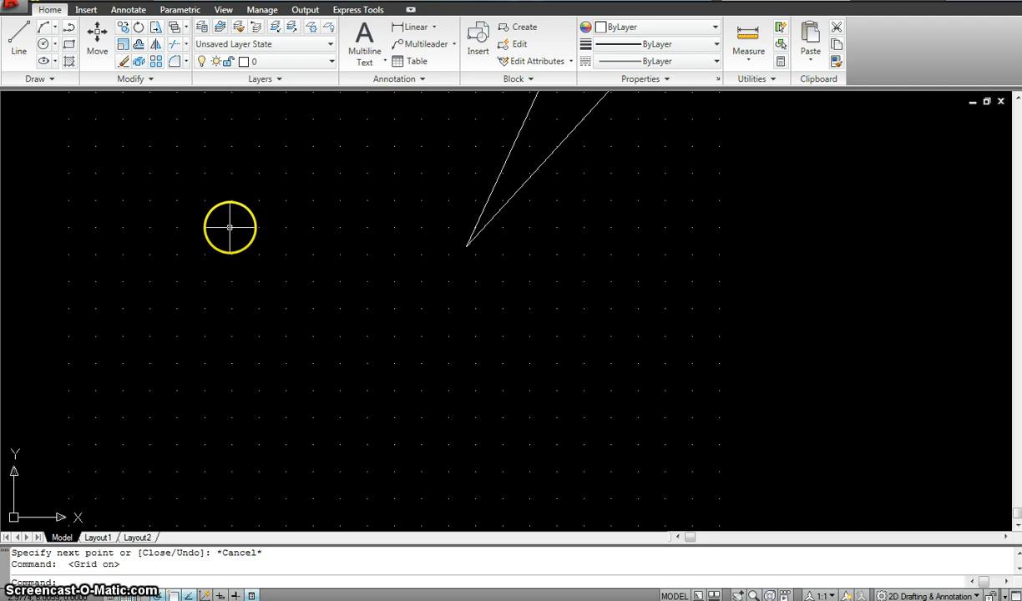
pyautogui.moveTo(205, 227)
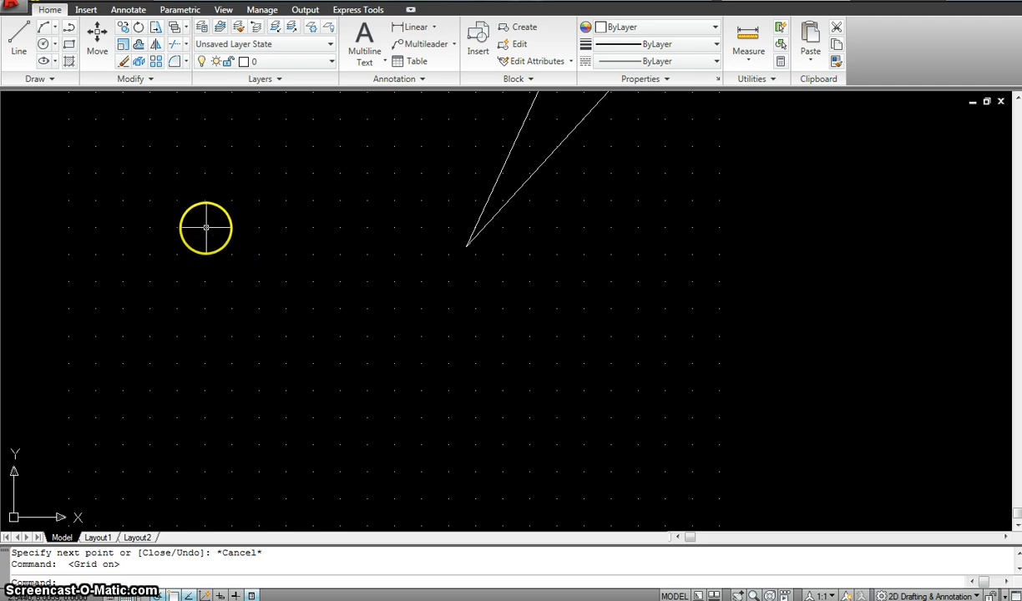
pyautogui.moveTo(234, 227)
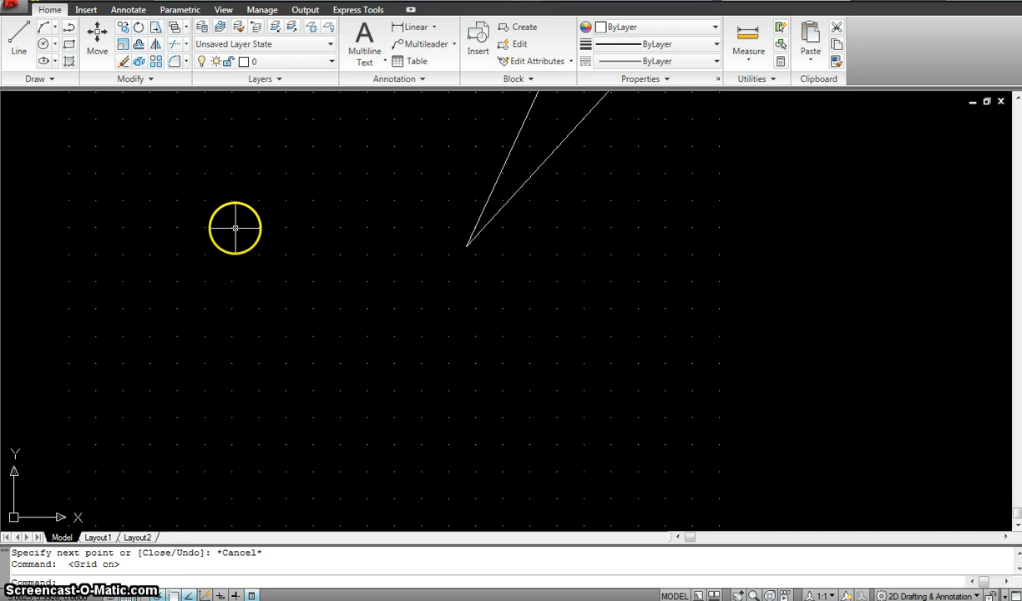
pyautogui.moveTo(207, 241)
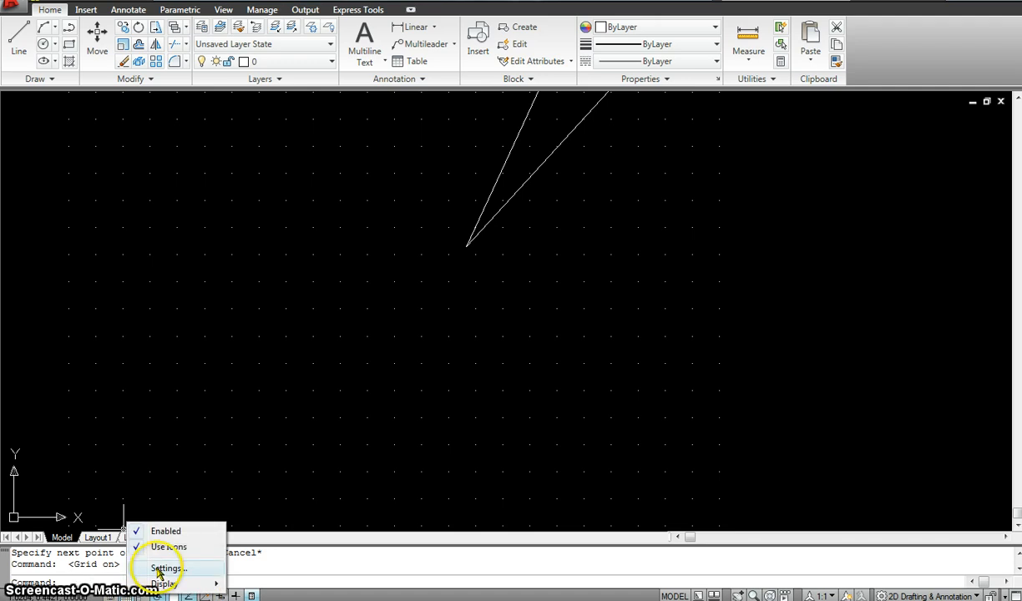
pyautogui.click(167, 568)
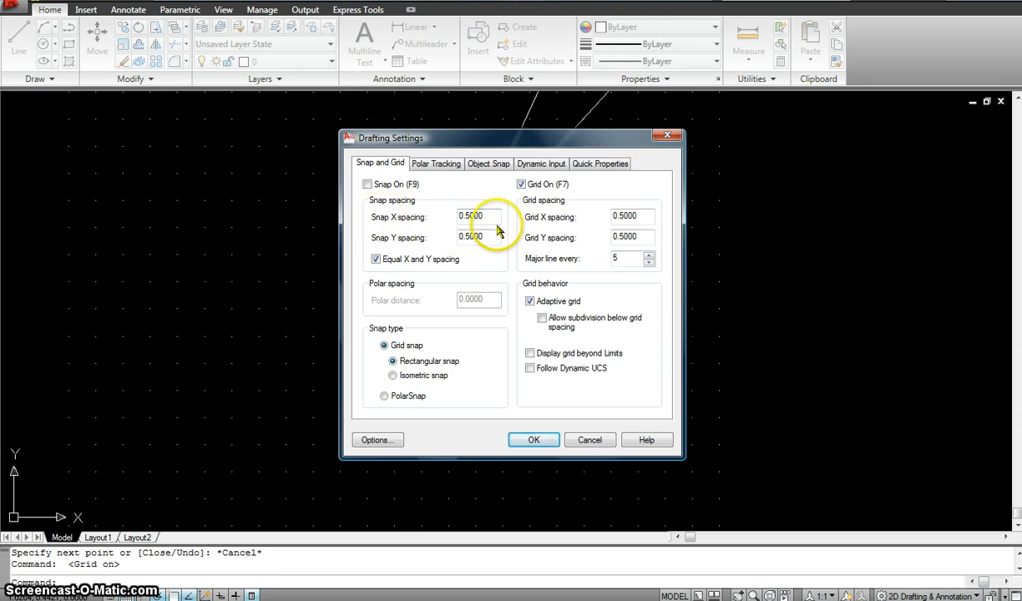
pyautogui.moveTo(478, 217)
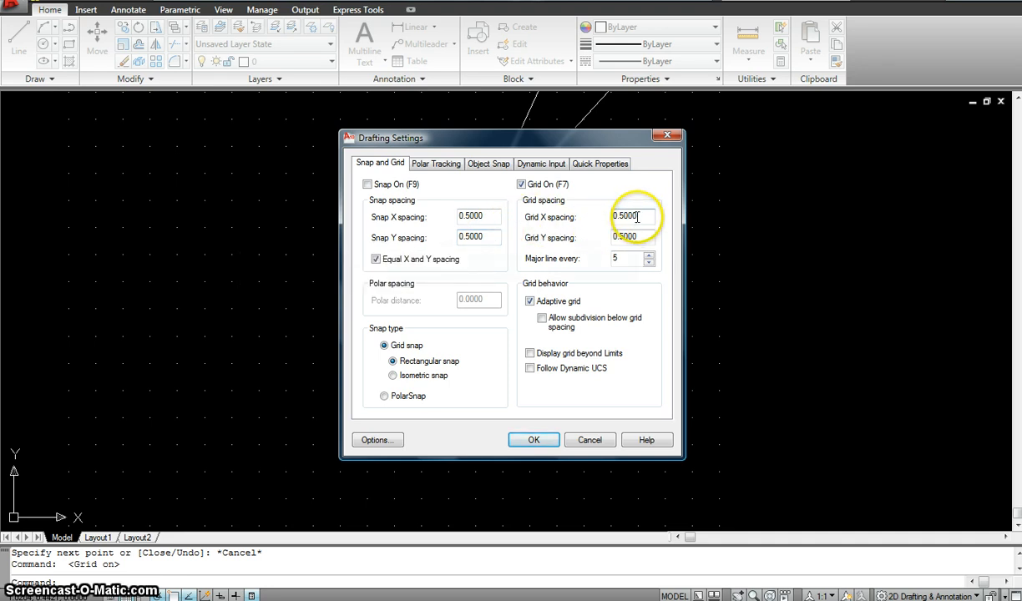
pyautogui.moveTo(637, 237)
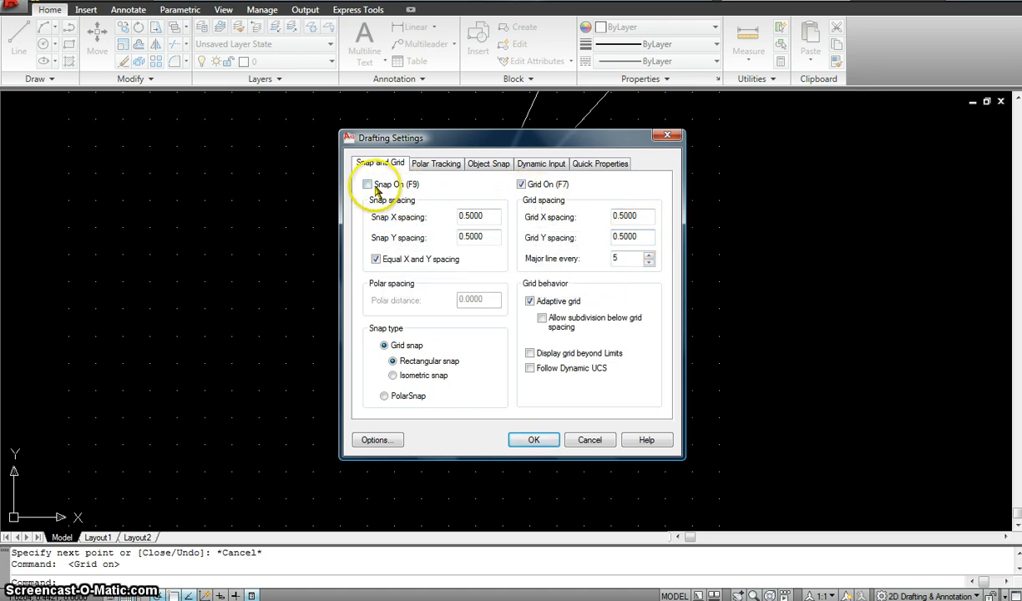
pyautogui.moveTo(367, 184)
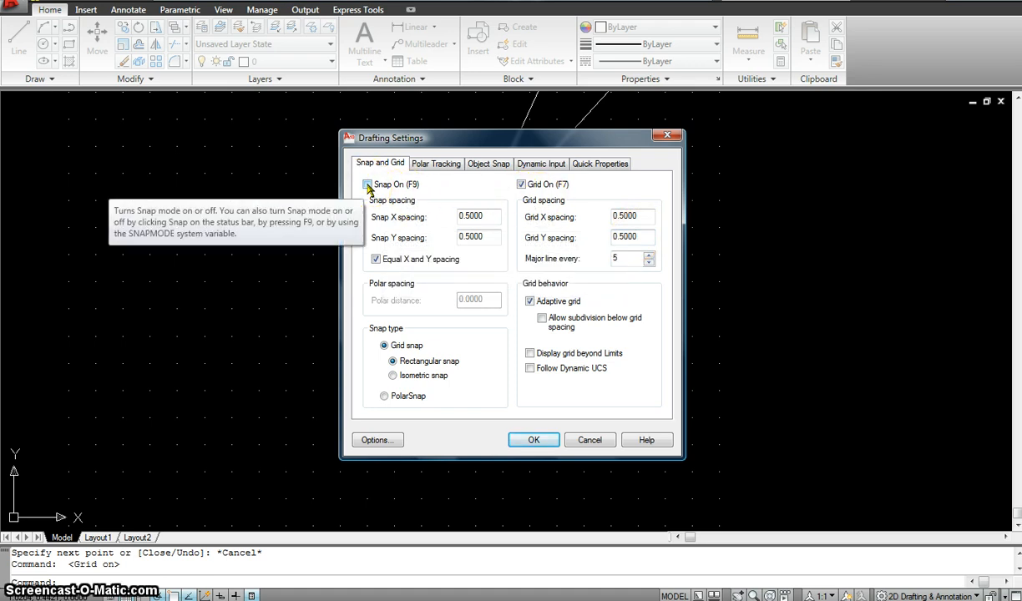
pyautogui.click(367, 184)
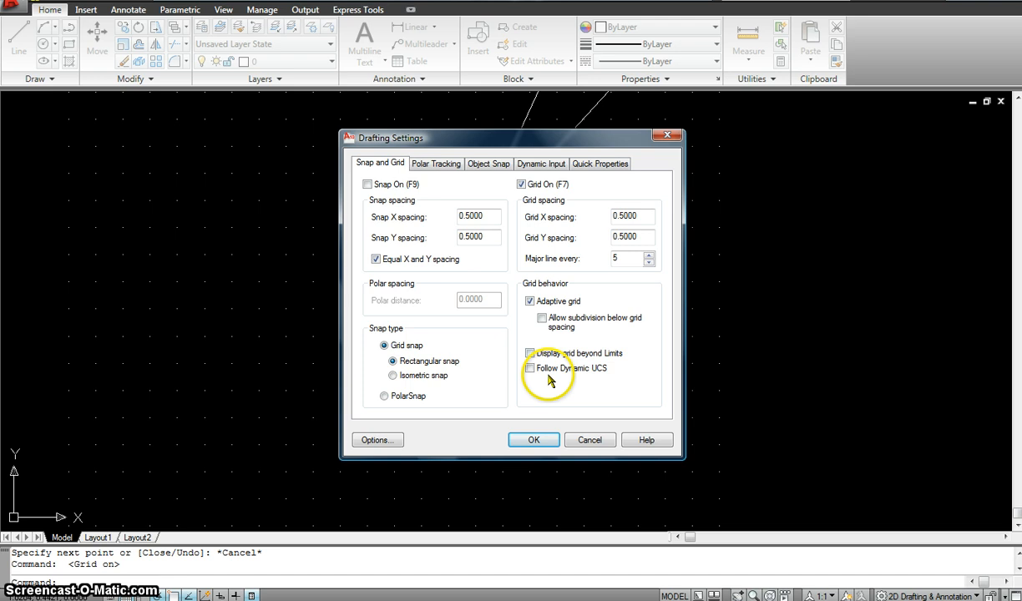
pyautogui.click(532, 440)
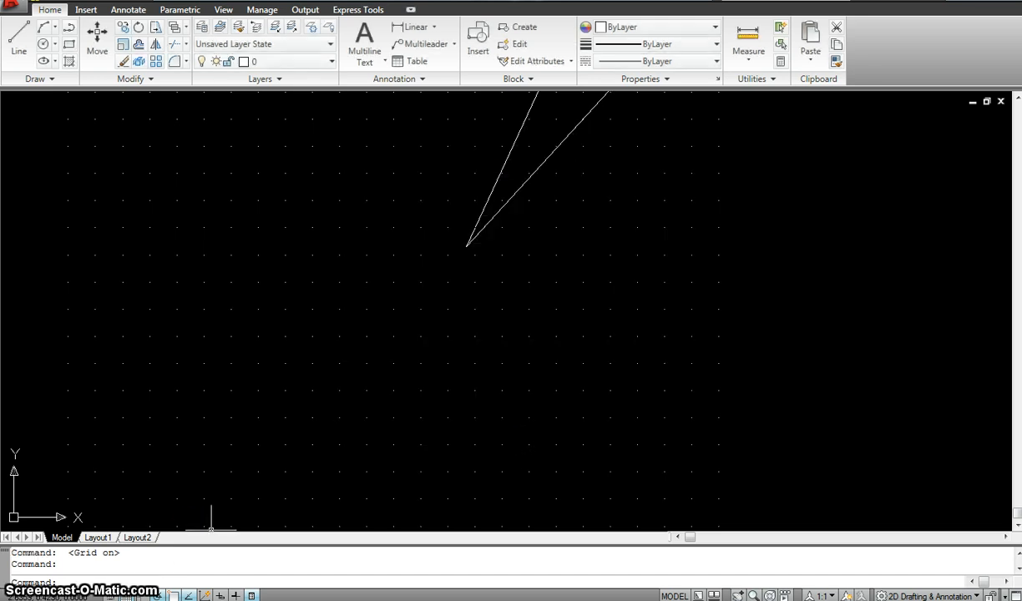
pyautogui.moveTo(111, 594)
pyautogui.write('l')
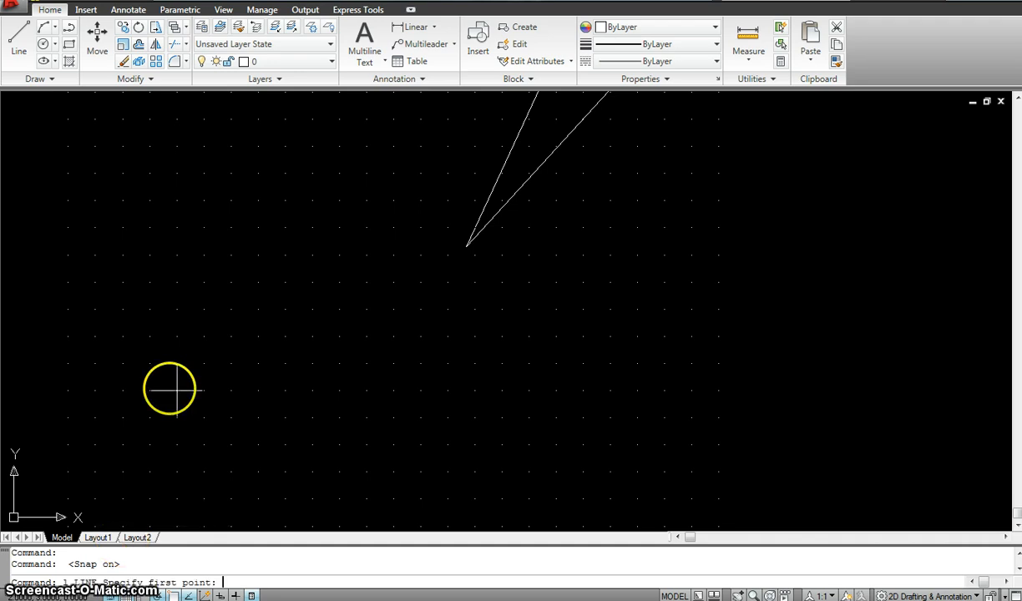
# Draw the grid-snapped zigzag of connected lines from first to last point and finish.
pyautogui.click(177, 387)
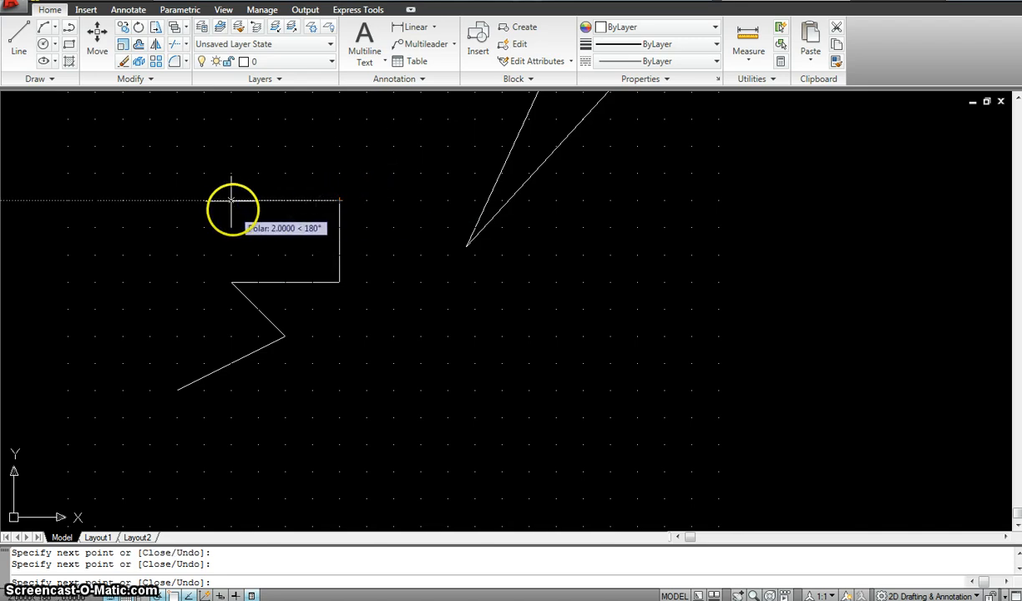
pyautogui.click(177, 227)
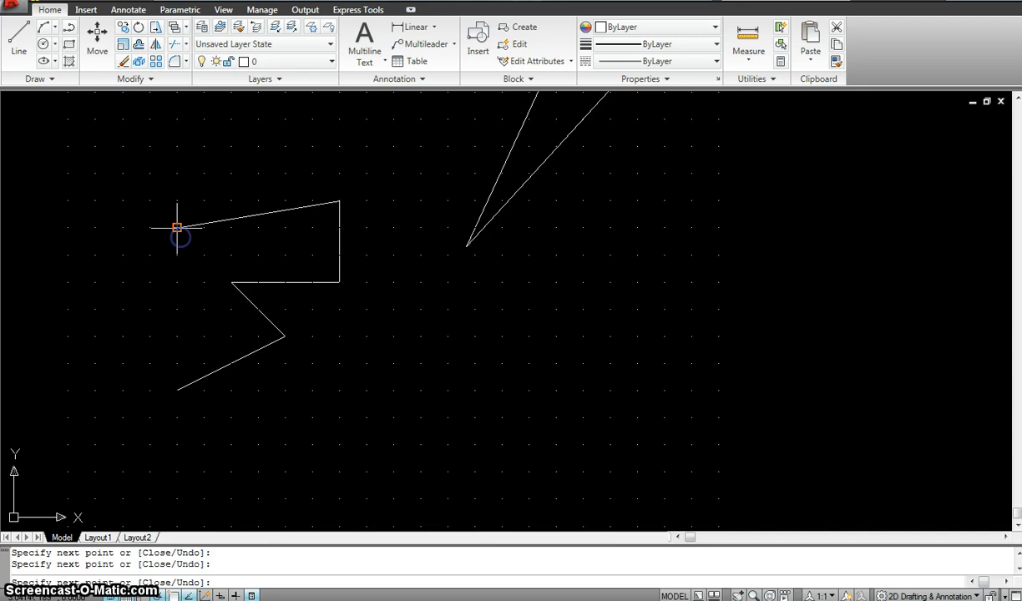
pyautogui.press('Escape')
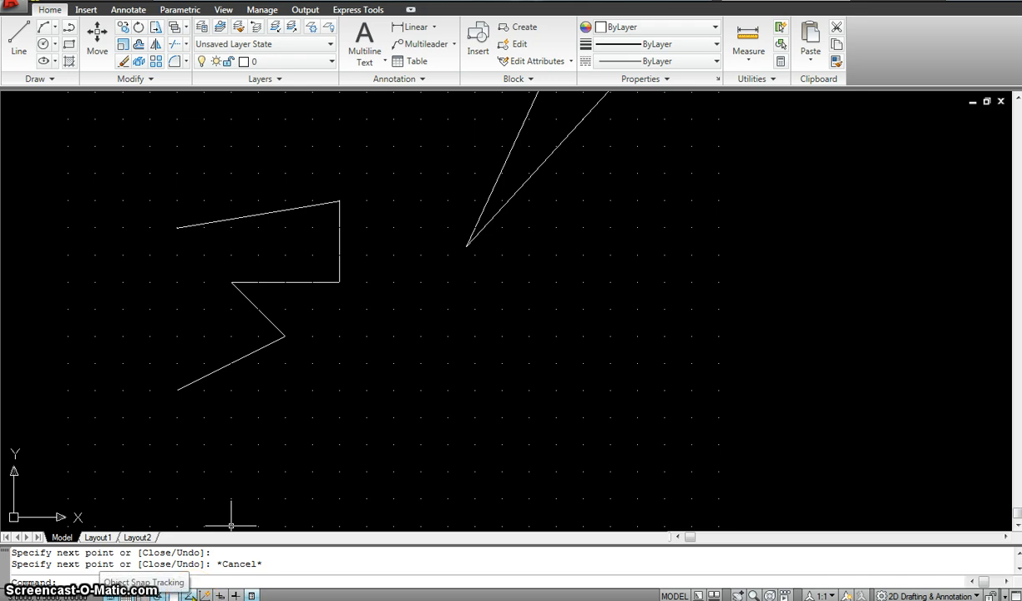
pyautogui.moveTo(68, 281)
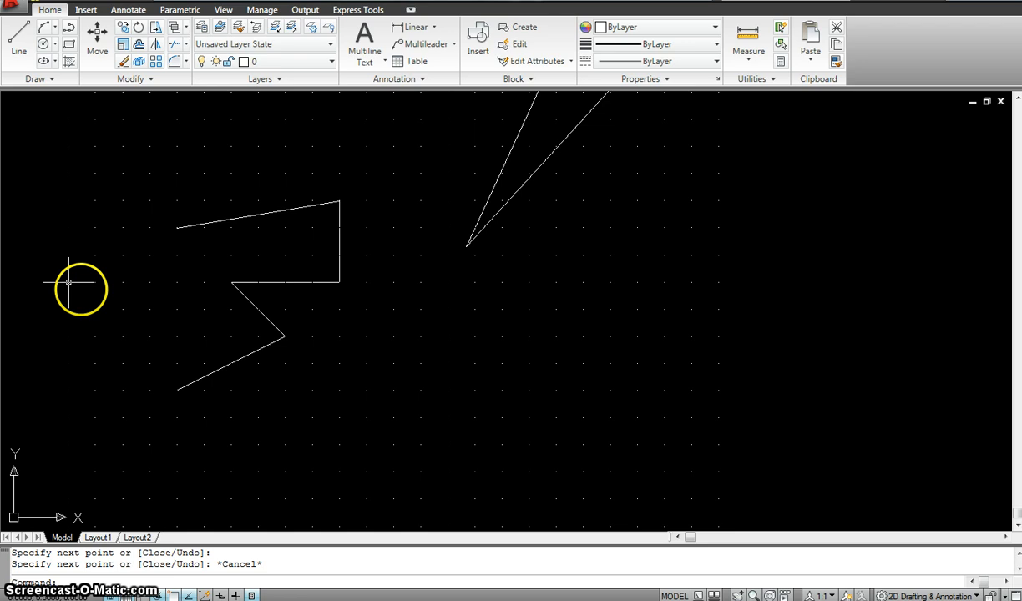
pyautogui.moveTo(150, 254)
pyautogui.write('l')
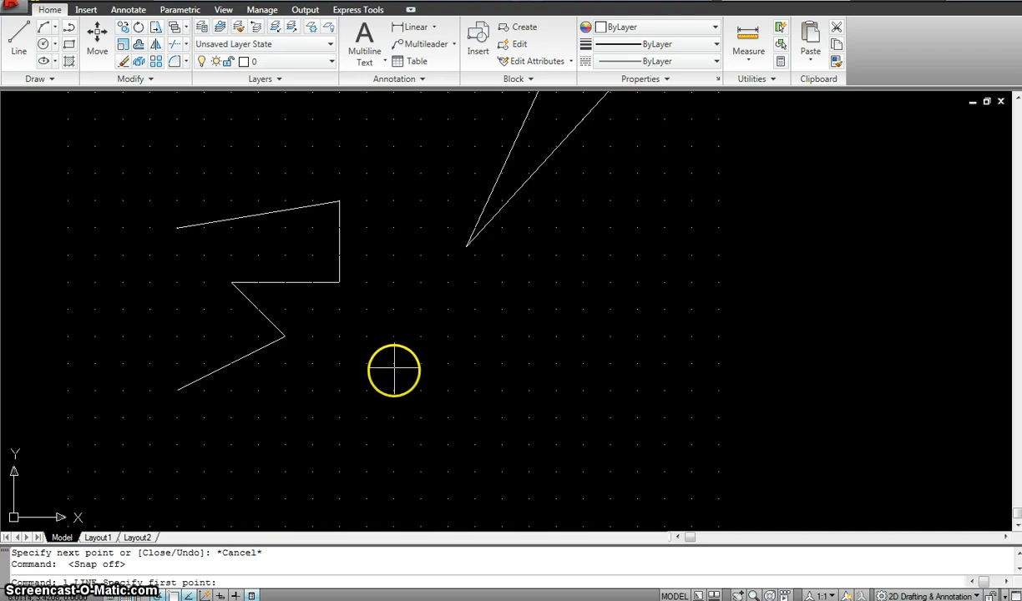
pyautogui.moveTo(432, 324)
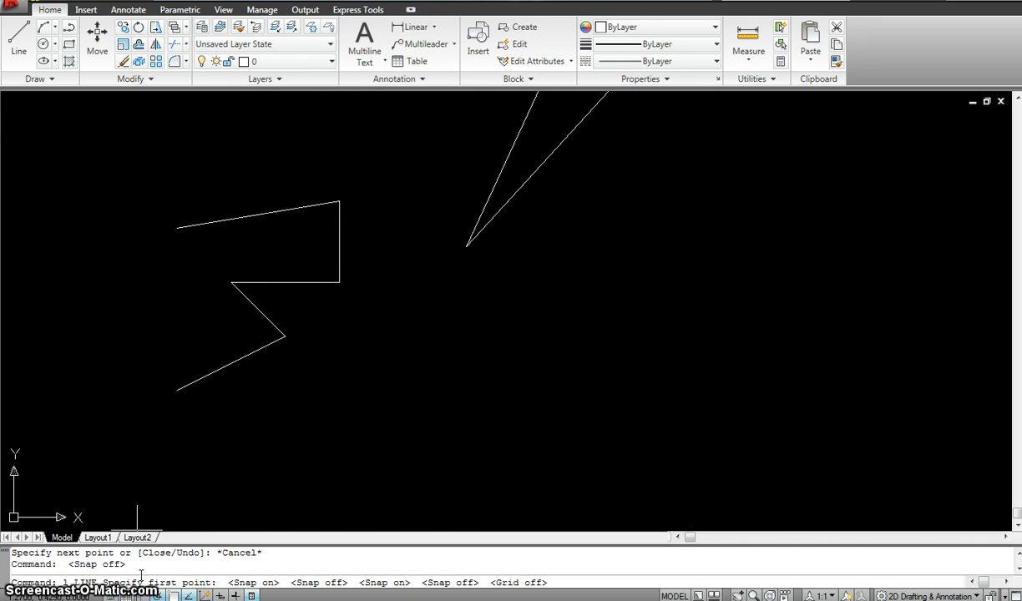
pyautogui.moveTo(163, 340)
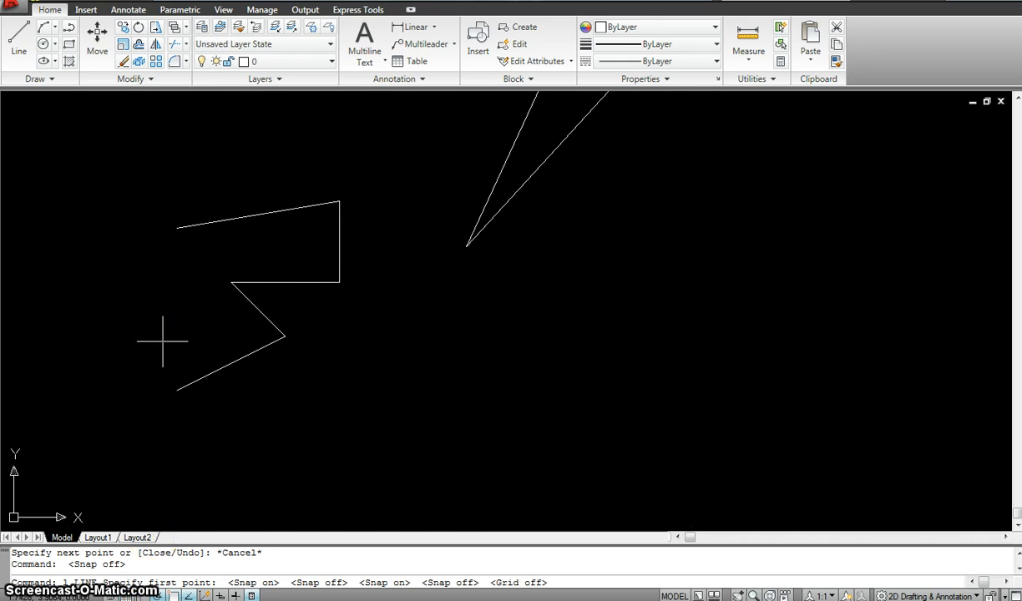
pyautogui.moveTo(163, 515)
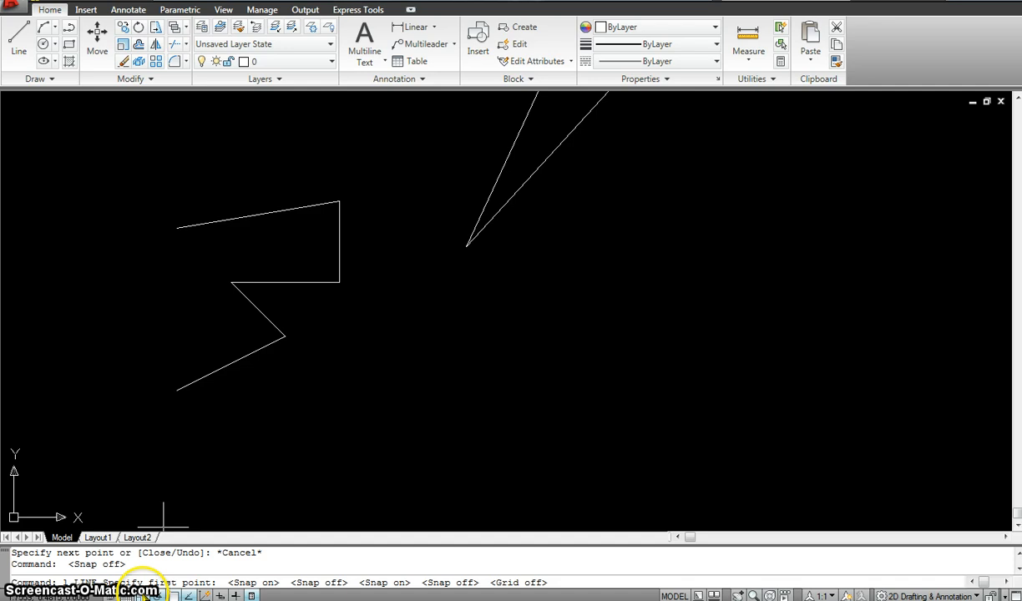
pyautogui.moveTo(140, 594)
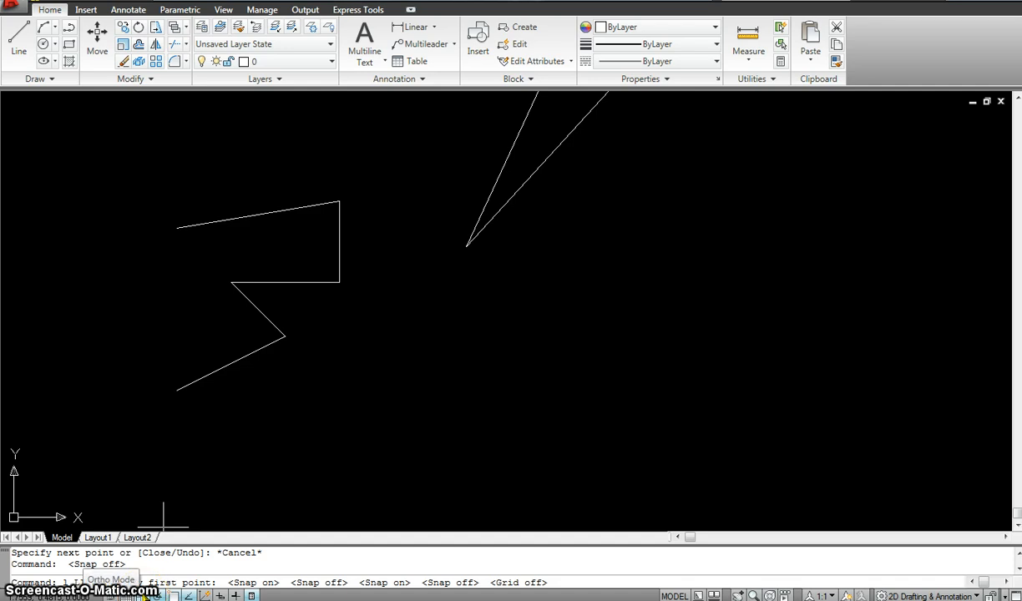
pyautogui.moveTo(418, 430)
pyautogui.write('l')
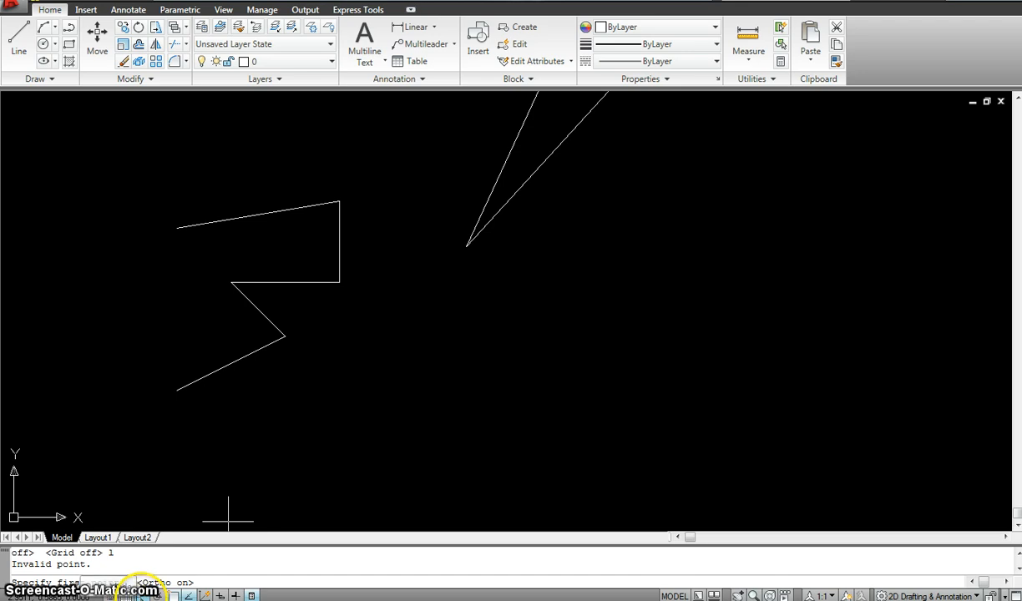
pyautogui.moveTo(487, 301)
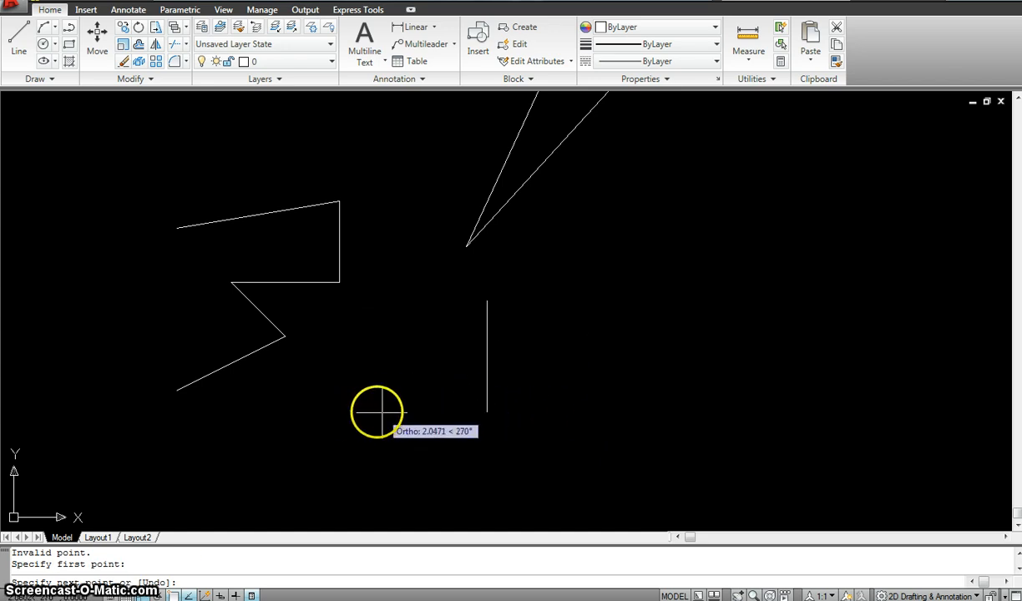
pyautogui.moveTo(507, 403)
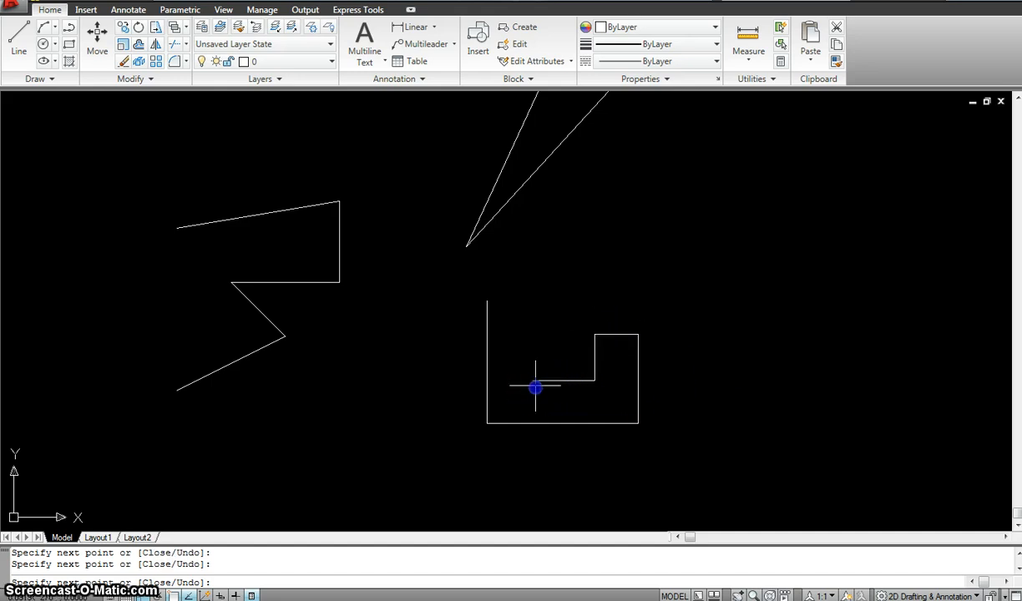
# Place the final corner of the right-angled notched outline and end the line sequence.
pyautogui.click(487, 304)
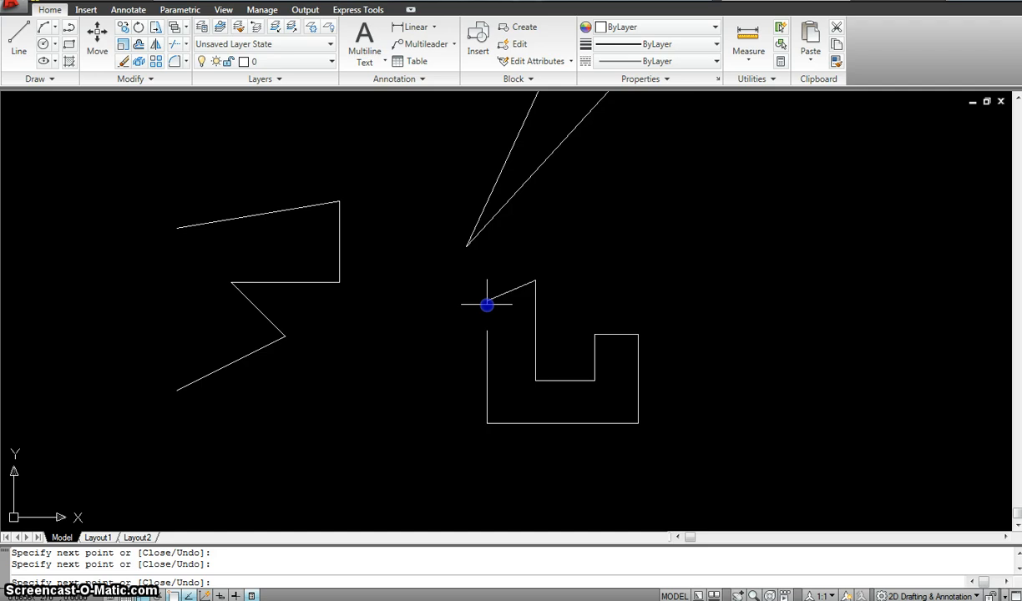
pyautogui.press('Escape')
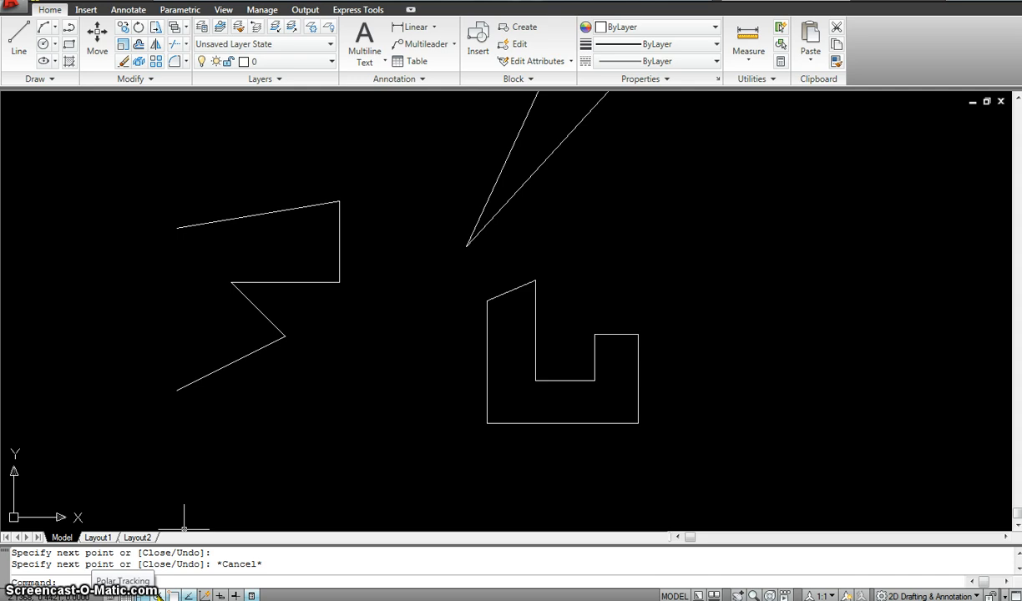
pyautogui.moveTo(213, 517)
pyautogui.write('l')
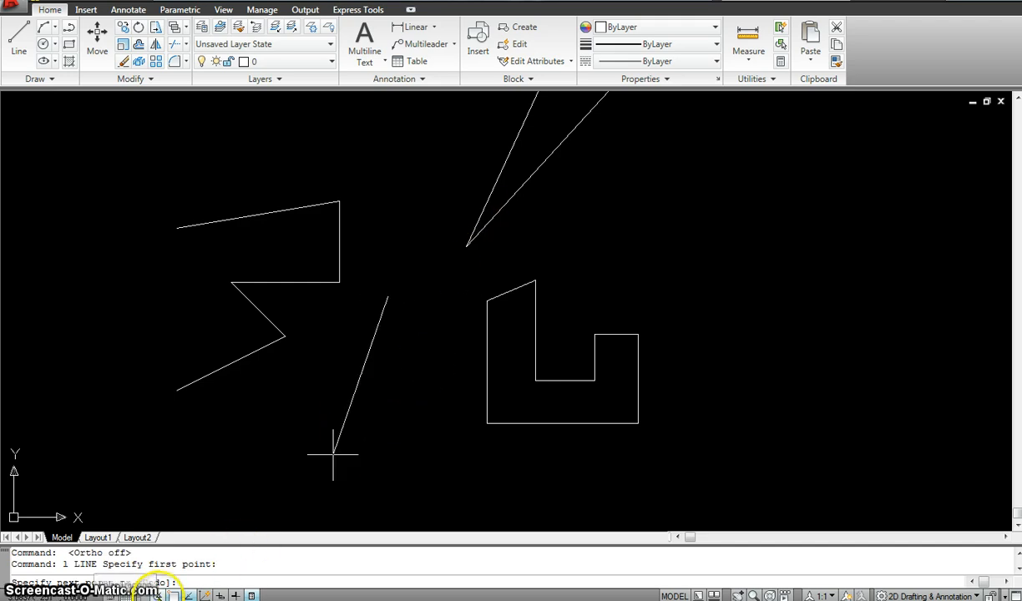
pyautogui.moveTo(378, 427)
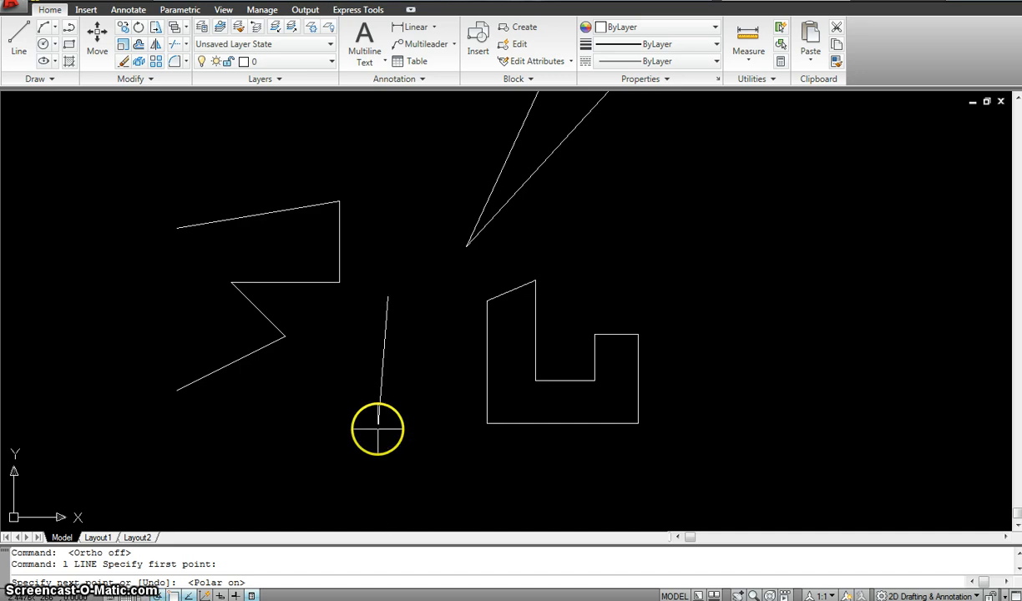
pyautogui.moveTo(294, 432)
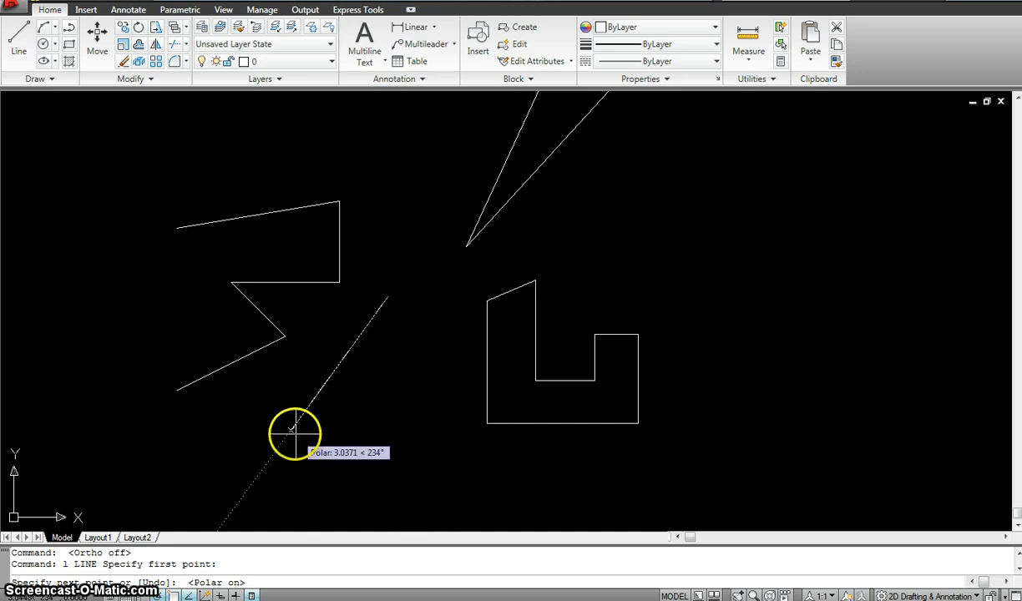
pyautogui.moveTo(173, 298)
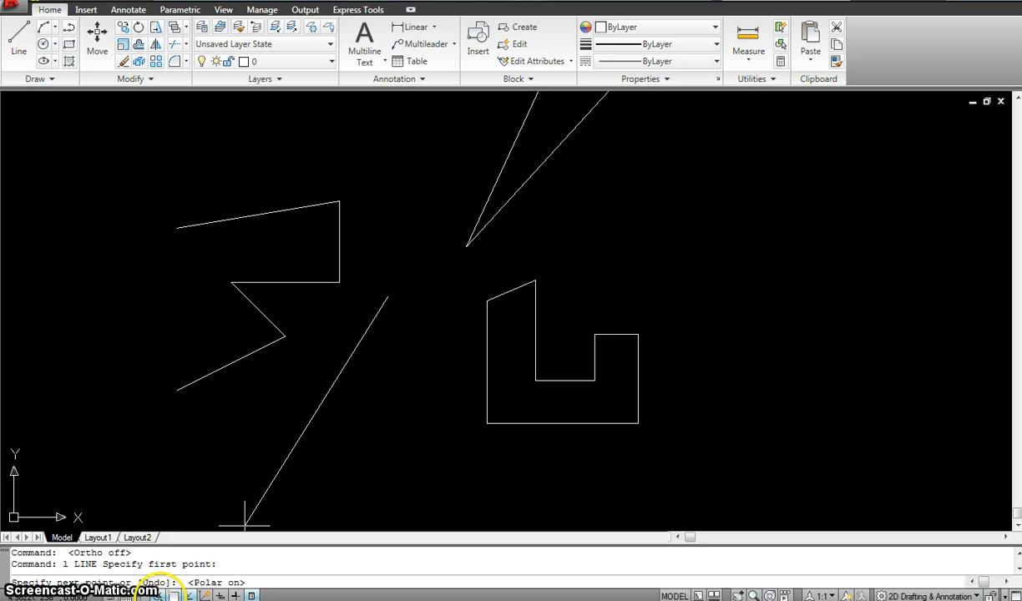
pyautogui.moveTo(190, 595)
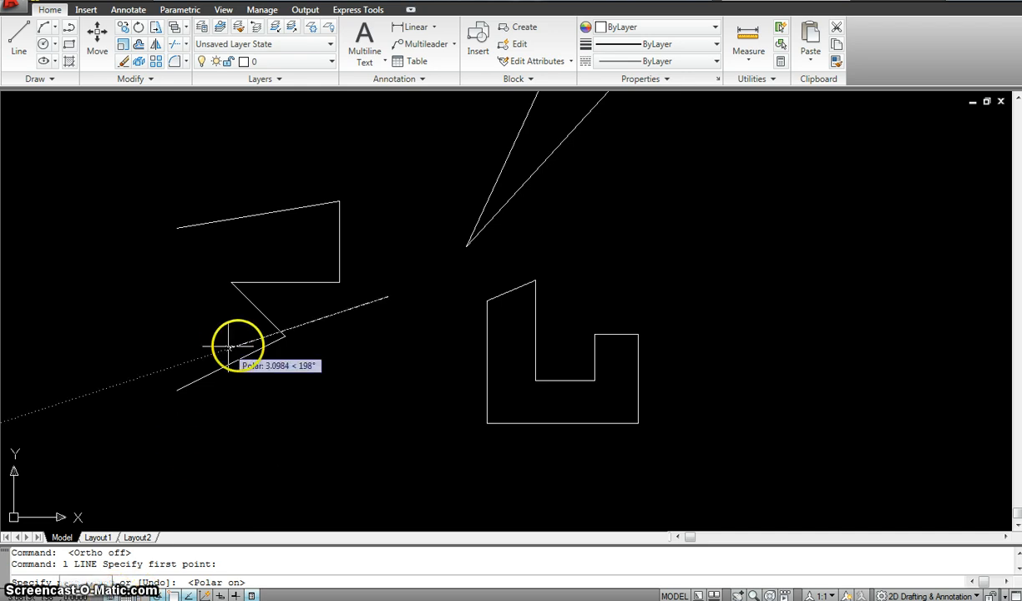
# Pick trial points with polar tracking on to preview angled line directions.
pyautogui.click(237, 345)
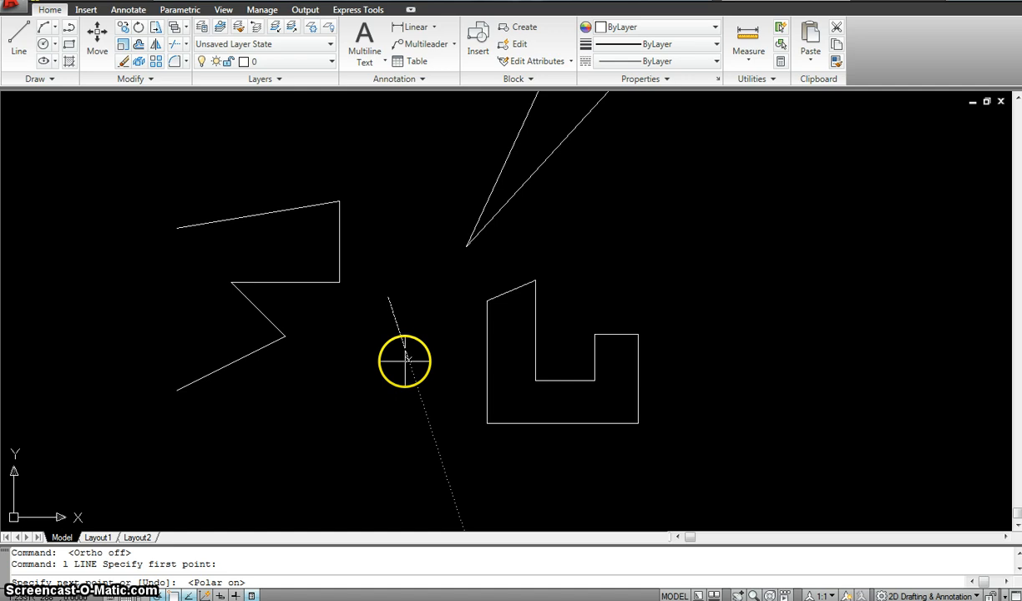
pyautogui.moveTo(387, 378)
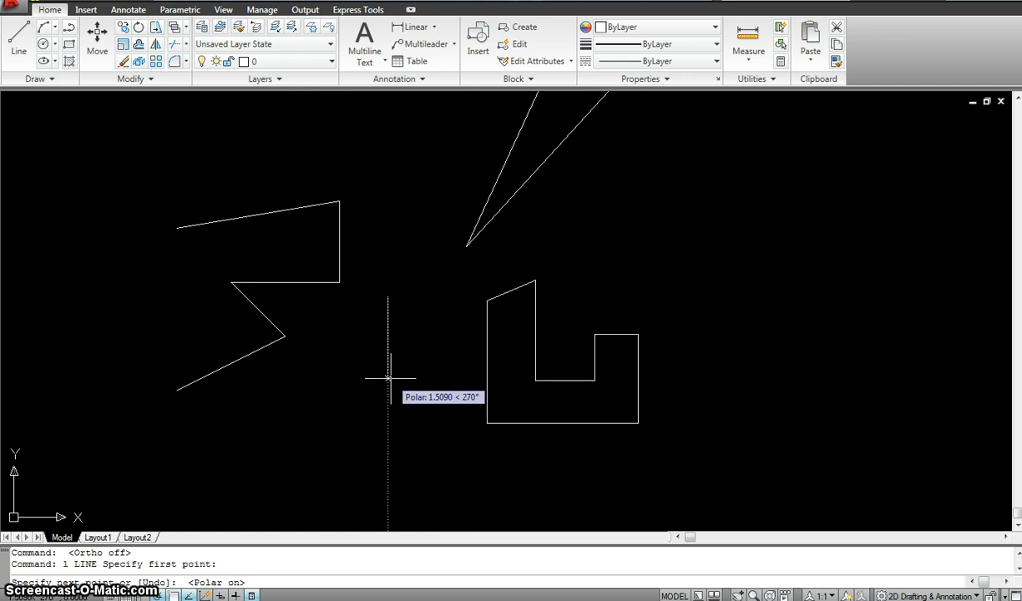
pyautogui.click(234, 521)
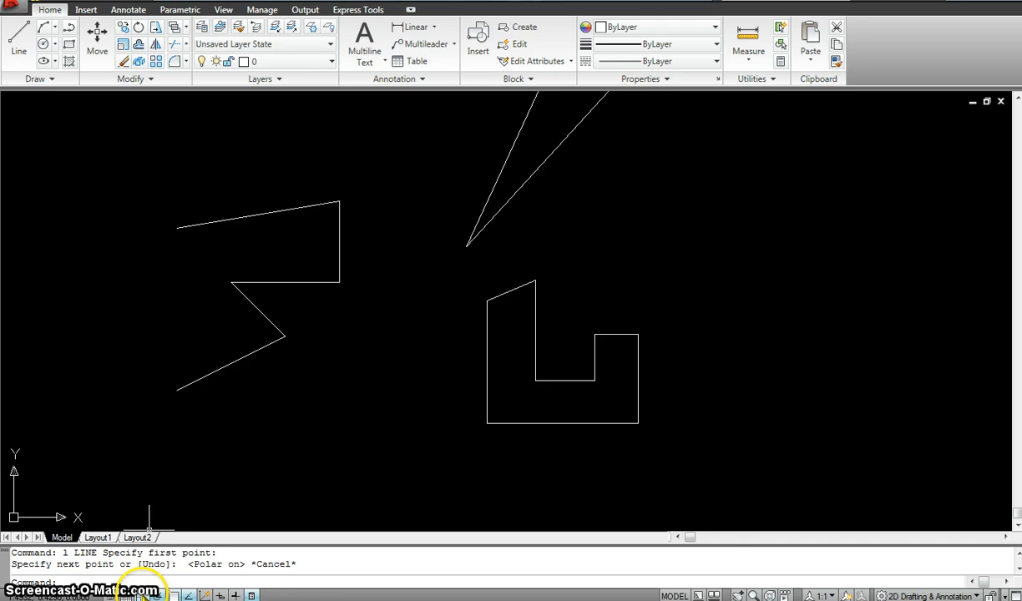
pyautogui.moveTo(133, 594)
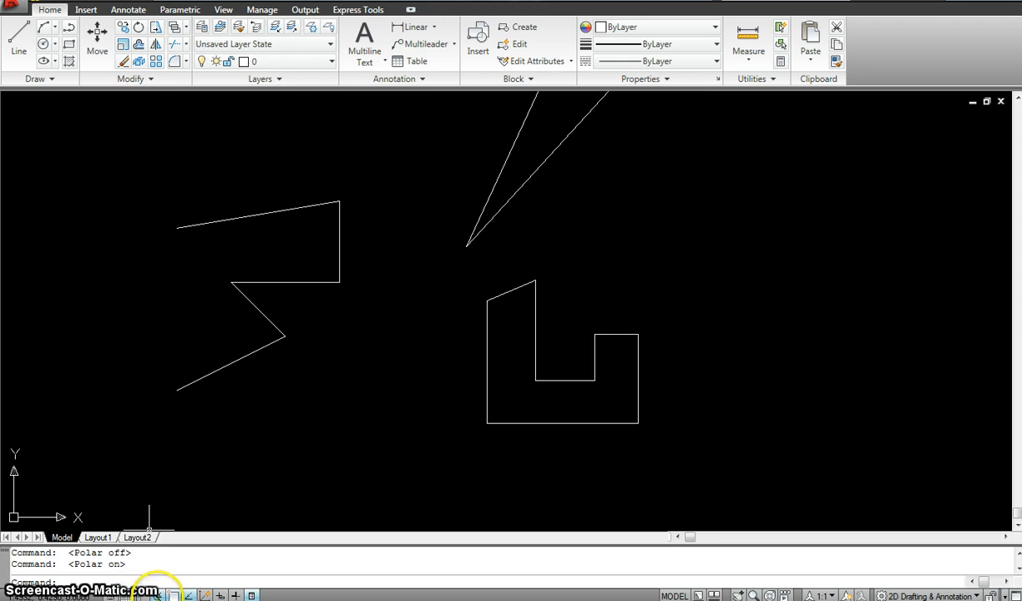
pyautogui.moveTo(128, 334)
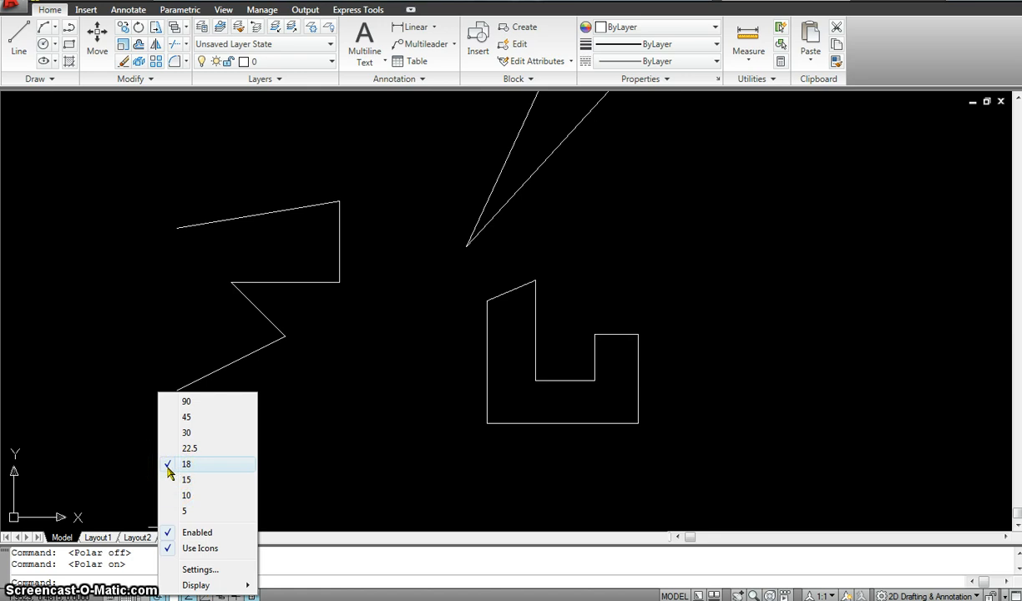
# With polar tracking at 45-degree steps, draw a closed tilted square below the zigzag.
pyautogui.click(187, 417)
pyautogui.write('l')
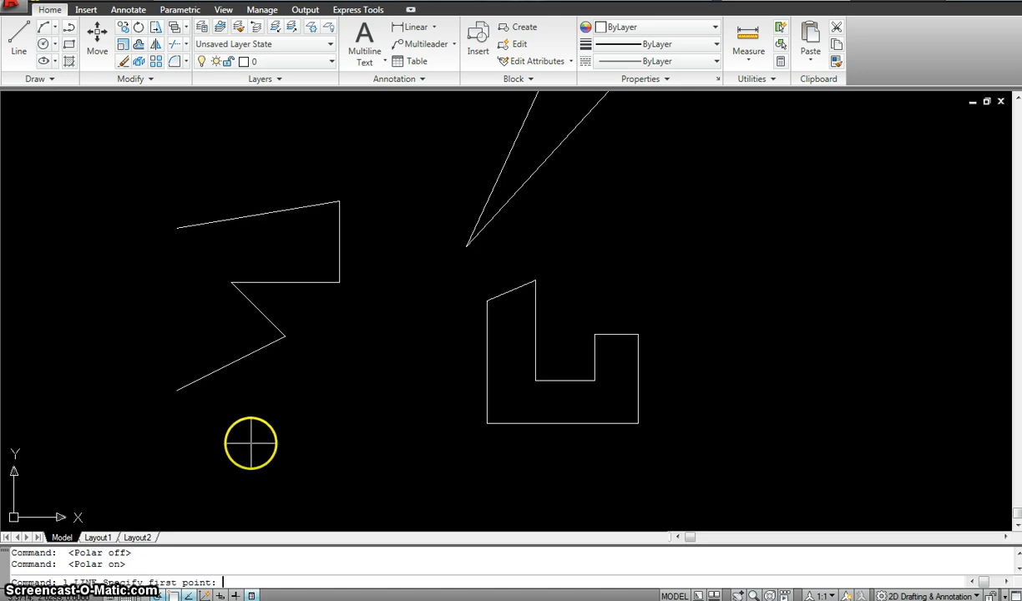
pyautogui.click(251, 444)
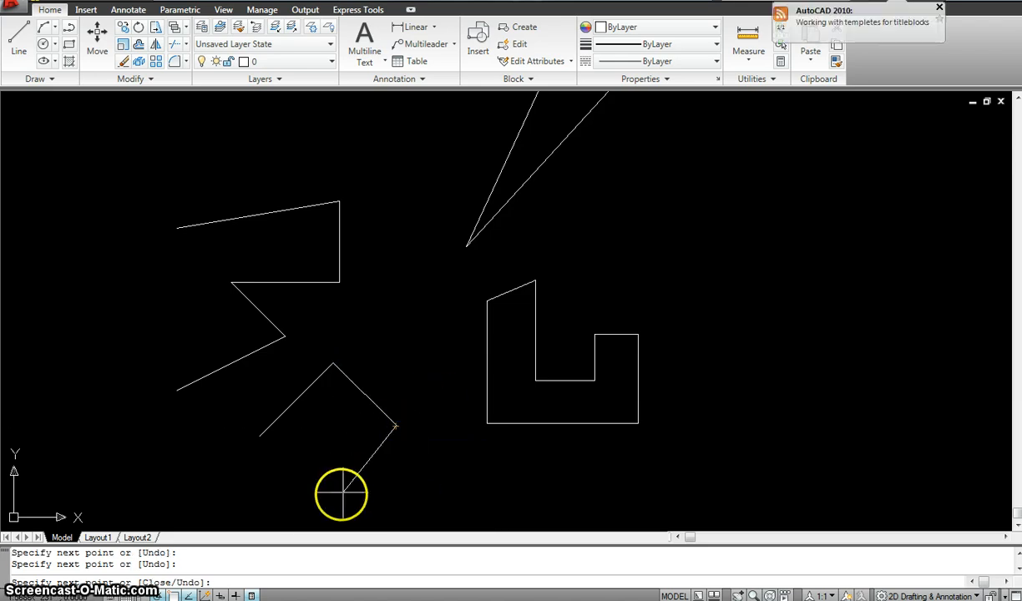
pyautogui.click(324, 498)
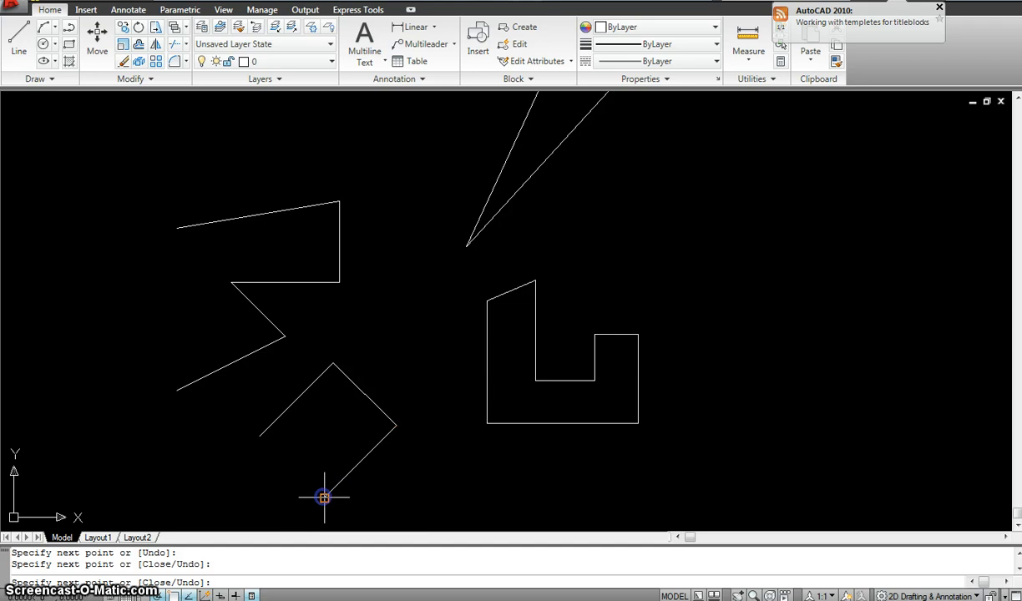
pyautogui.click(259, 436)
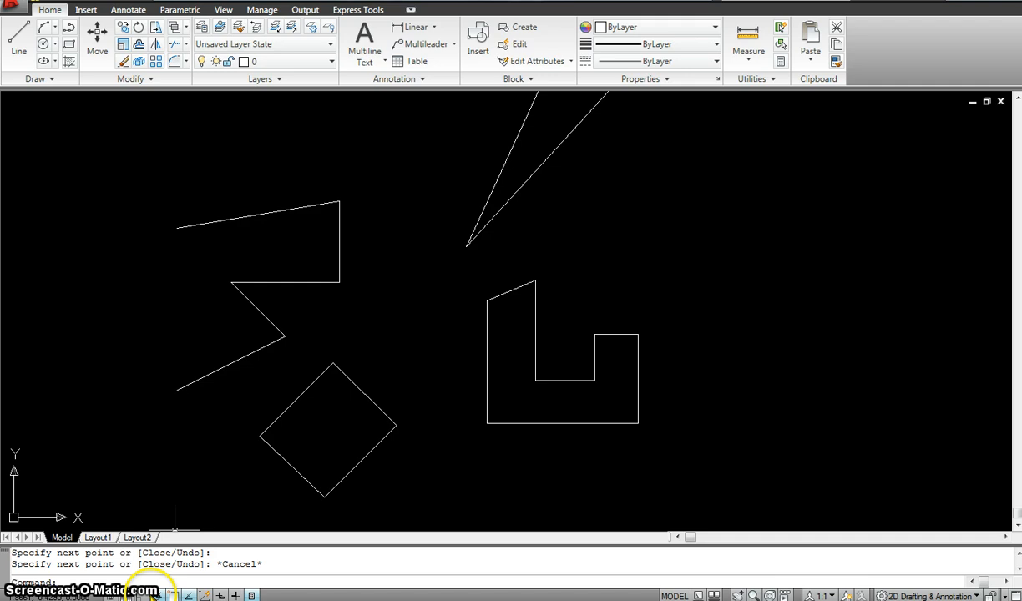
pyautogui.moveTo(150, 595)
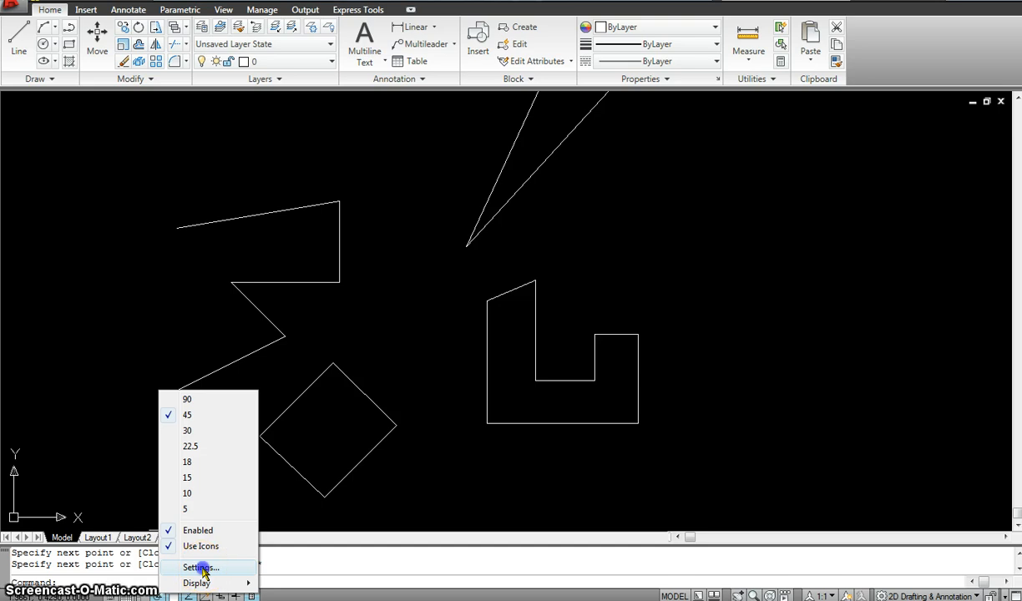
# In Drafting Settings Polar Tracking, enable Additional angles and add a new 30-degree angle.
pyautogui.click(200, 568)
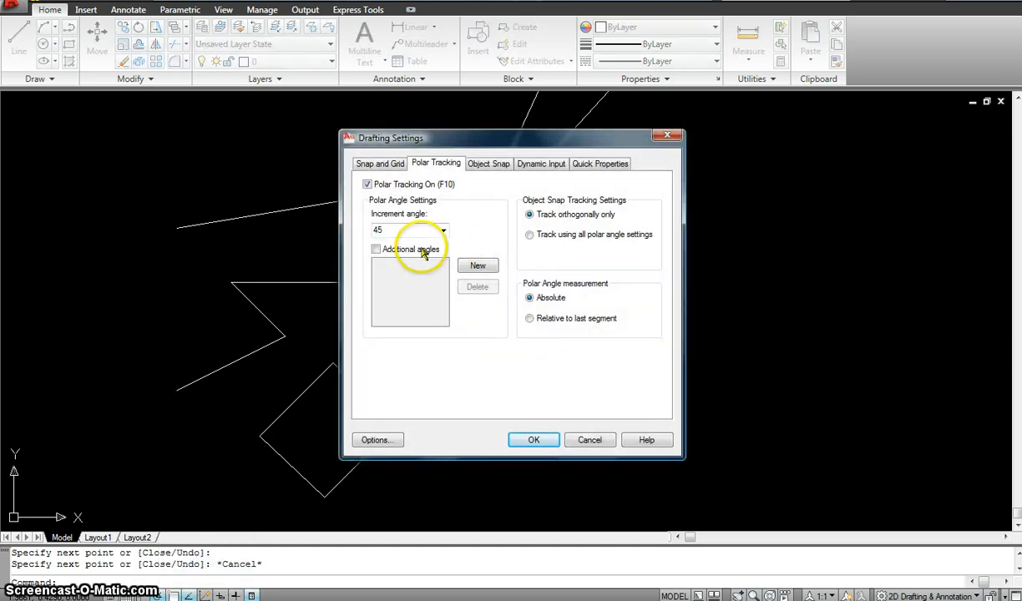
pyautogui.moveTo(378, 254)
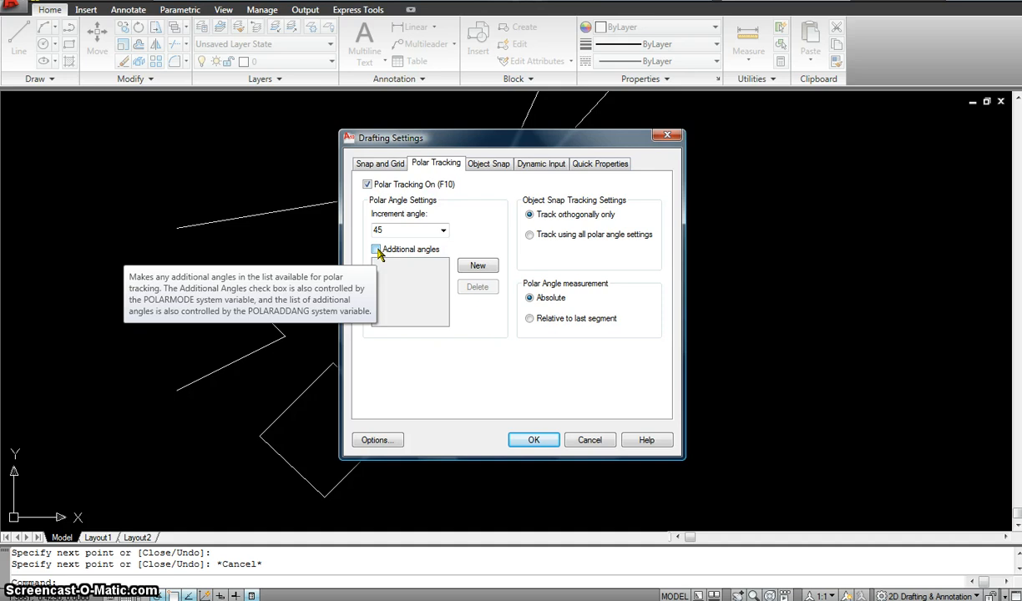
pyautogui.click(444, 230)
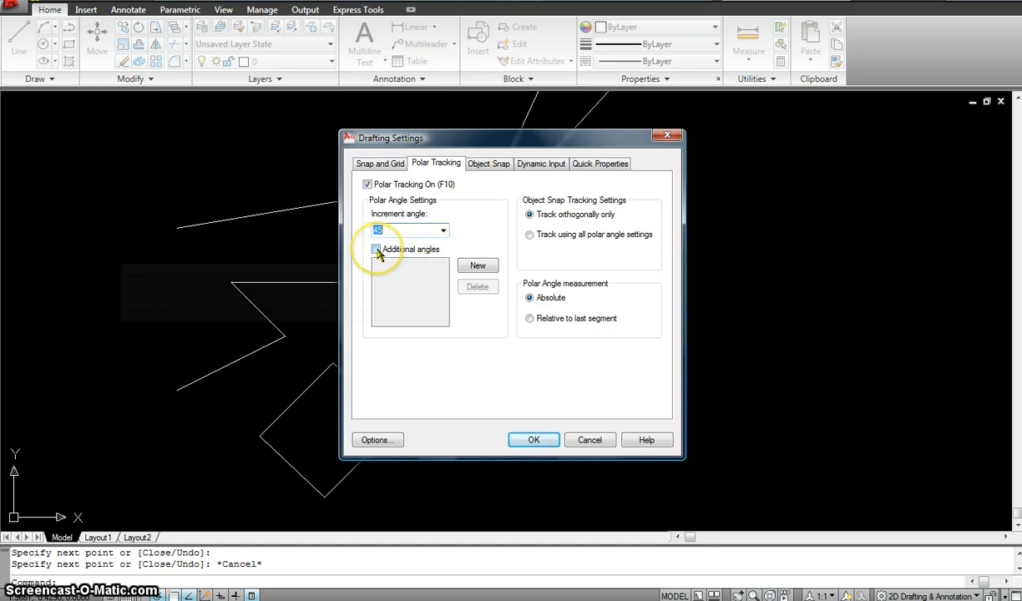
pyautogui.moveTo(377, 254)
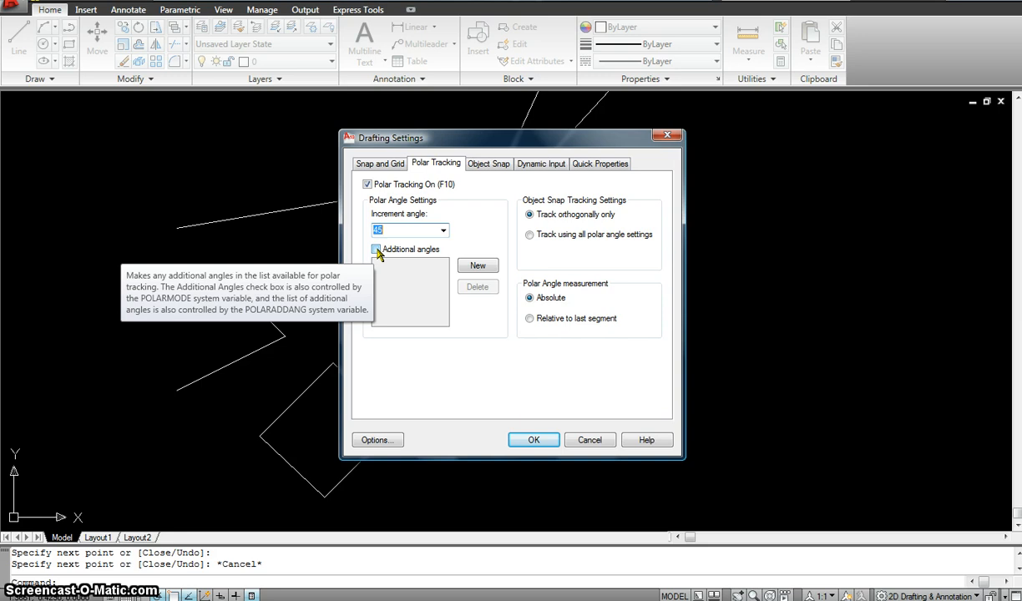
pyautogui.click(375, 250)
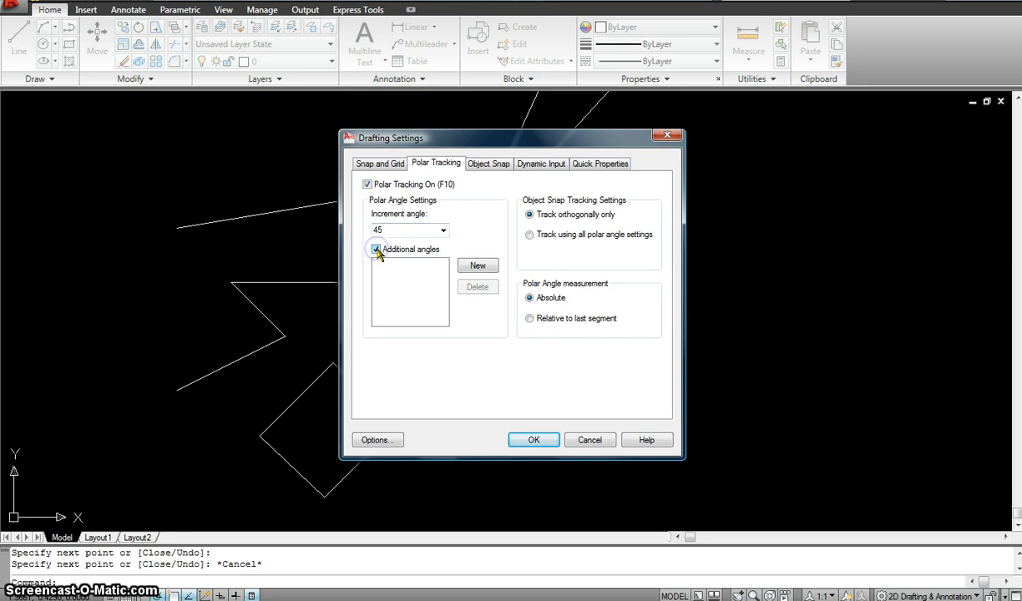
pyautogui.click(477, 266)
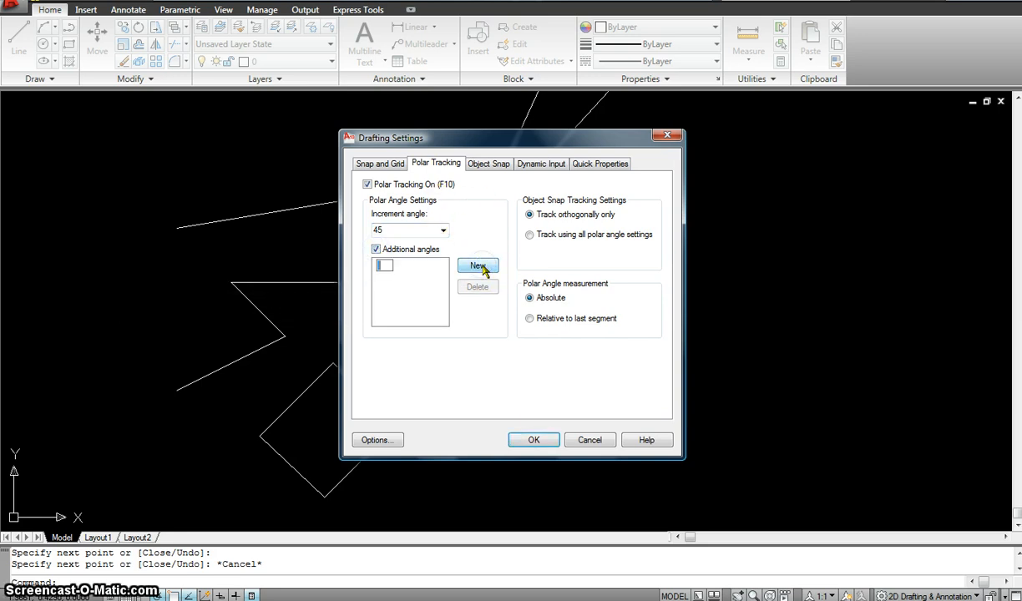
pyautogui.moveTo(391, 304)
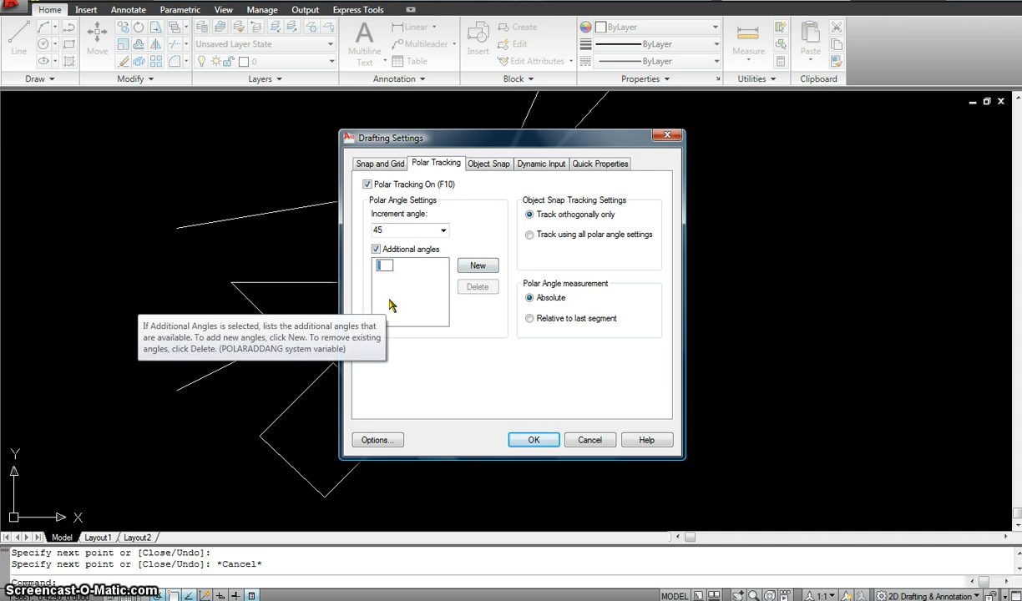
pyautogui.write('30')
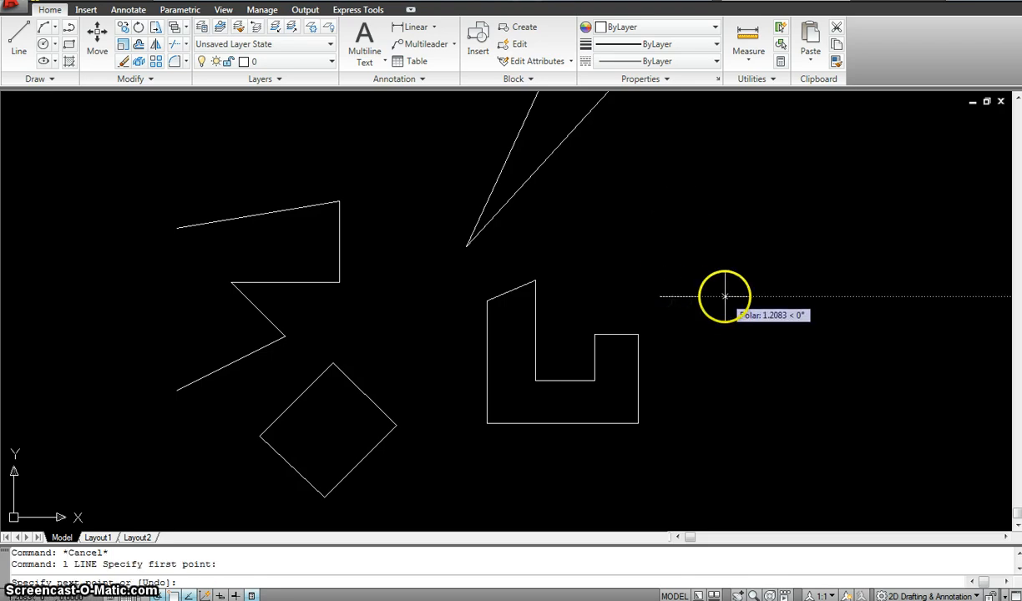
pyautogui.moveTo(714, 267)
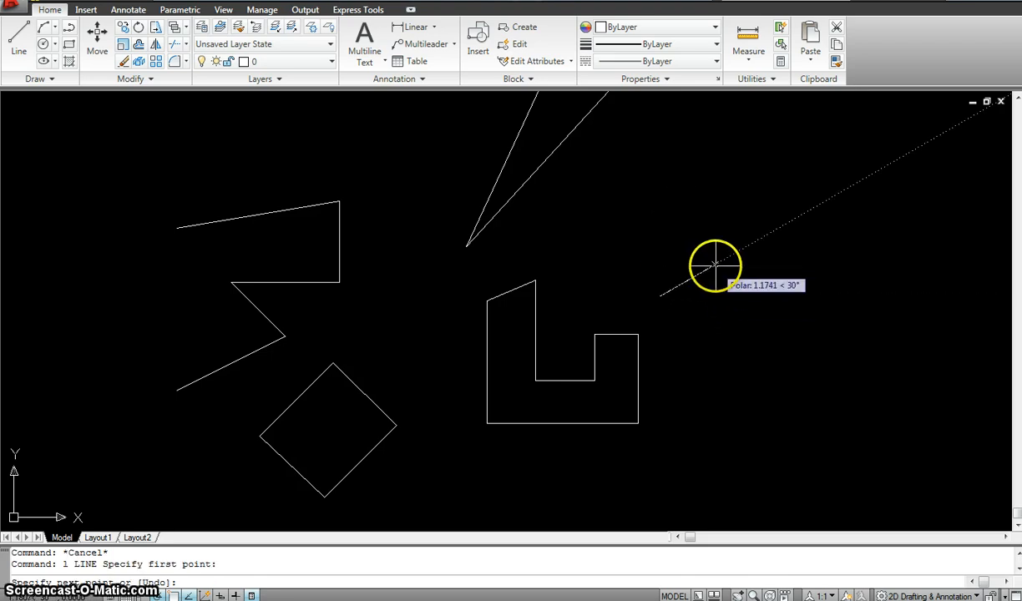
pyautogui.moveTo(689, 244)
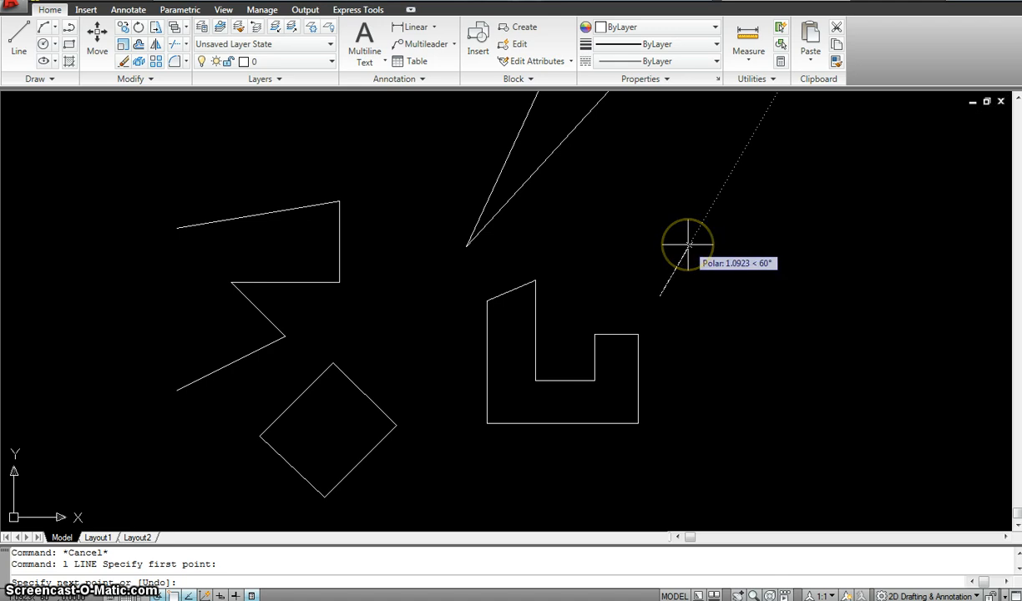
pyautogui.moveTo(662, 226)
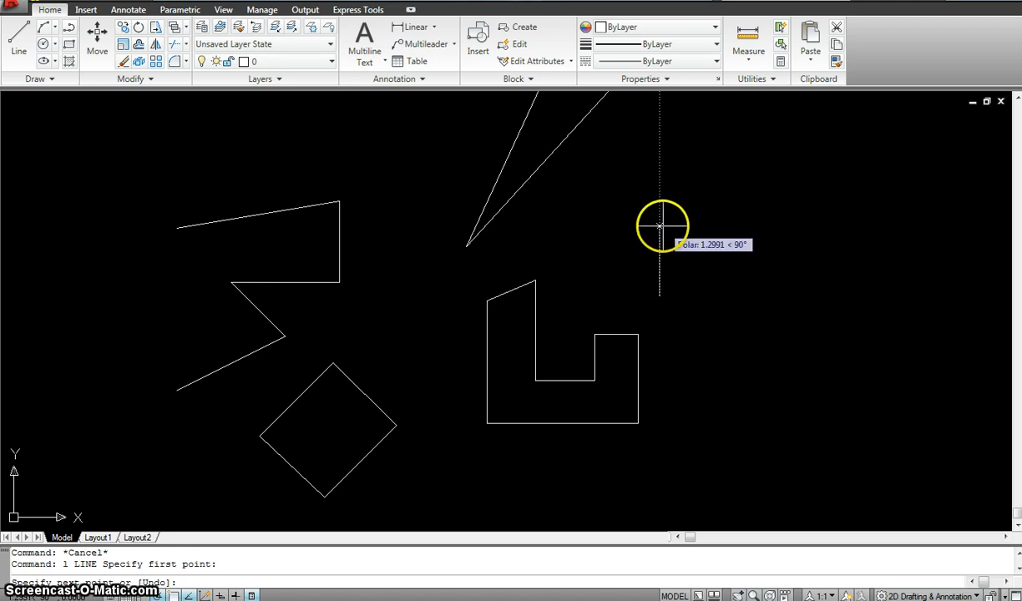
pyautogui.moveTo(599, 266)
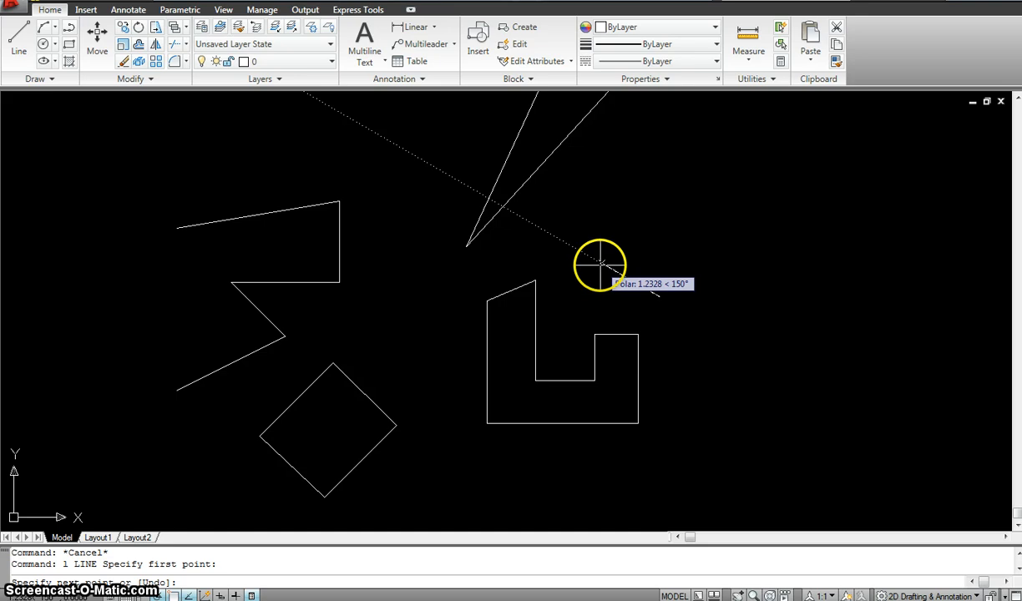
# Place a point of the short horizontal line right of the notched outline under 30-degree tracking.
pyautogui.click(599, 266)
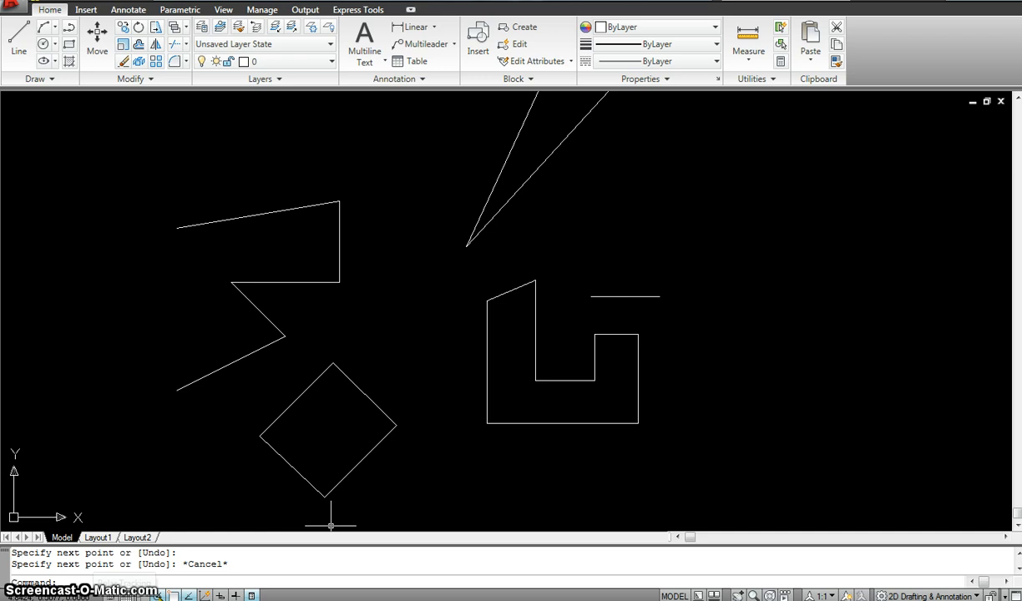
pyautogui.moveTo(125, 594)
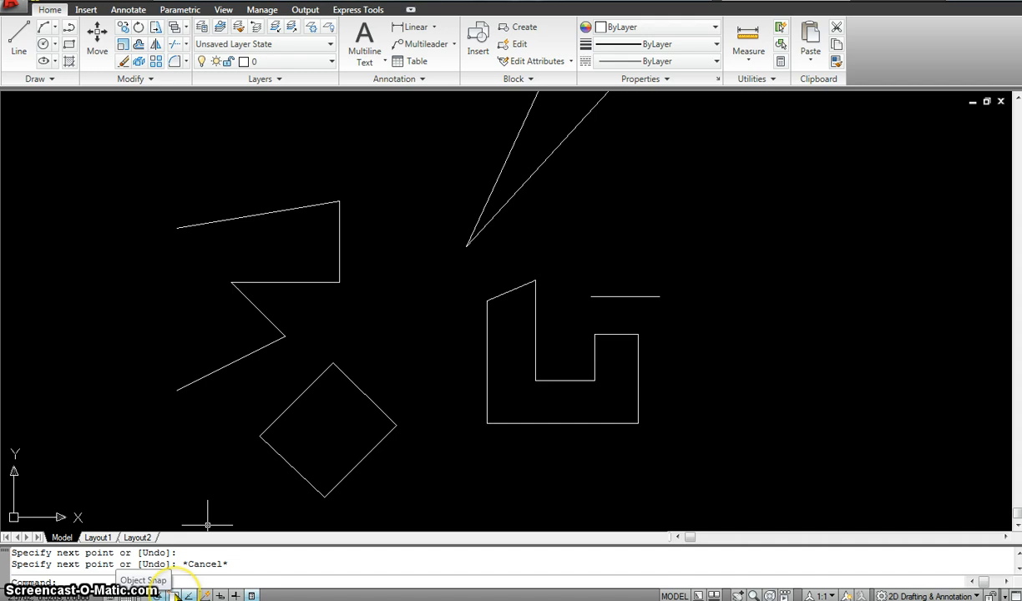
# With object snap off, draw the closed slanted quadrilateral right of the notched outline.
pyautogui.click(177, 594)
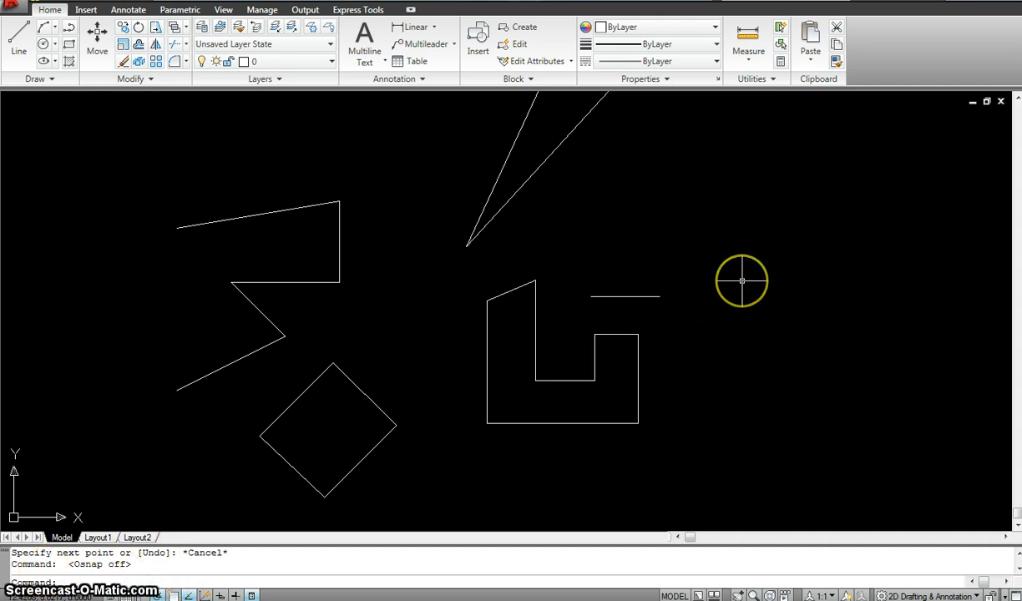
pyautogui.moveTo(760, 181)
pyautogui.write('l')
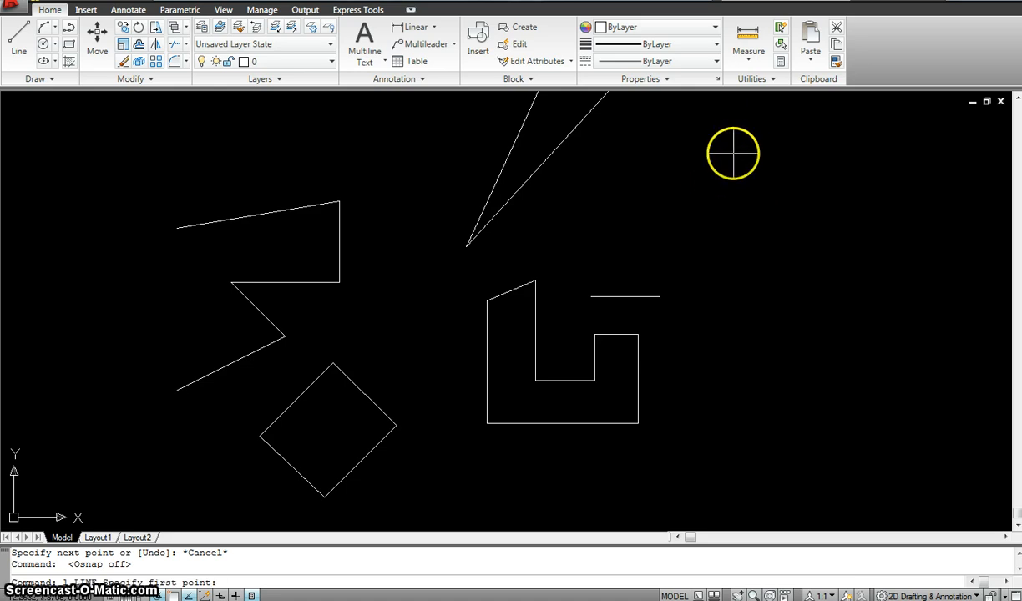
pyautogui.moveTo(661, 295)
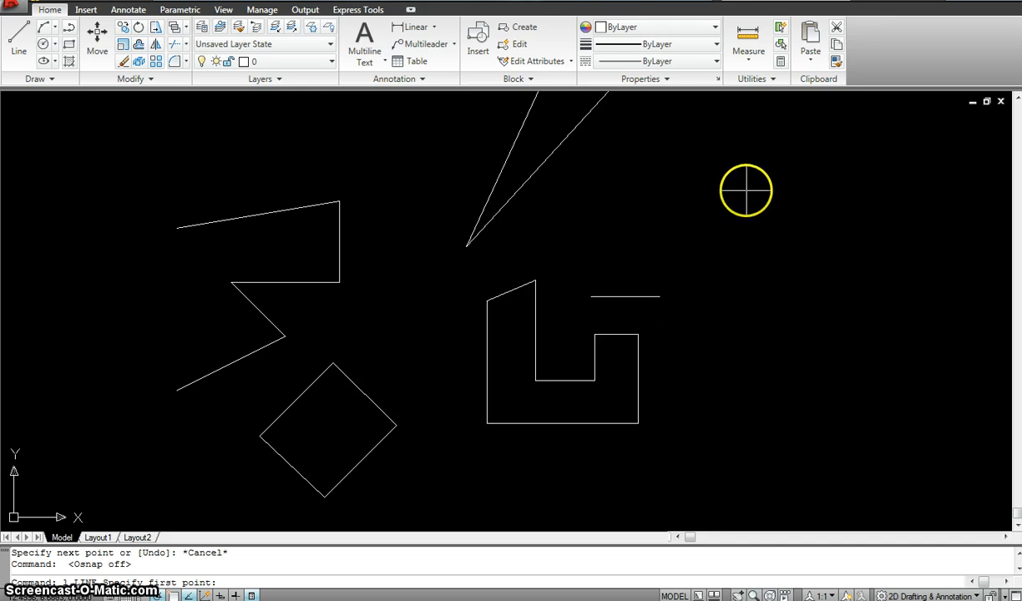
pyautogui.click(745, 190)
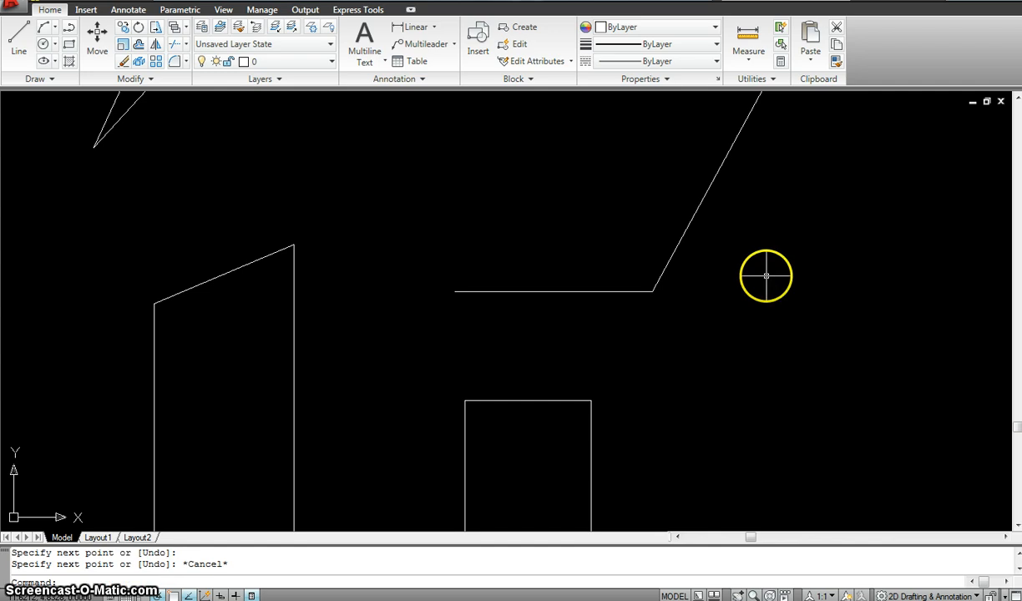
pyautogui.moveTo(670, 300)
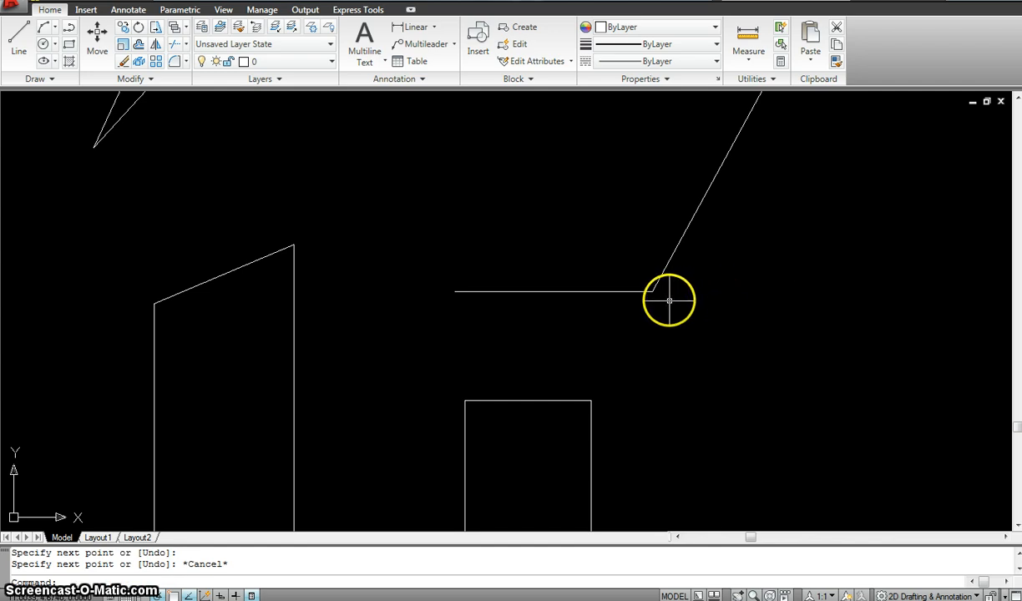
pyautogui.moveTo(651, 297)
pyautogui.write('l')
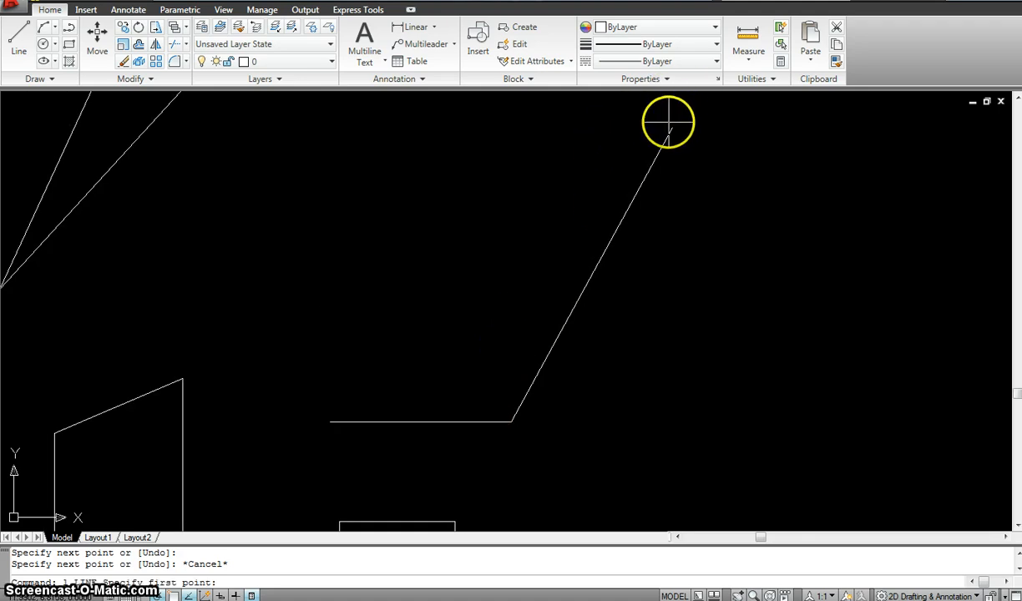
pyautogui.click(320, 441)
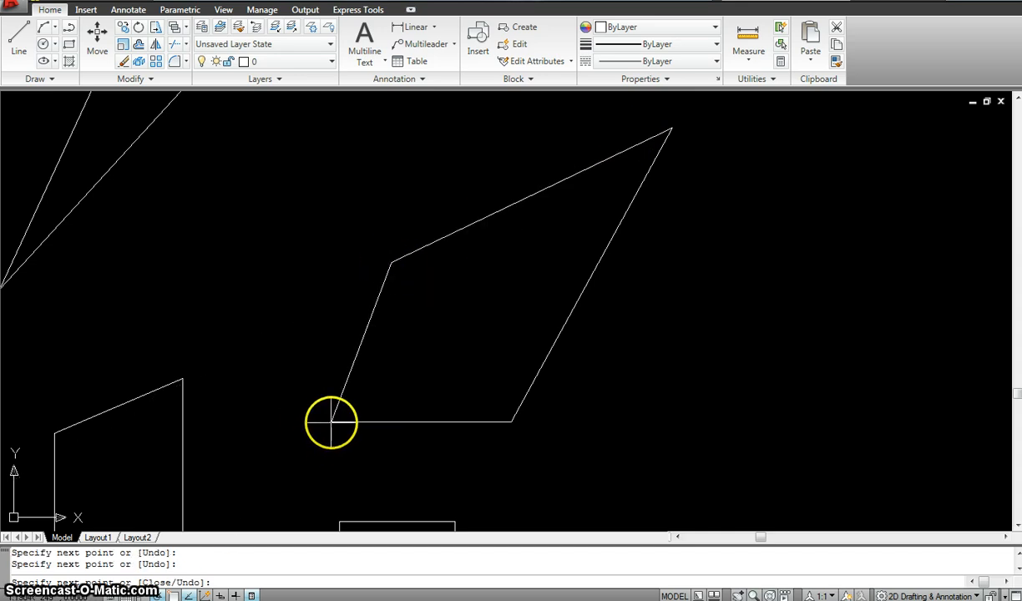
pyautogui.press('Escape')
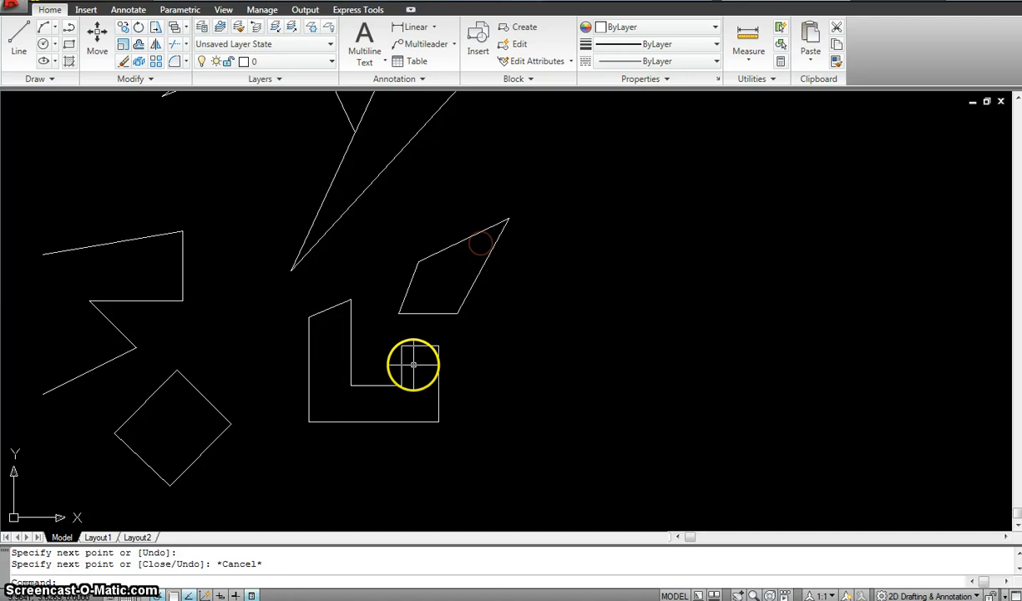
pyautogui.moveTo(465, 242)
pyautogui.write('l')
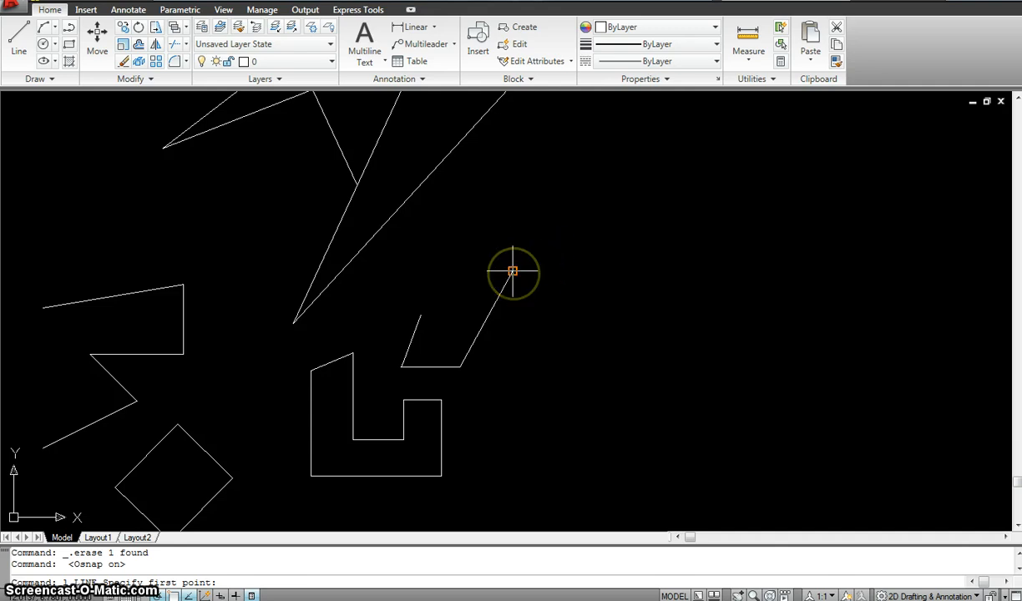
# With object snap back on, start a new line from a snapped endpoint of the parallelogram.
pyautogui.click(511, 271)
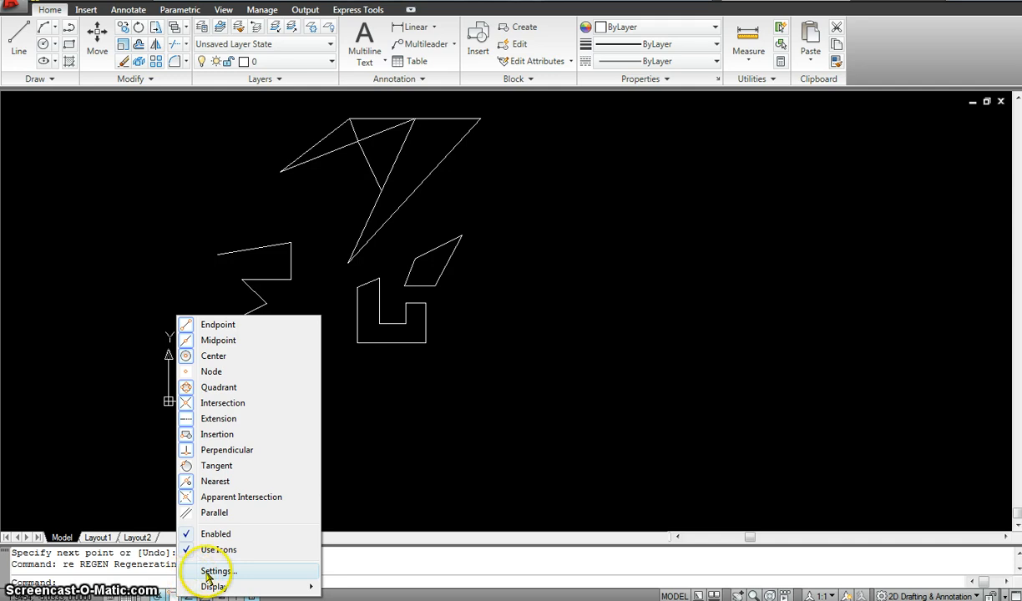
# Bring up Drafting Settings from the OSNAP menu and move the dialog clear of the drawing.
pyautogui.click(217, 571)
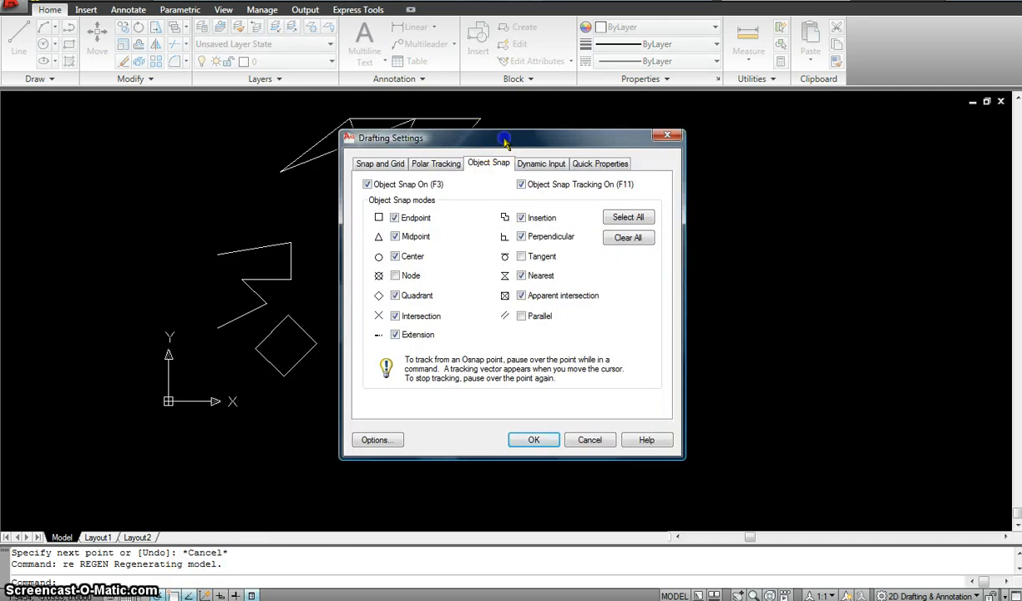
pyautogui.moveTo(504, 137); pyautogui.dragTo(242, 137)
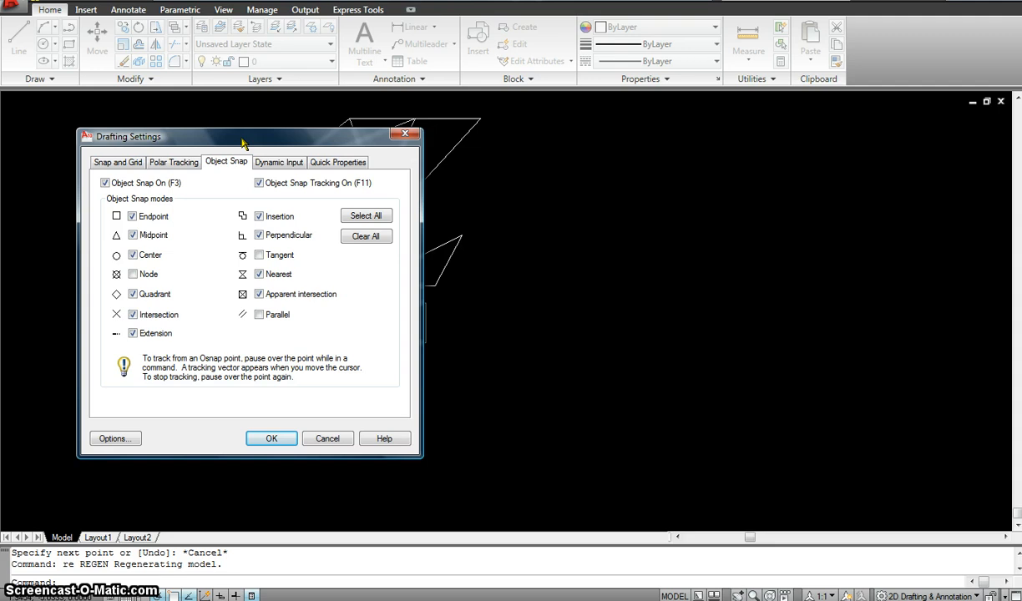
pyautogui.moveTo(244, 137); pyautogui.dragTo(734, 164)
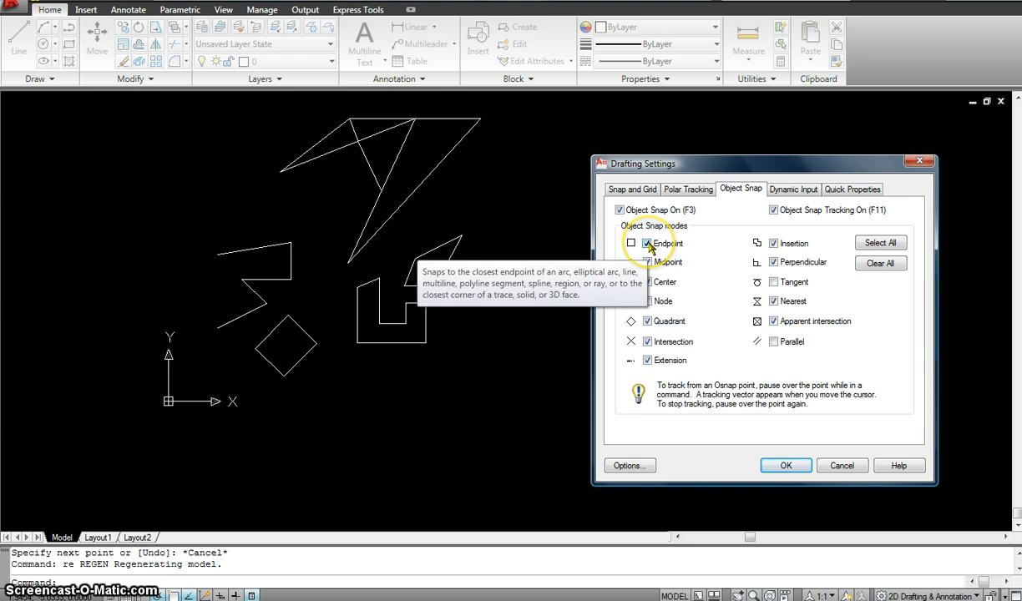
pyautogui.click(631, 244)
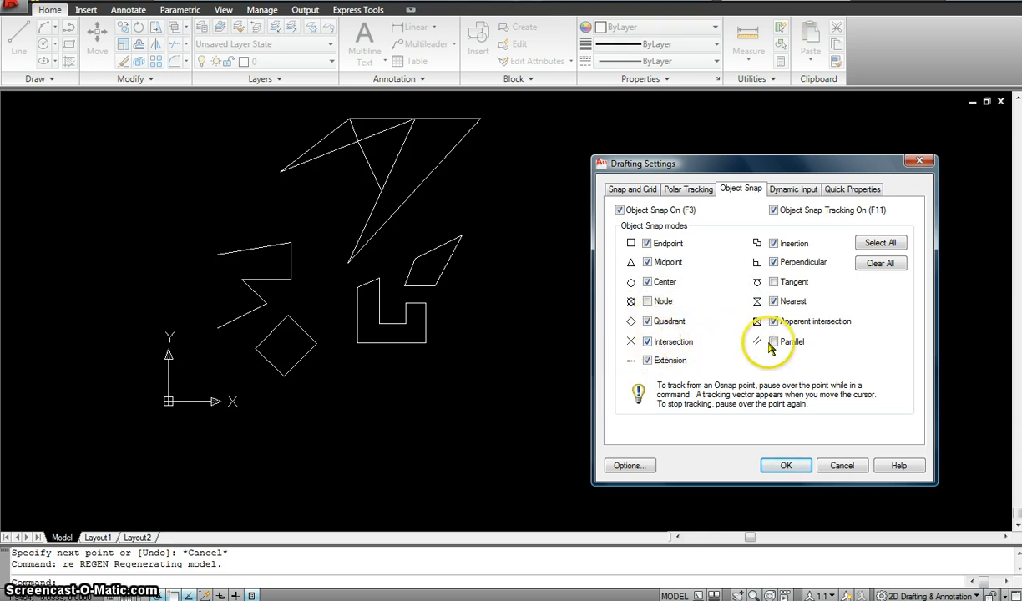
pyautogui.moveTo(810, 301)
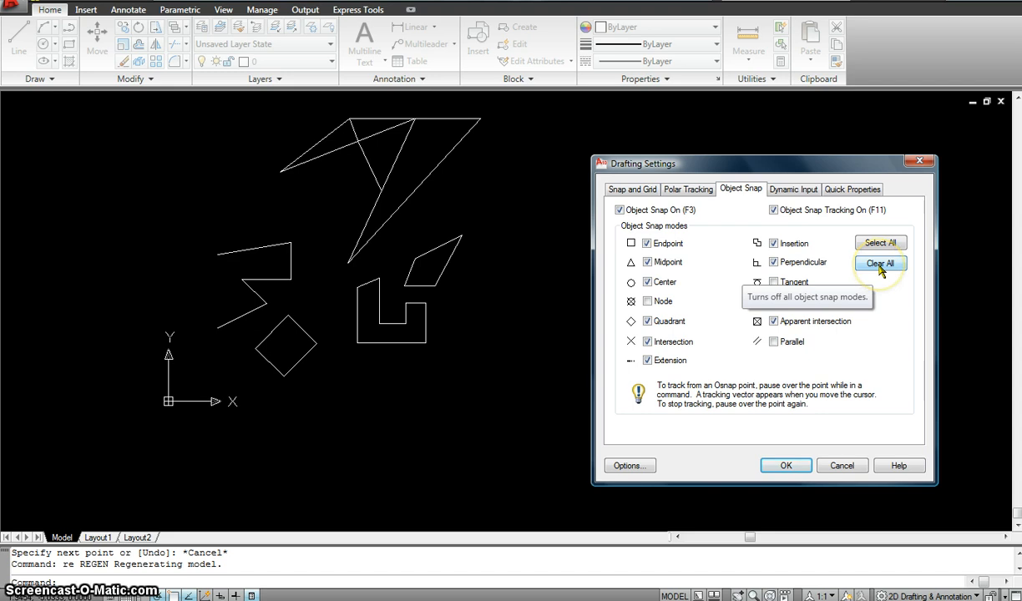
# Clear all snap modes, then re-enable Midpoint and toggle Center.
pyautogui.click(879, 264)
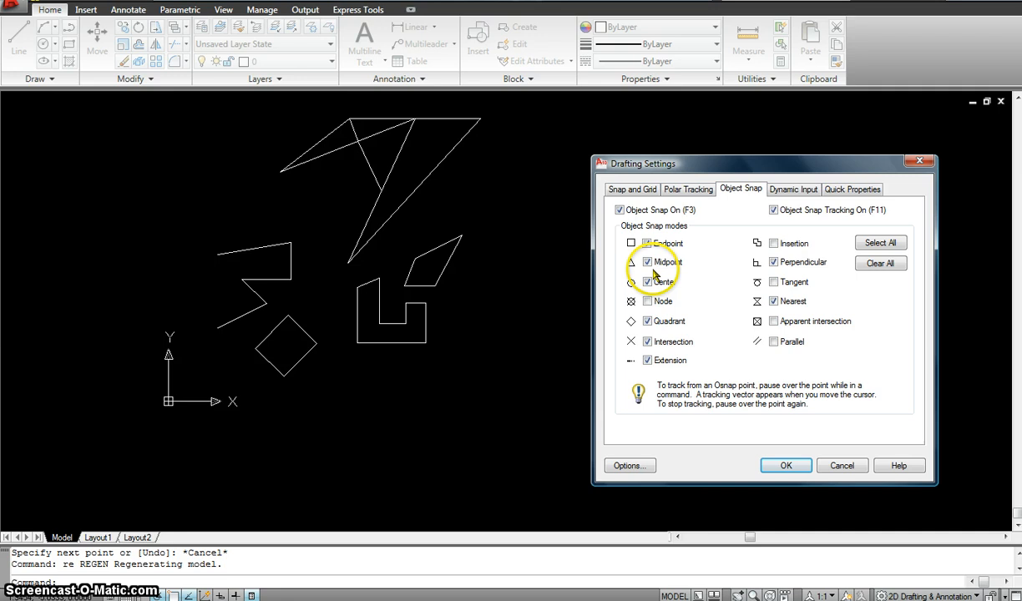
pyautogui.click(631, 244)
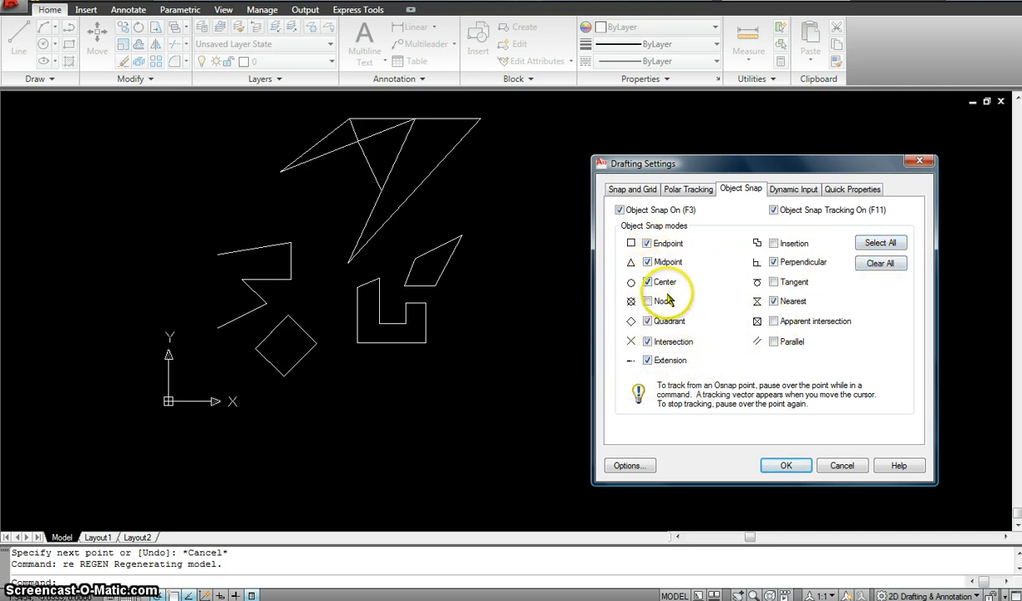
pyautogui.click(647, 300)
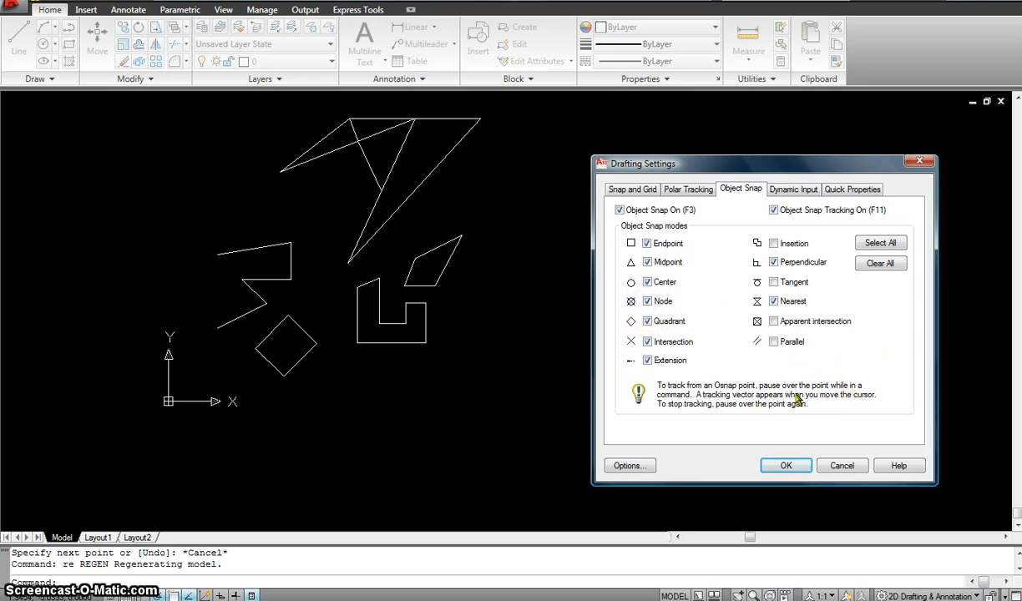
pyautogui.moveTo(879, 244)
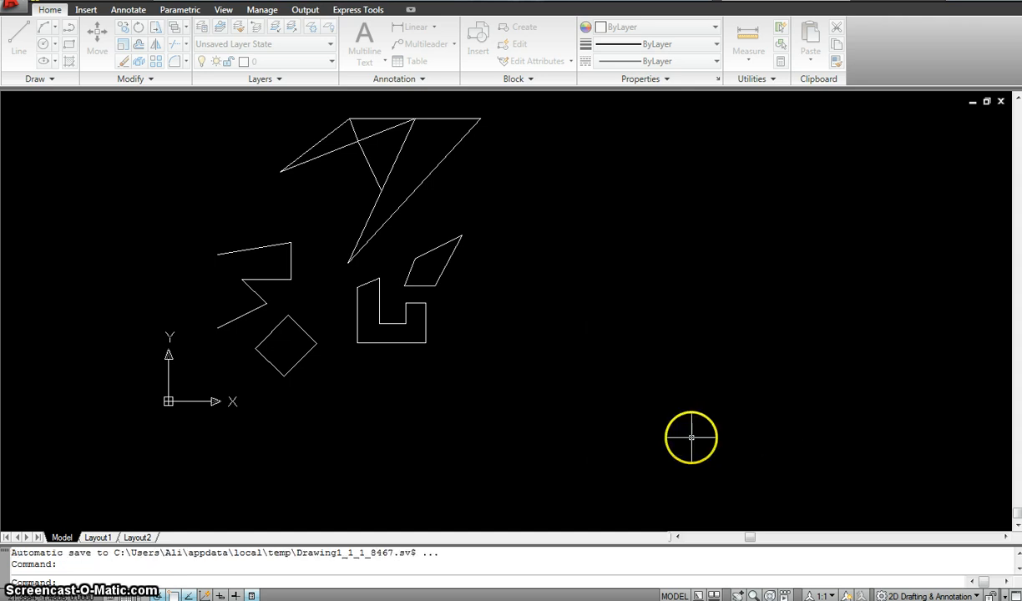
pyautogui.moveTo(296, 375)
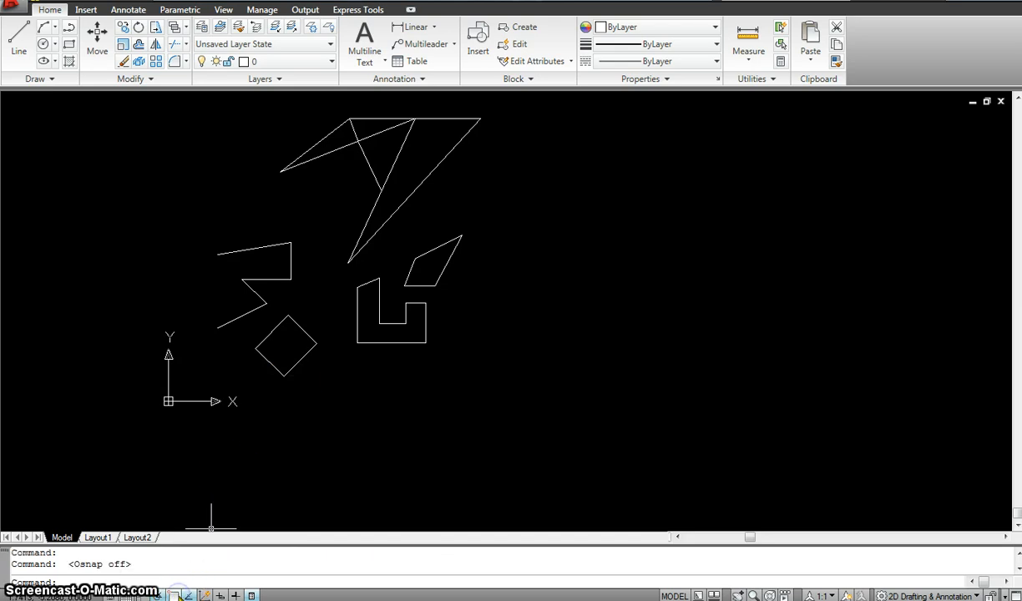
pyautogui.moveTo(179, 538)
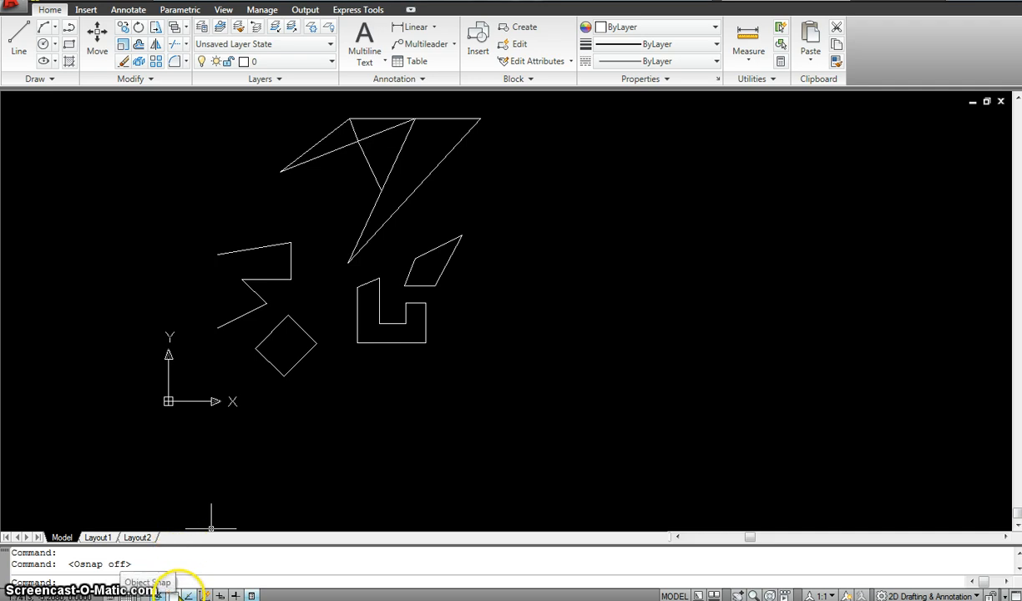
# Switch object snapping back on from the status bar.
pyautogui.click(167, 595)
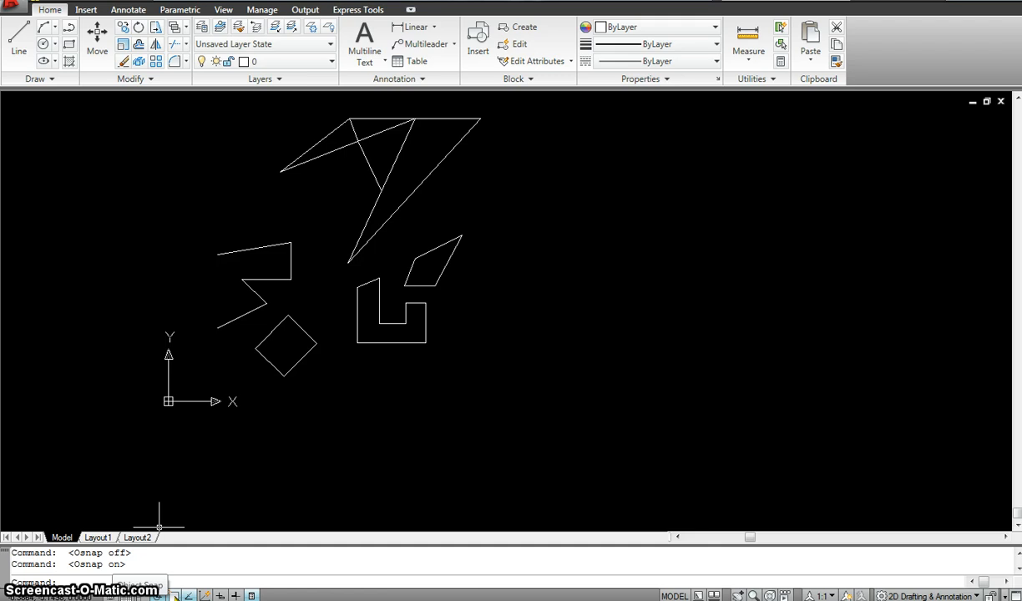
# Reopen Drafting Settings, confirm Endpoint, Midpoint, Center and Intersection, and accept with OK.
pyautogui.rightClick(140, 593)
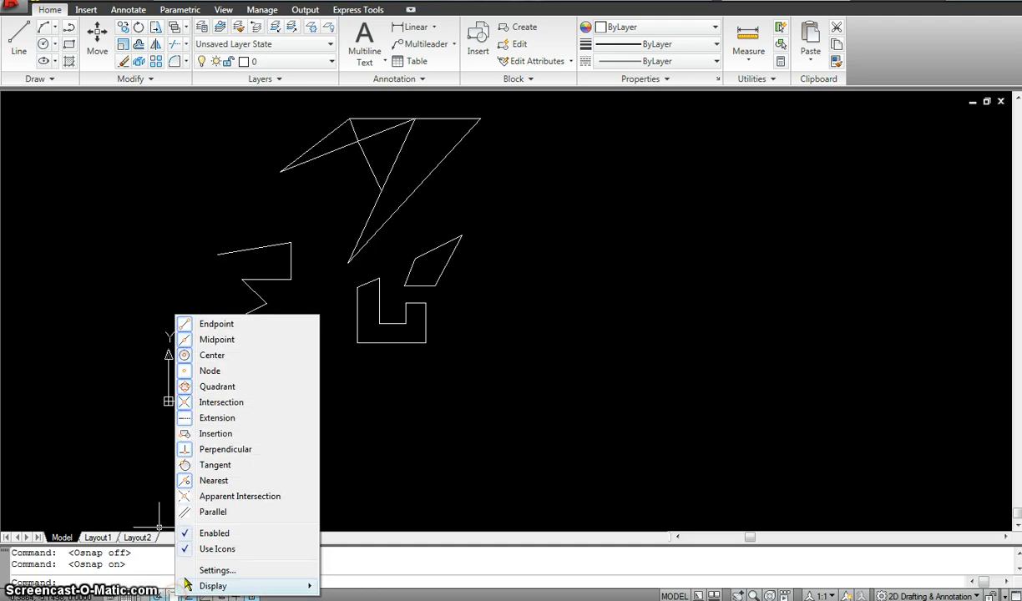
pyautogui.click(217, 570)
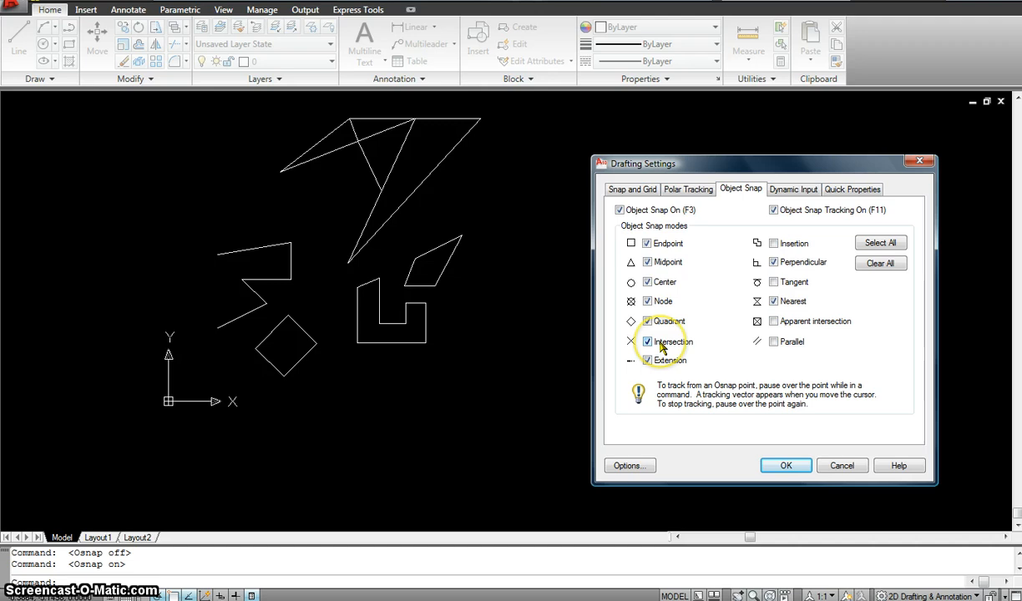
pyautogui.moveTo(664, 345)
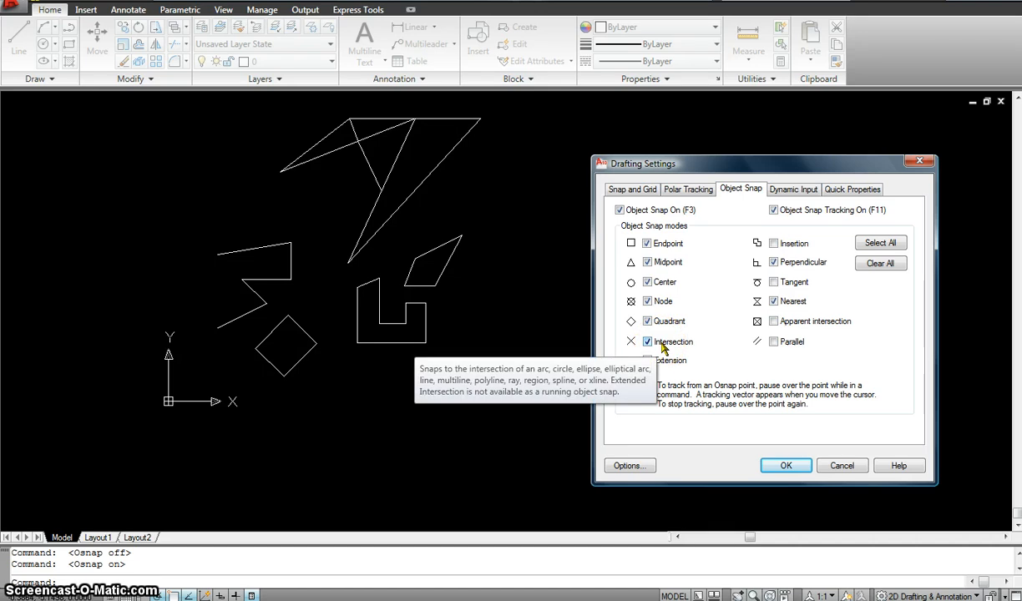
pyautogui.click(841, 464)
pyautogui.write('c')
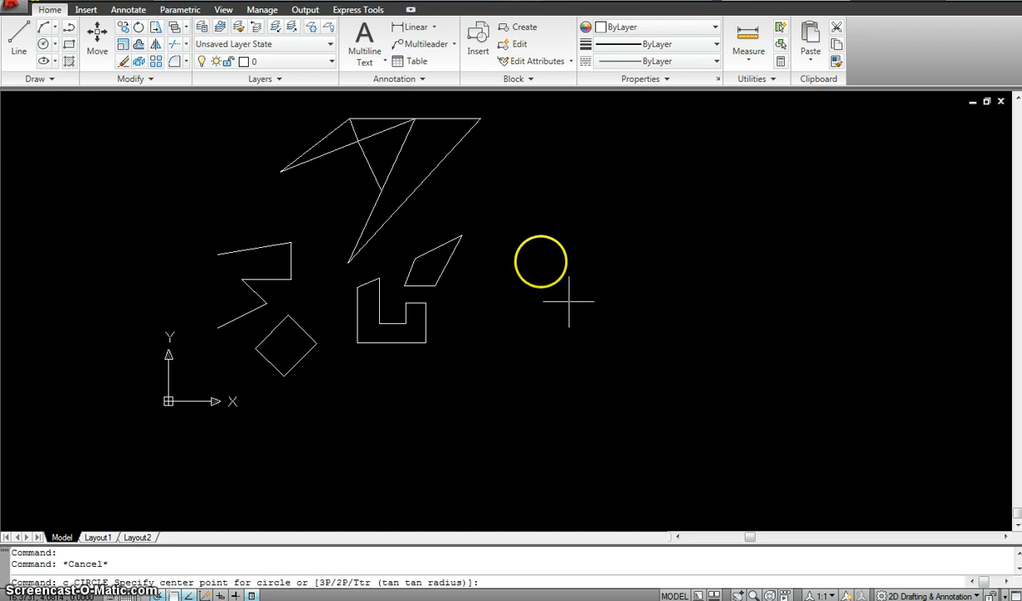
# Place the new circle's center to the right of the parallelogram.
pyautogui.click(557, 291)
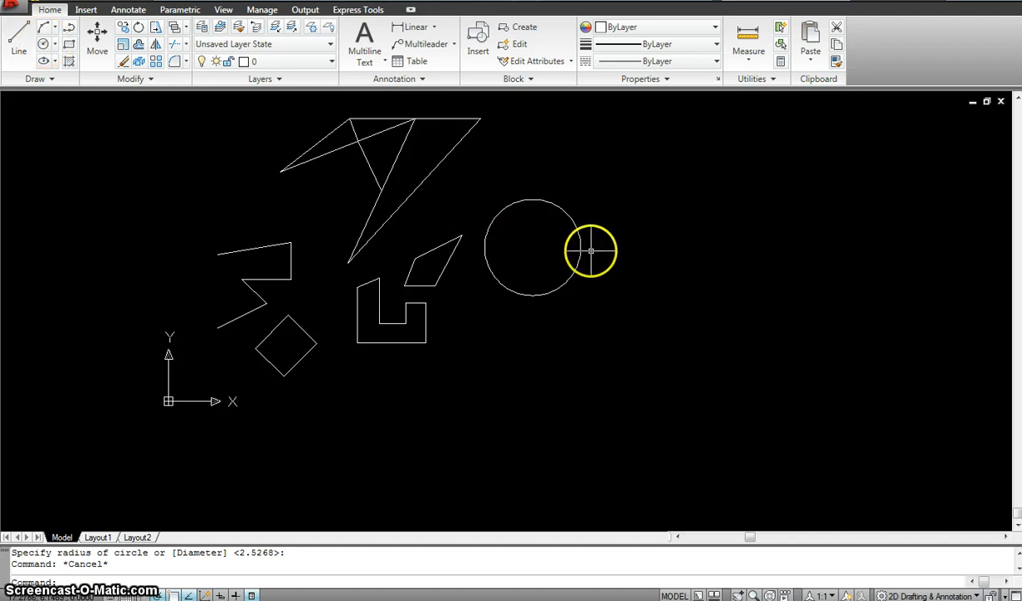
pyautogui.moveTo(591, 254)
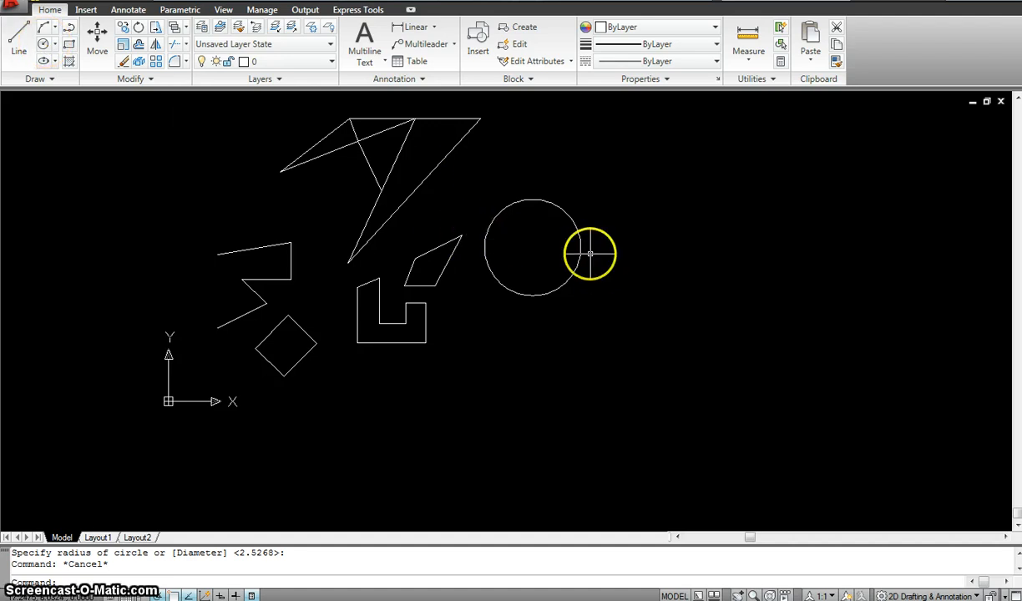
pyautogui.moveTo(631, 321)
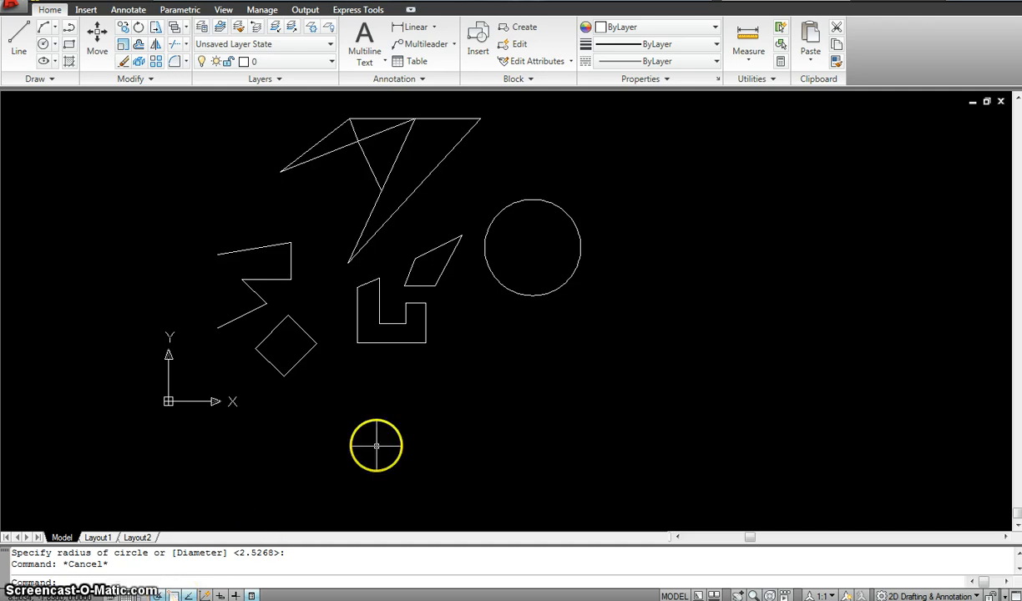
pyautogui.moveTo(268, 526)
pyautogui.write('l')
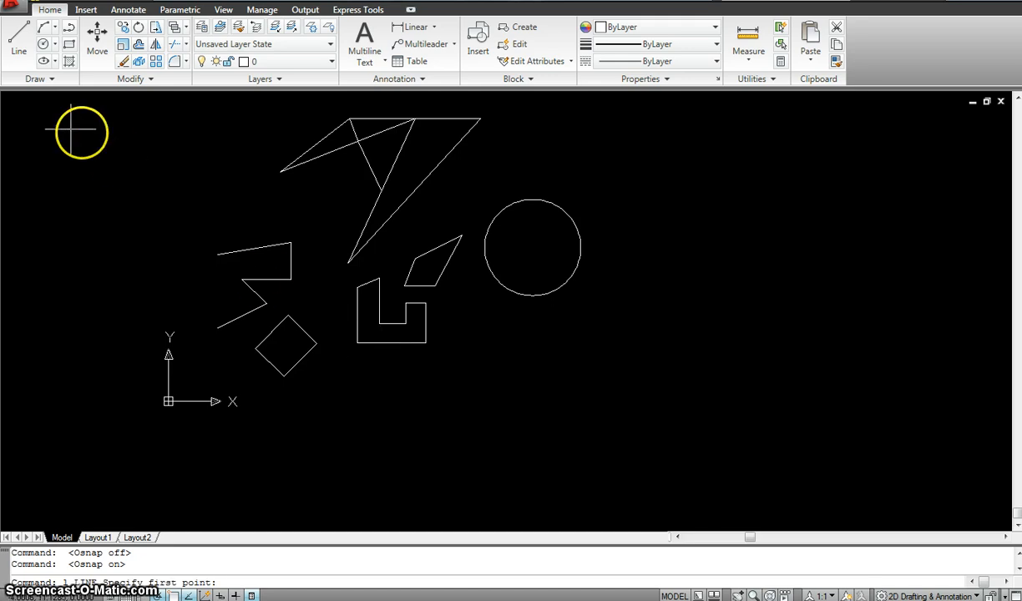
pyautogui.moveTo(342, 152)
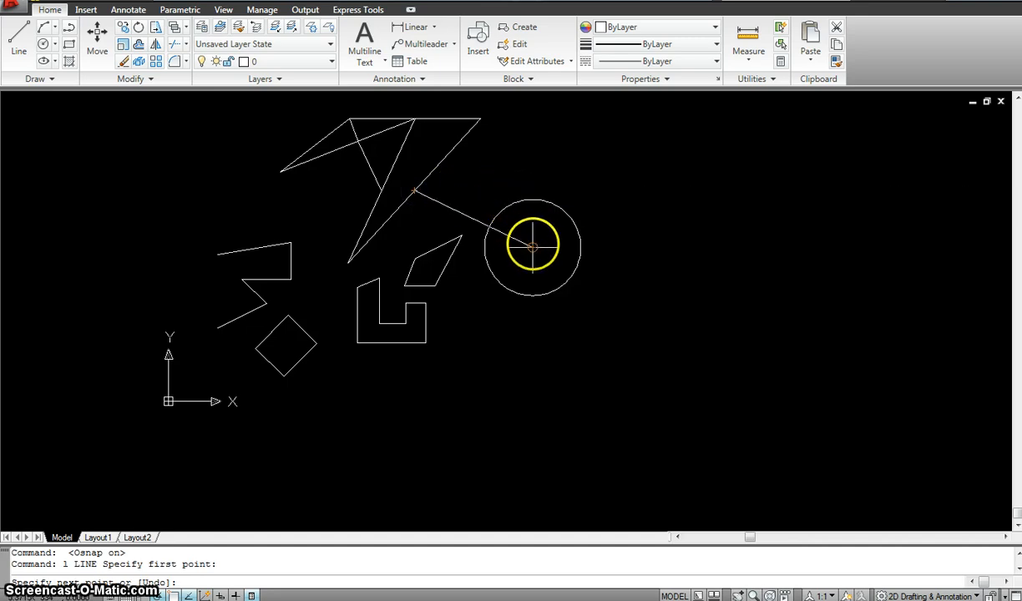
# End the line from the triangle's tip at the circle's center using Center snap.
pyautogui.click(531, 247)
pyautogui.write('l')
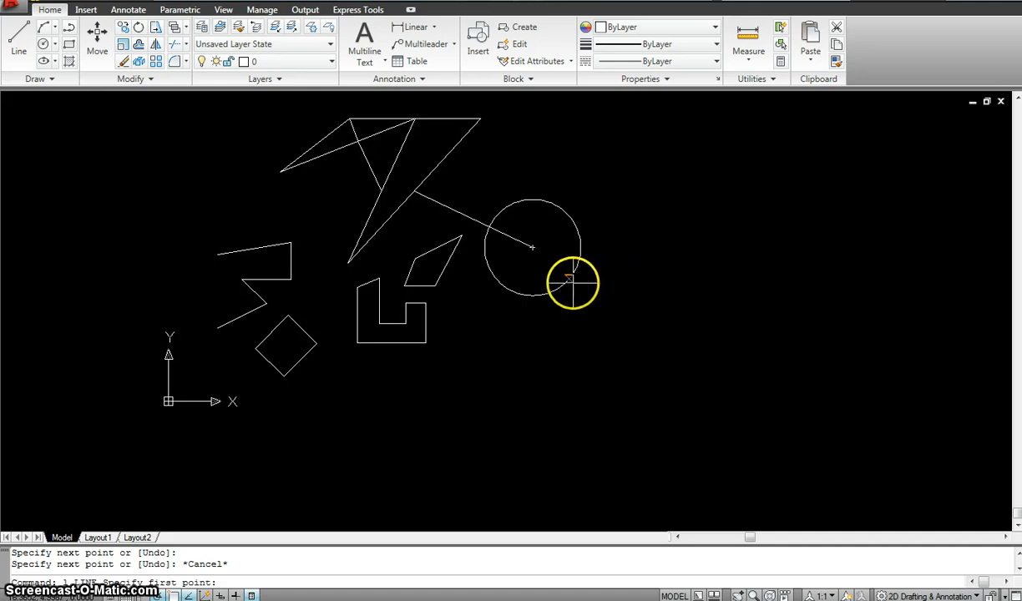
pyautogui.moveTo(581, 247)
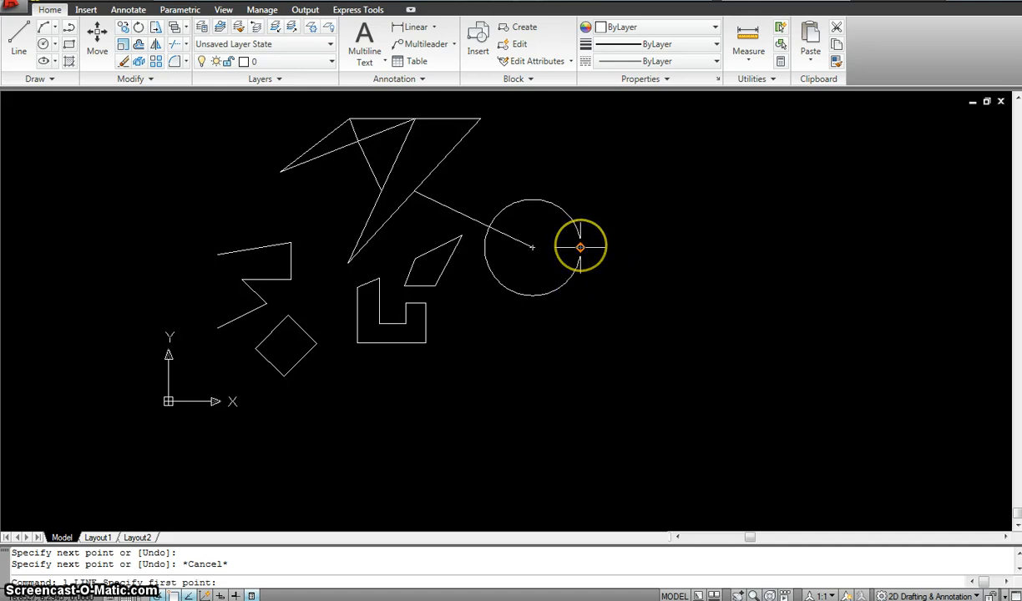
pyautogui.moveTo(581, 247)
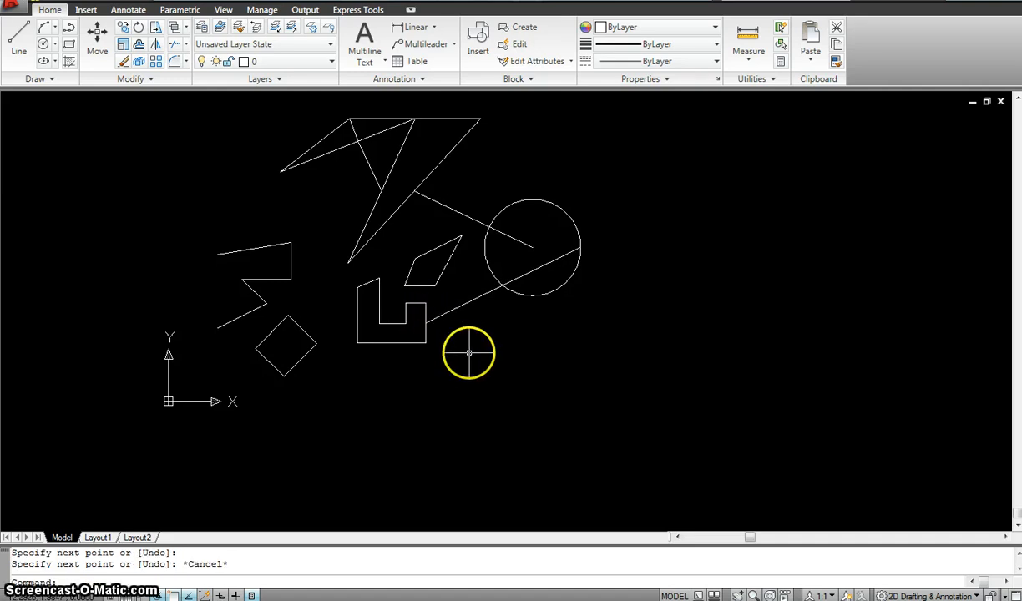
pyautogui.moveTo(474, 320)
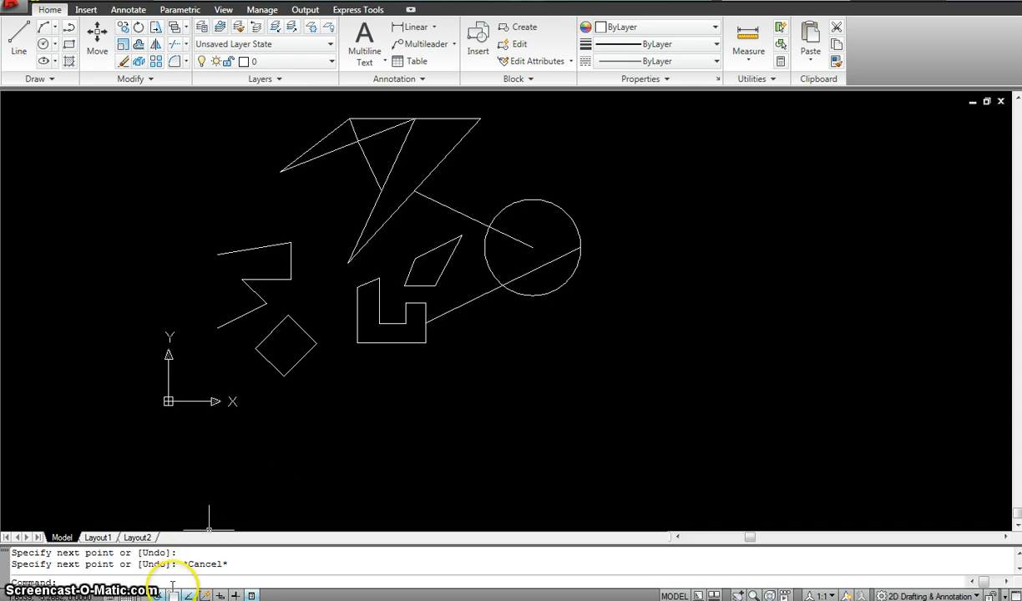
pyautogui.moveTo(176, 595)
pyautogui.write('l')
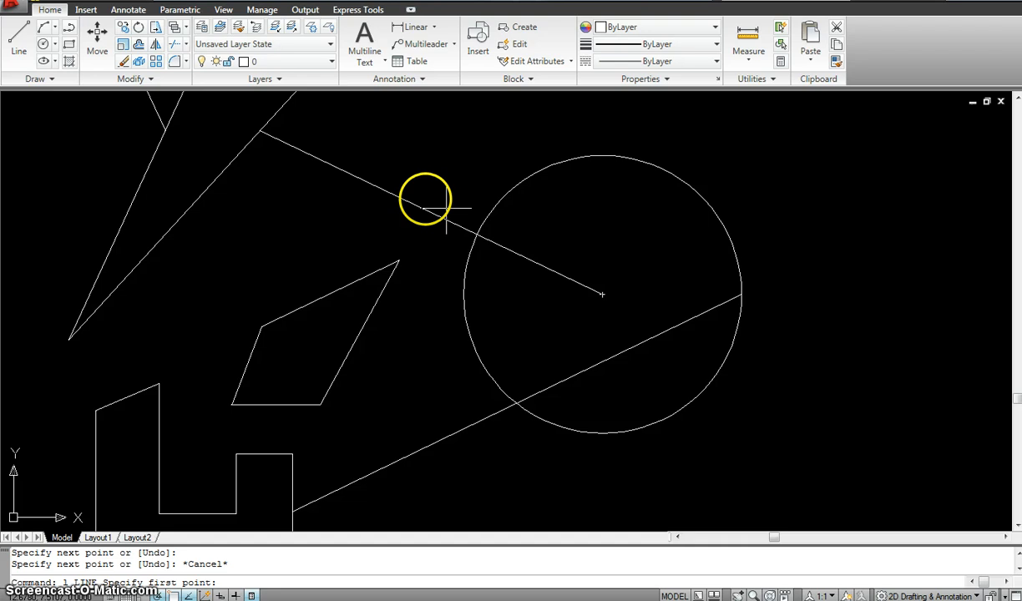
pyautogui.moveTo(514, 193)
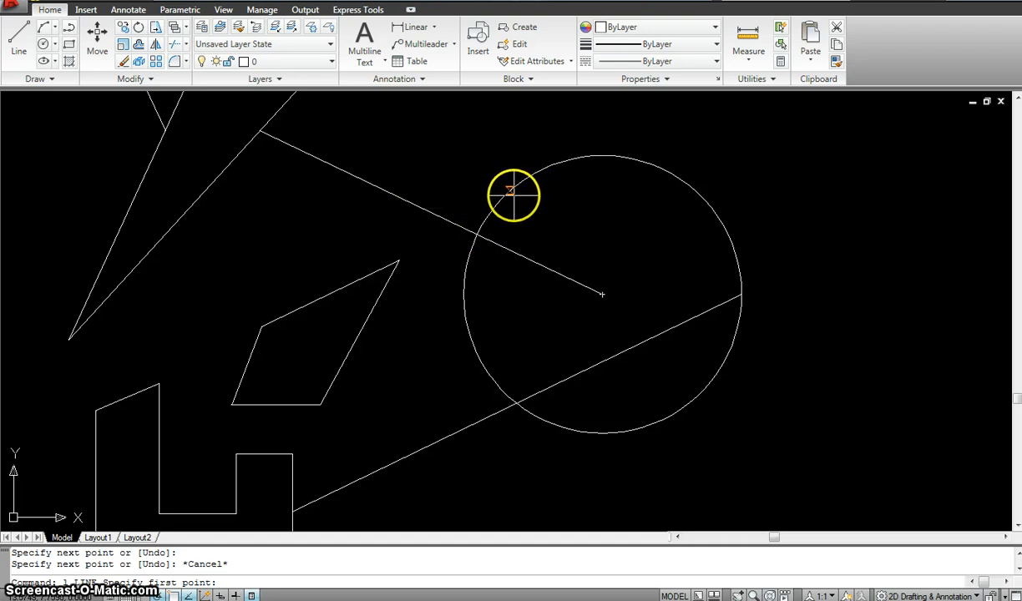
pyautogui.moveTo(480, 234)
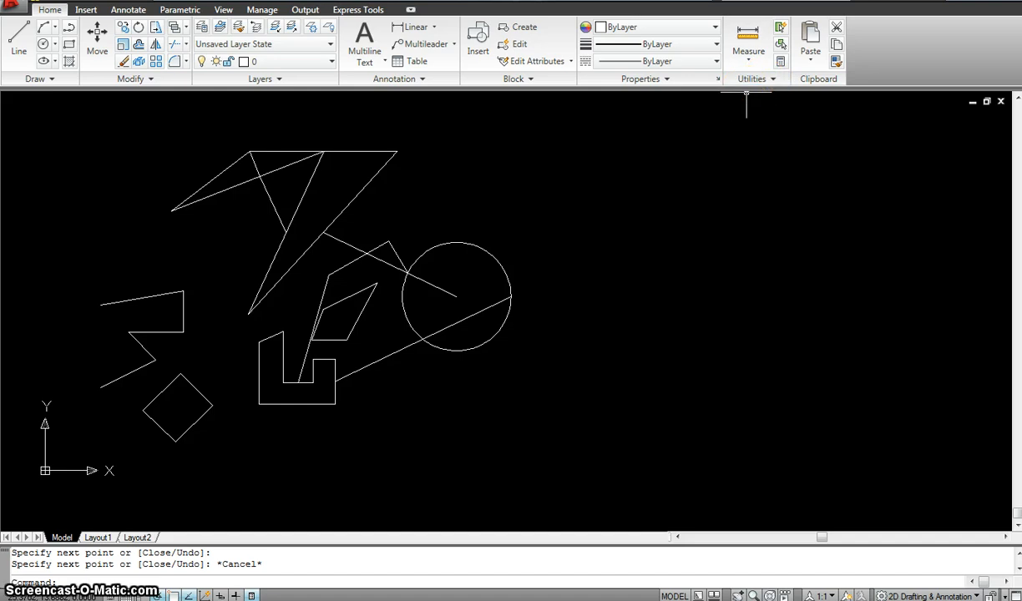
pyautogui.moveTo(574, 204)
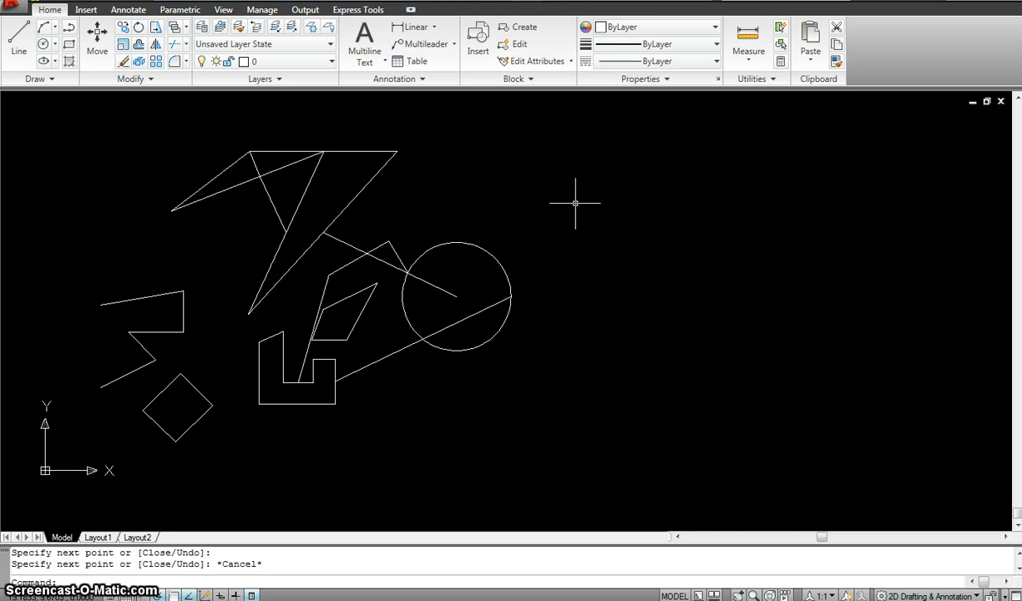
pyautogui.moveTo(250, 521)
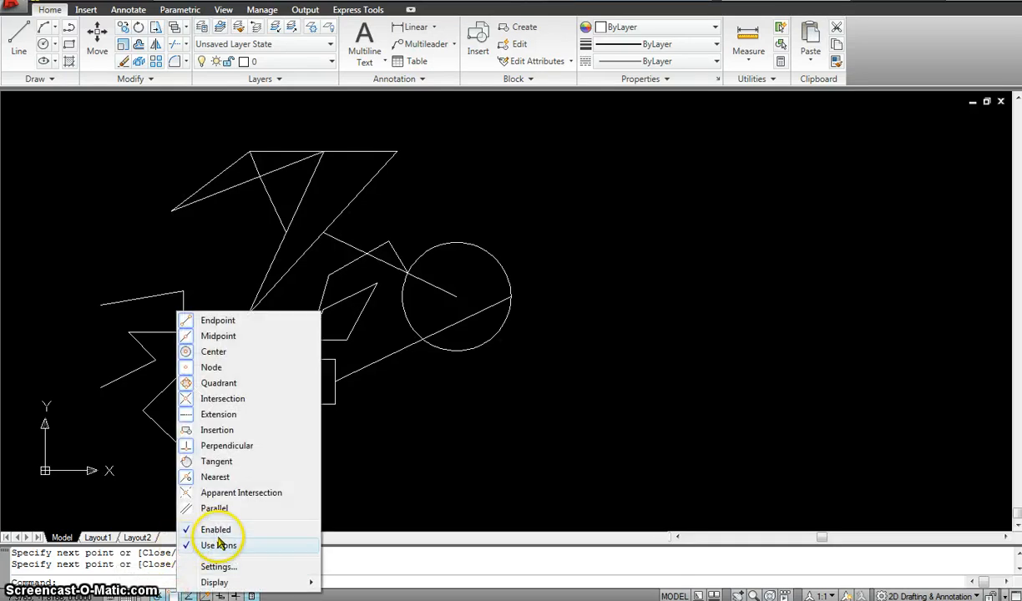
# Enable Tangent in Drafting Settings and accept the updated snap modes.
pyautogui.click(217, 566)
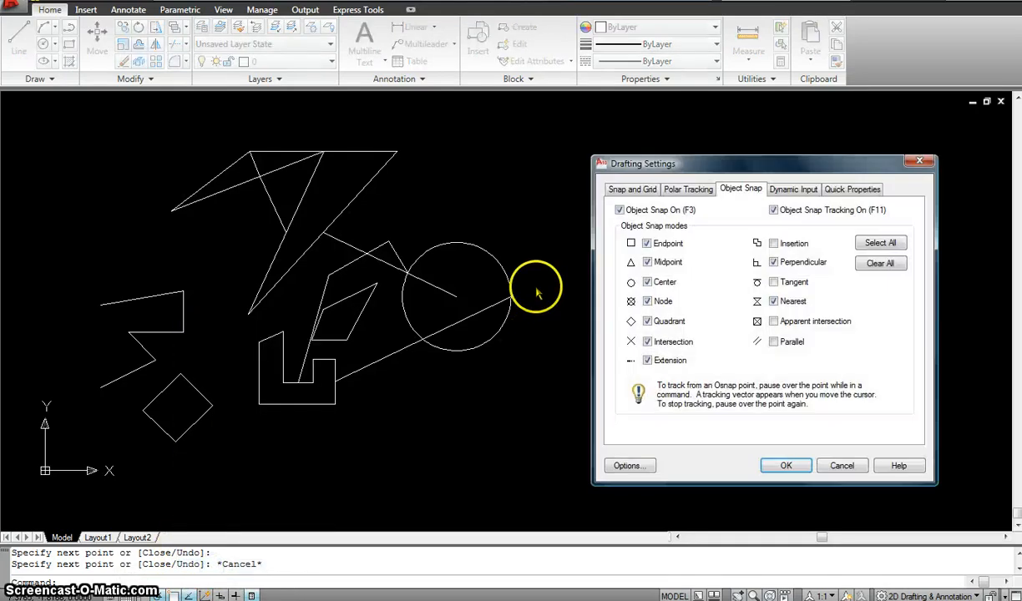
pyautogui.moveTo(651, 321)
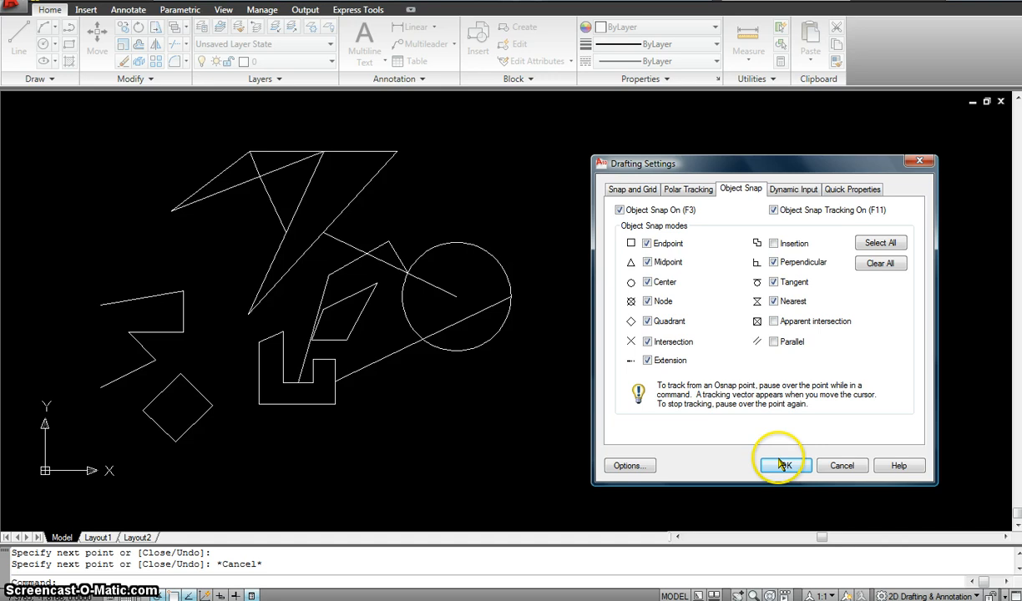
pyautogui.click(781, 464)
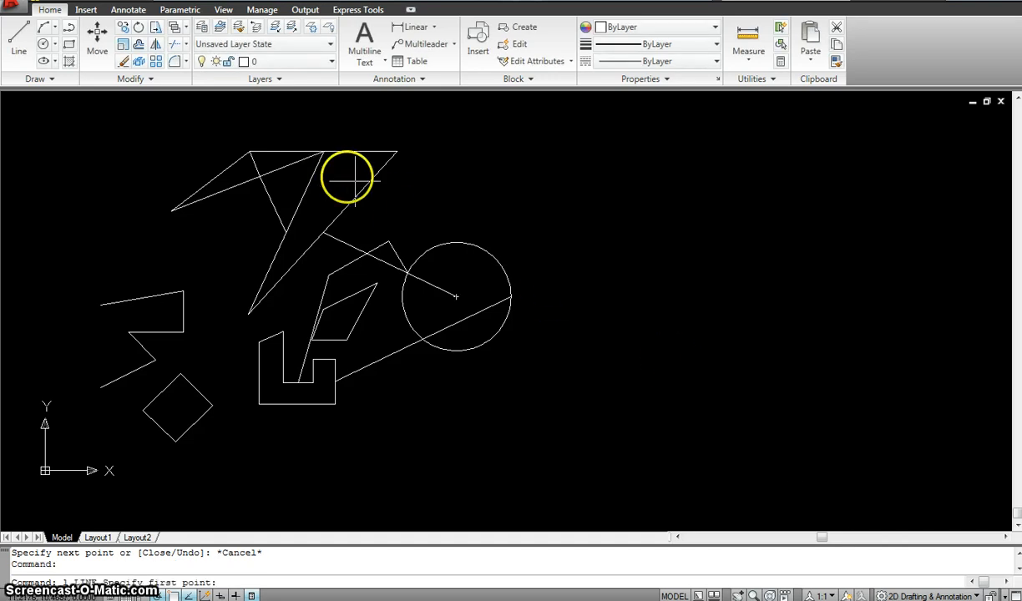
pyautogui.moveTo(457, 244)
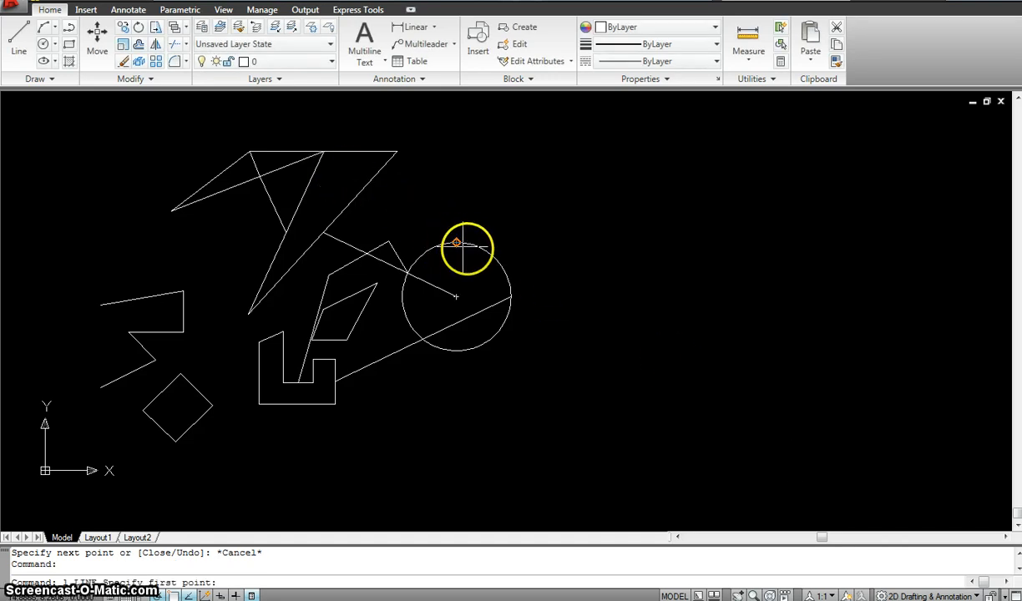
pyautogui.moveTo(493, 338)
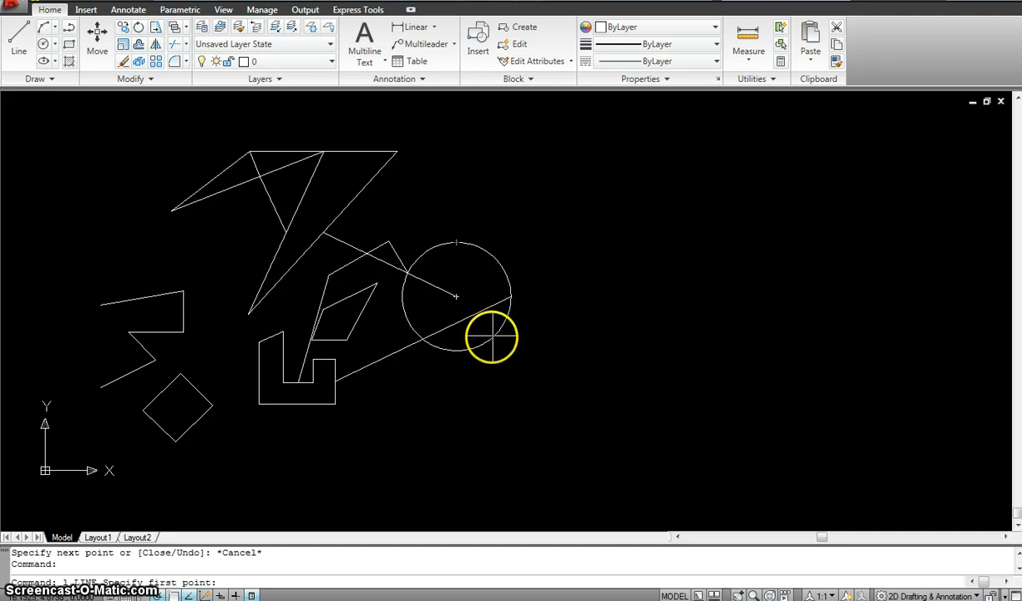
pyautogui.moveTo(409, 309)
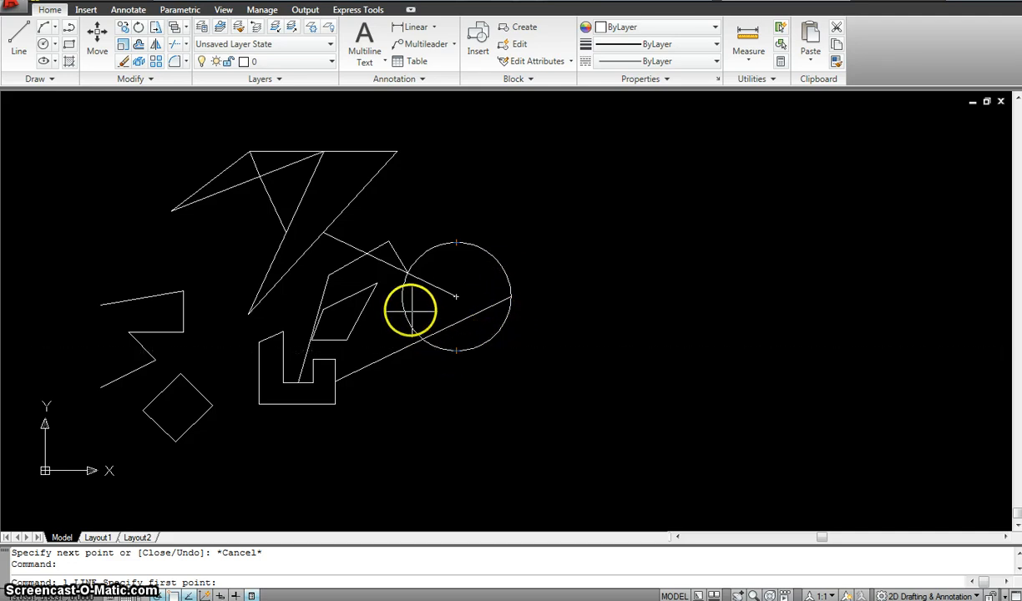
pyautogui.moveTo(402, 297)
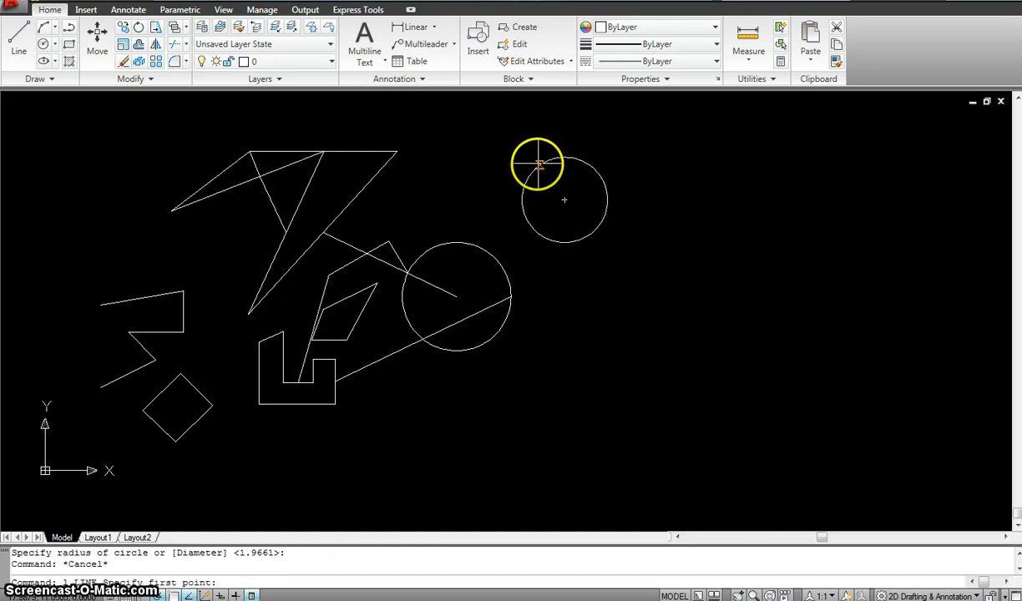
pyautogui.moveTo(436, 243)
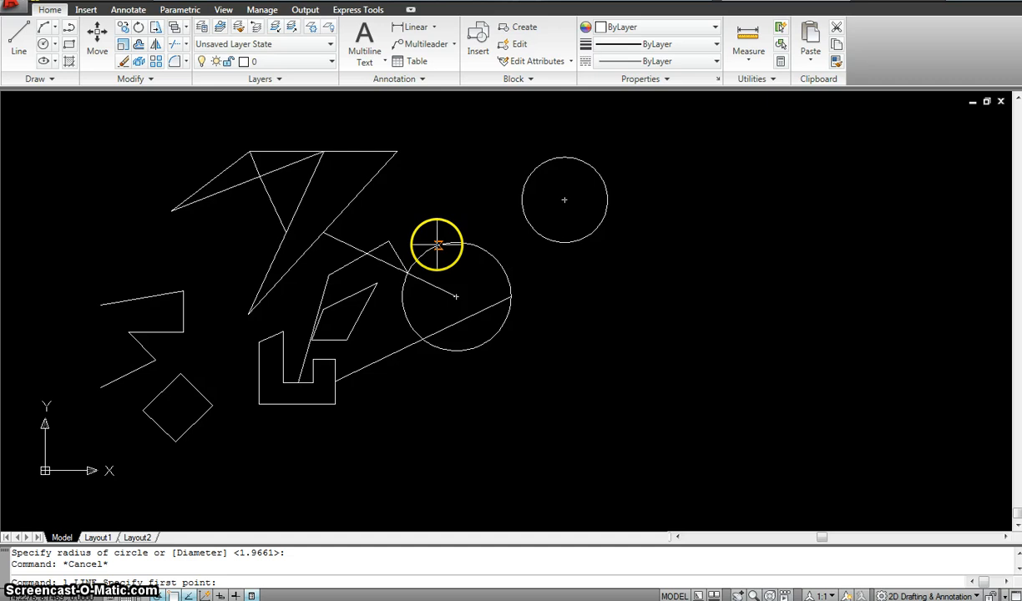